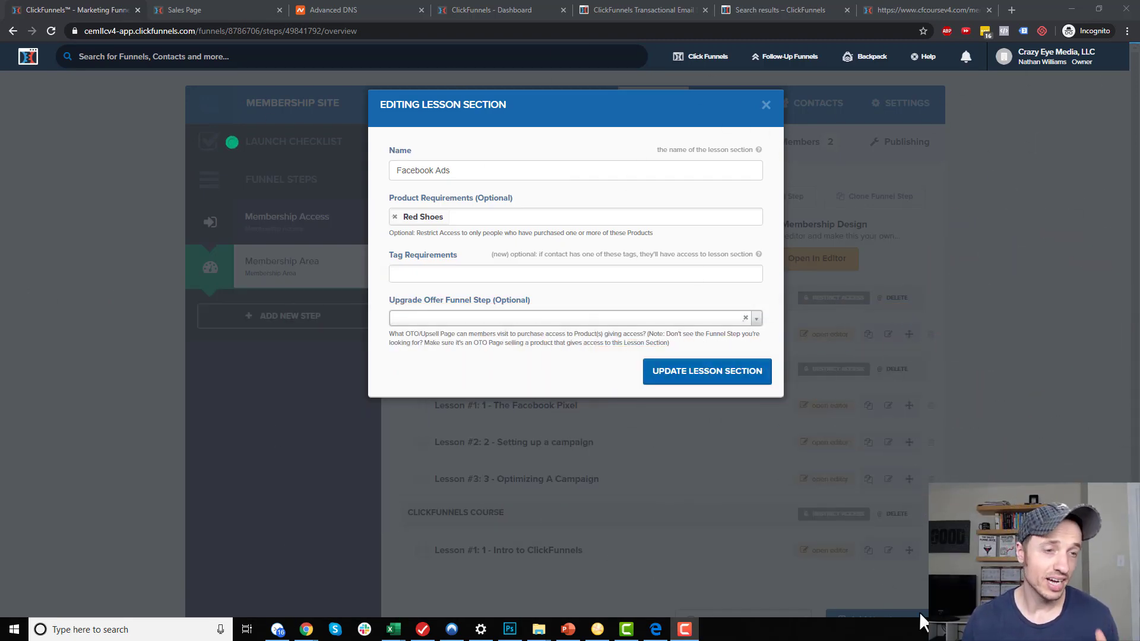
mouse_move(509, 313)
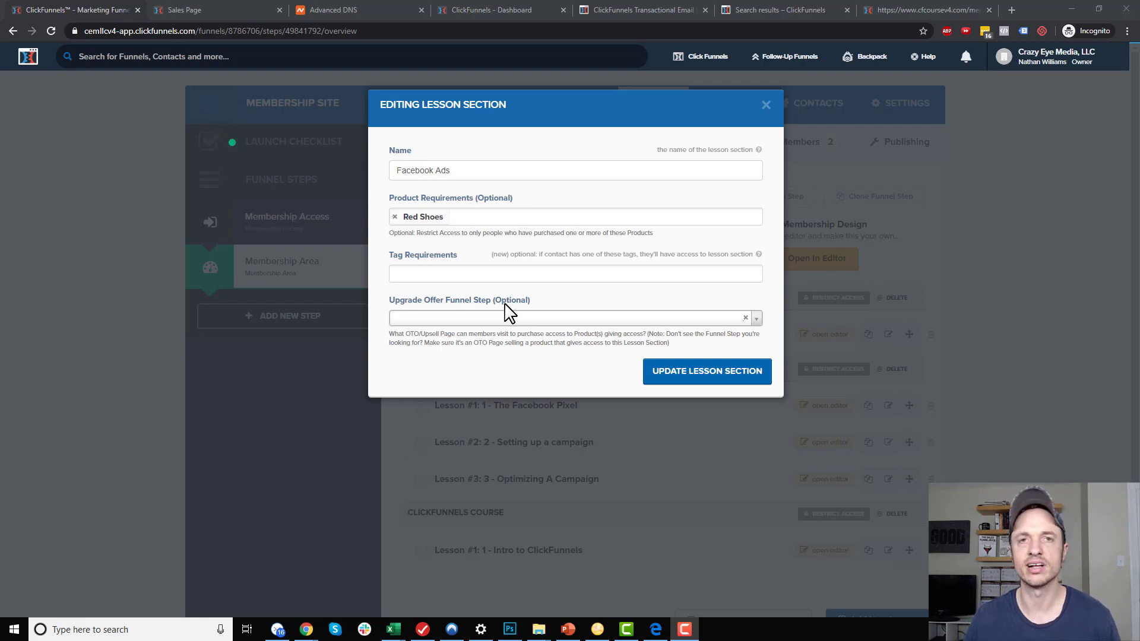
Inspect the product requirements of the Facebook Ads and ClickFunnels Course sections, closing each dialog
left_click(766, 103)
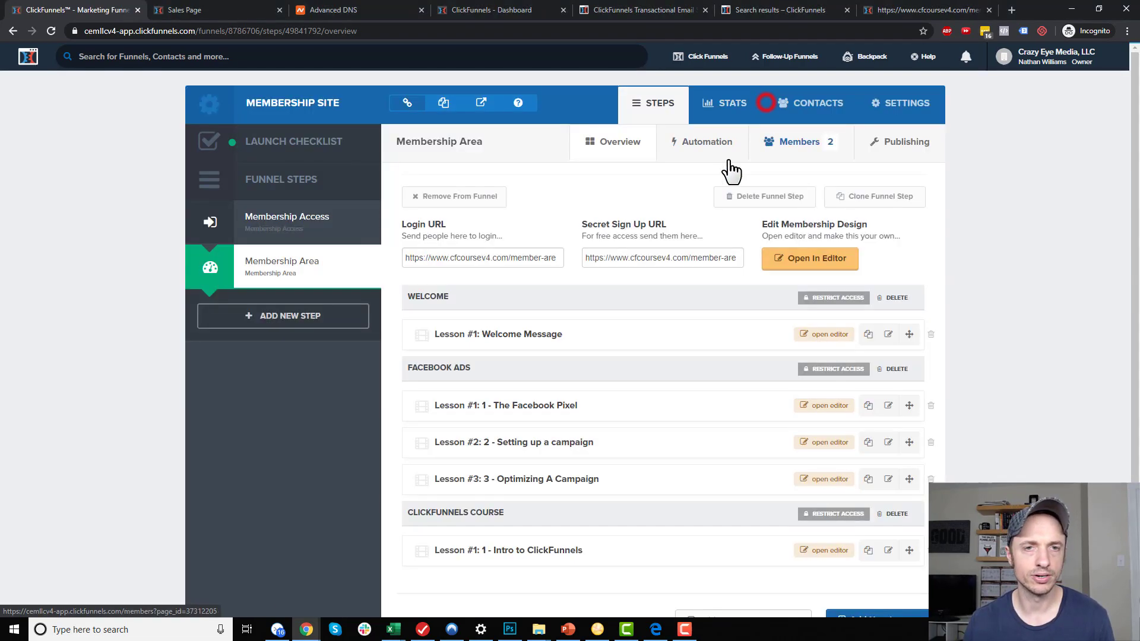
mouse_move(313, 103)
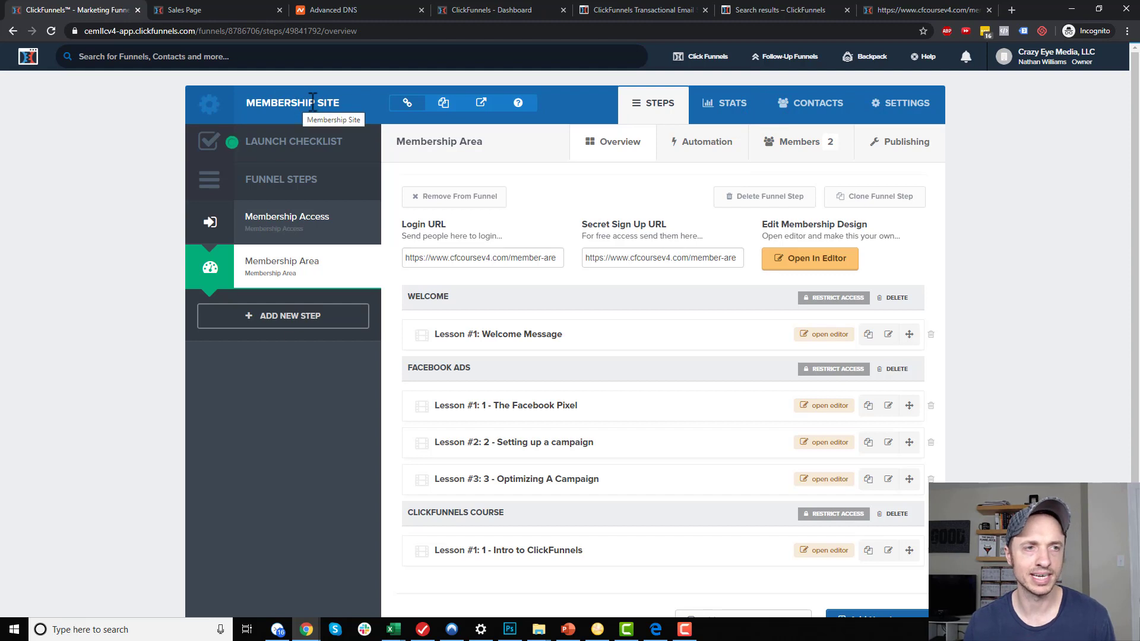
mouse_move(544, 388)
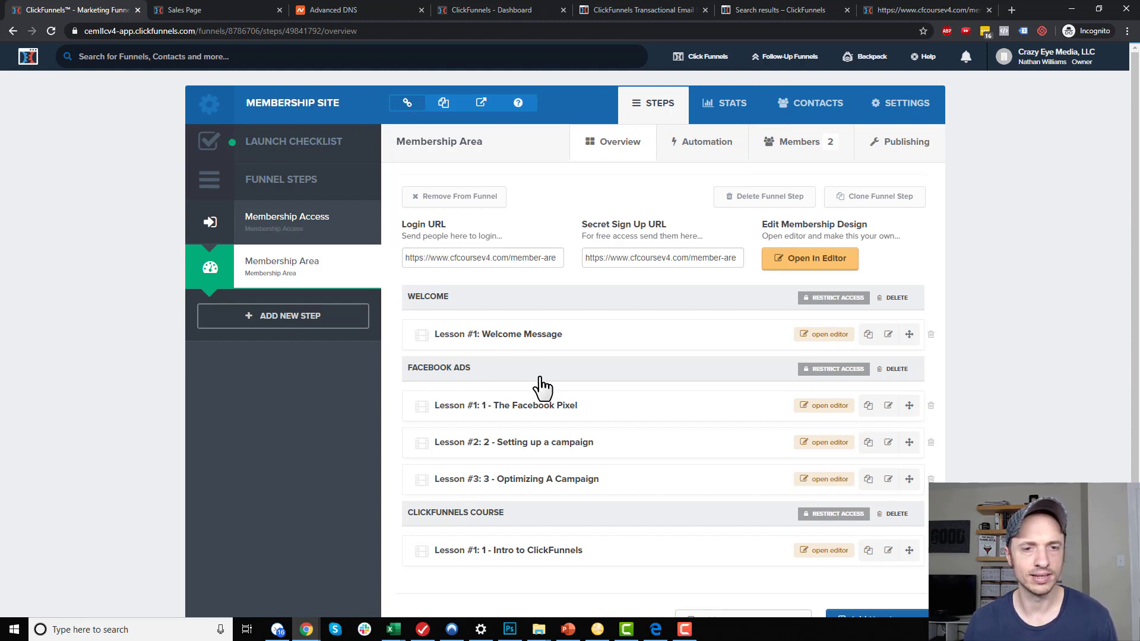
mouse_move(479, 373)
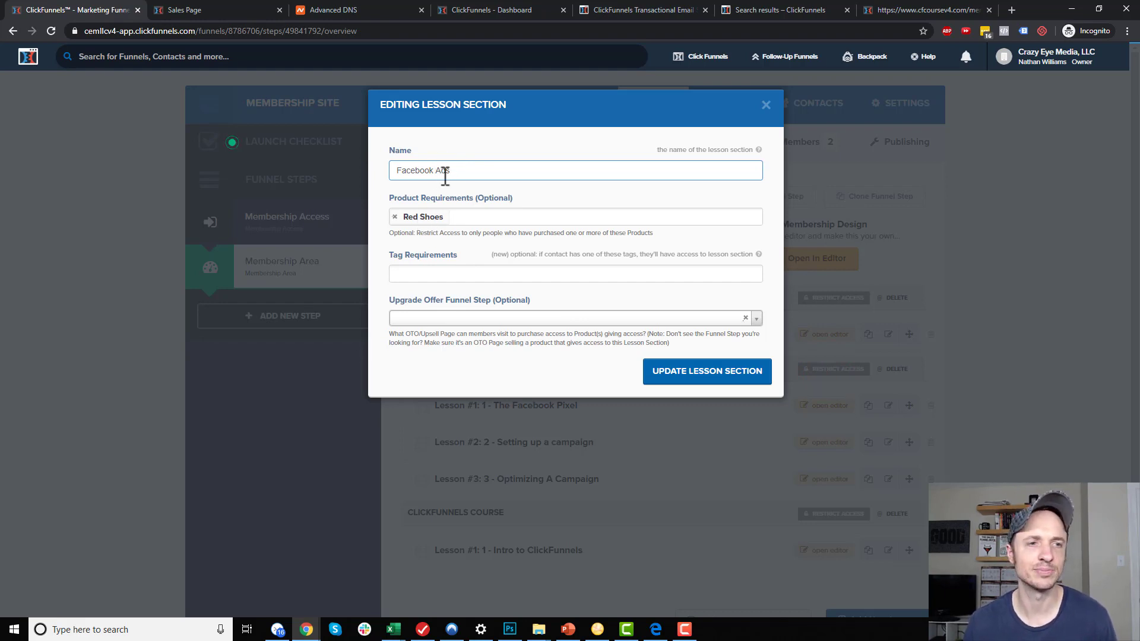
mouse_move(449, 205)
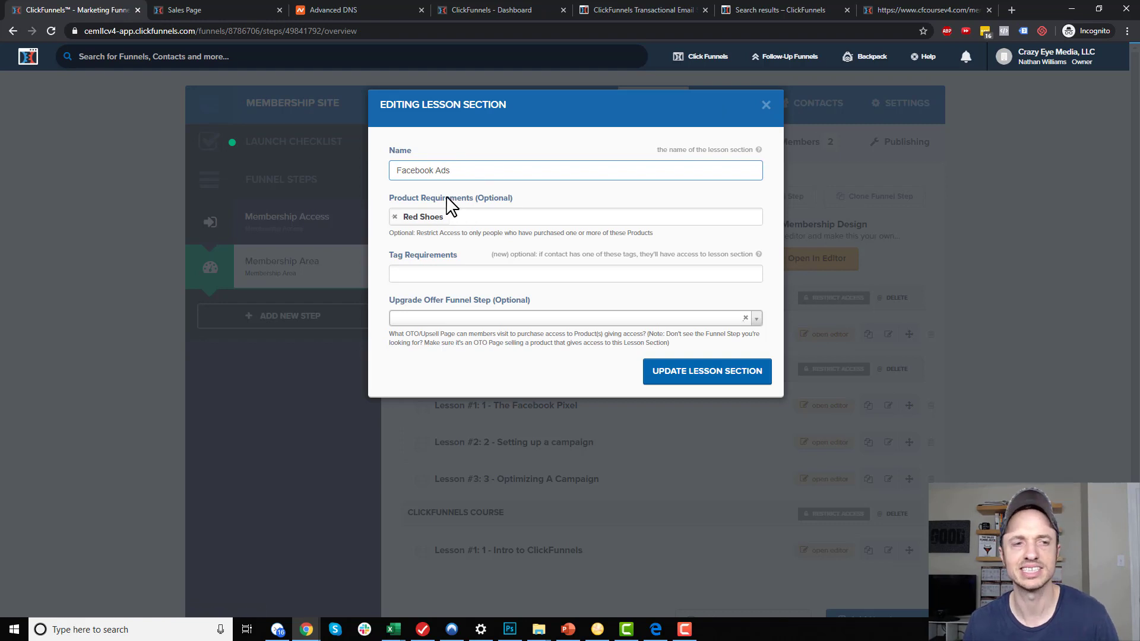
mouse_move(450, 231)
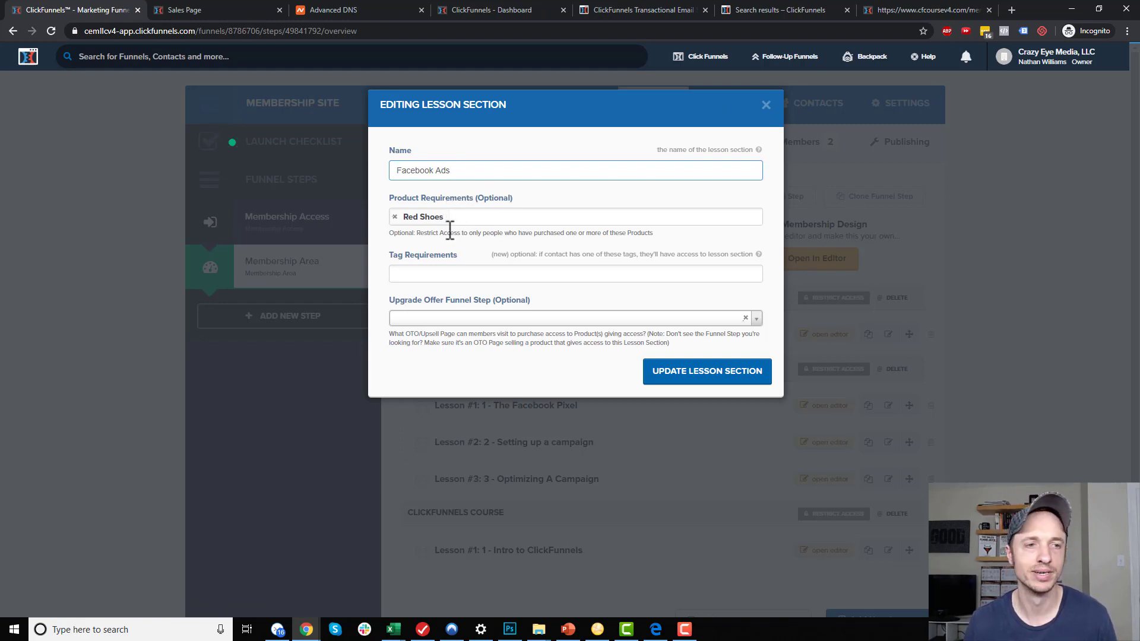
mouse_move(448, 231)
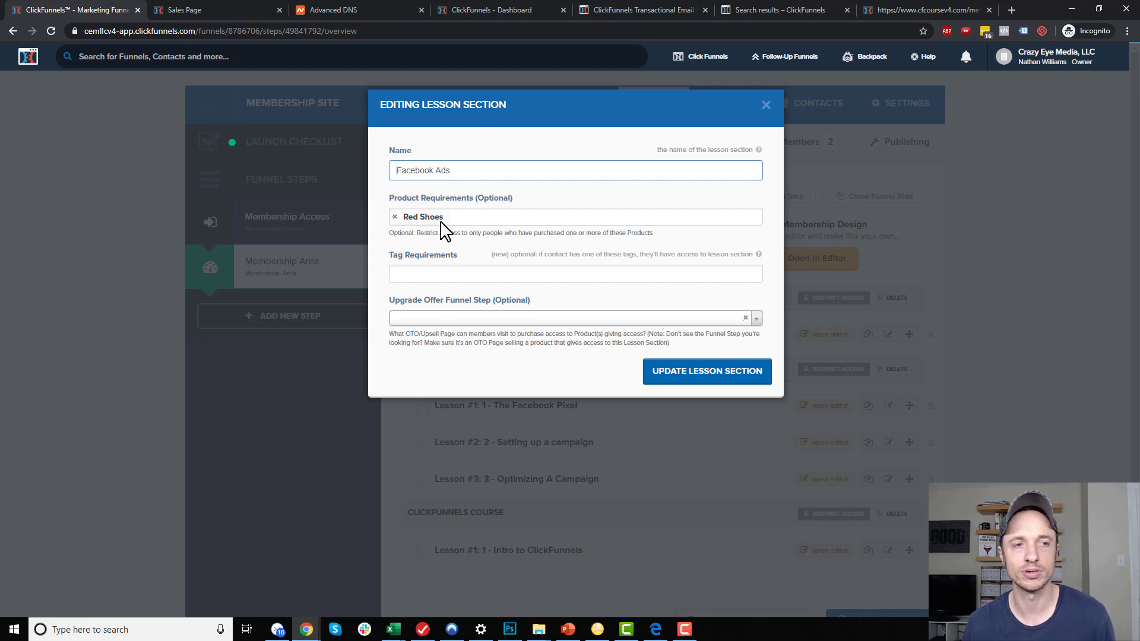
left_click(766, 104)
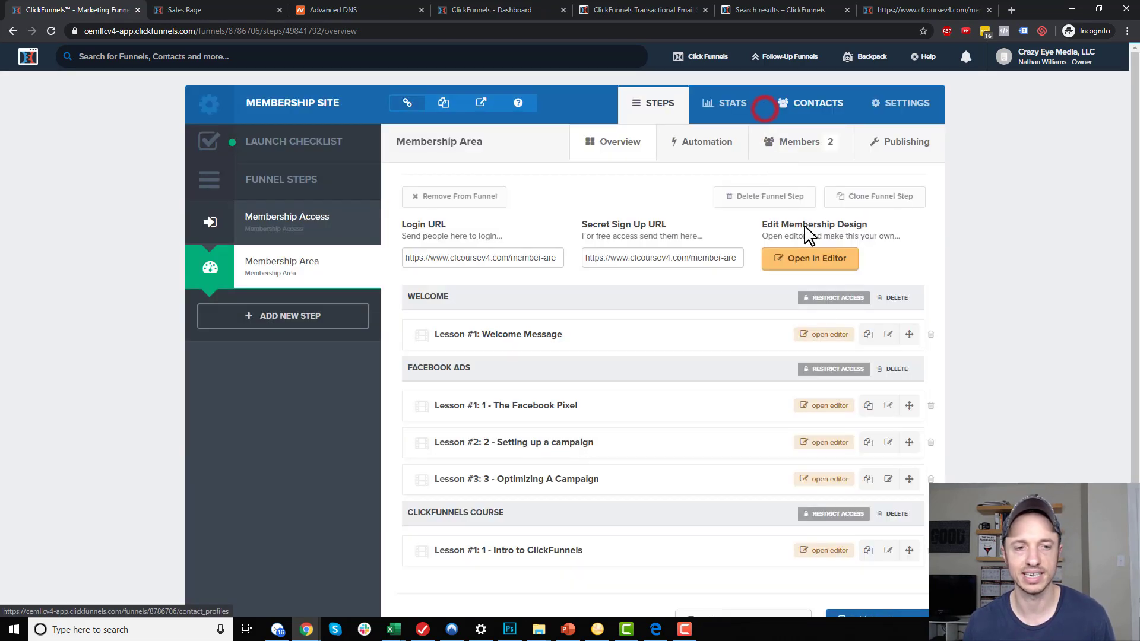
scroll("down", 3)
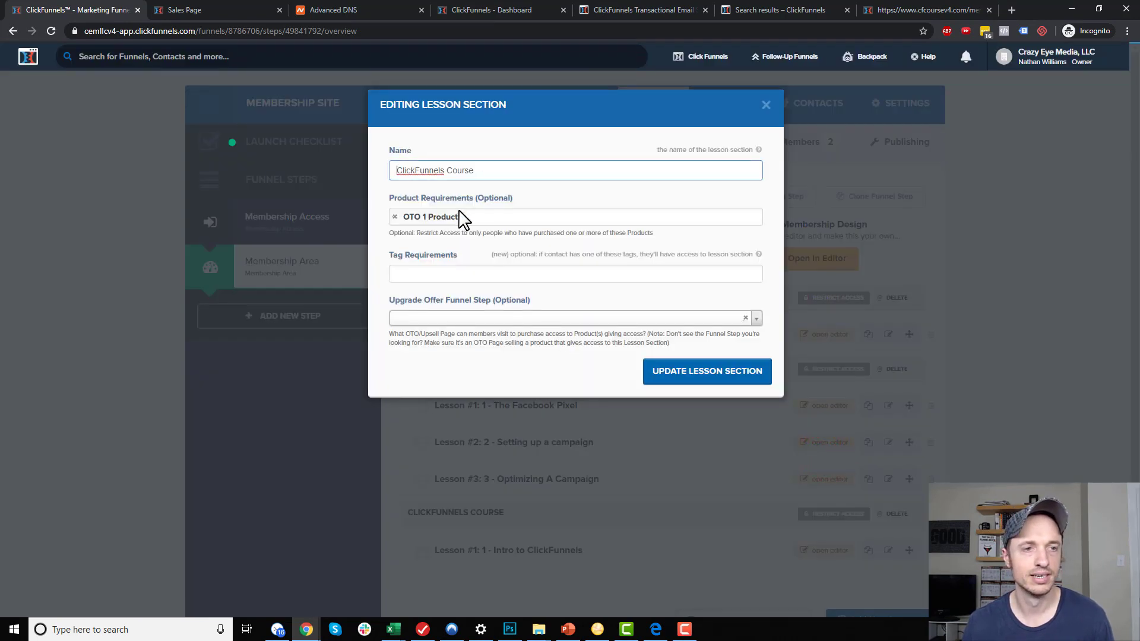
mouse_move(457, 227)
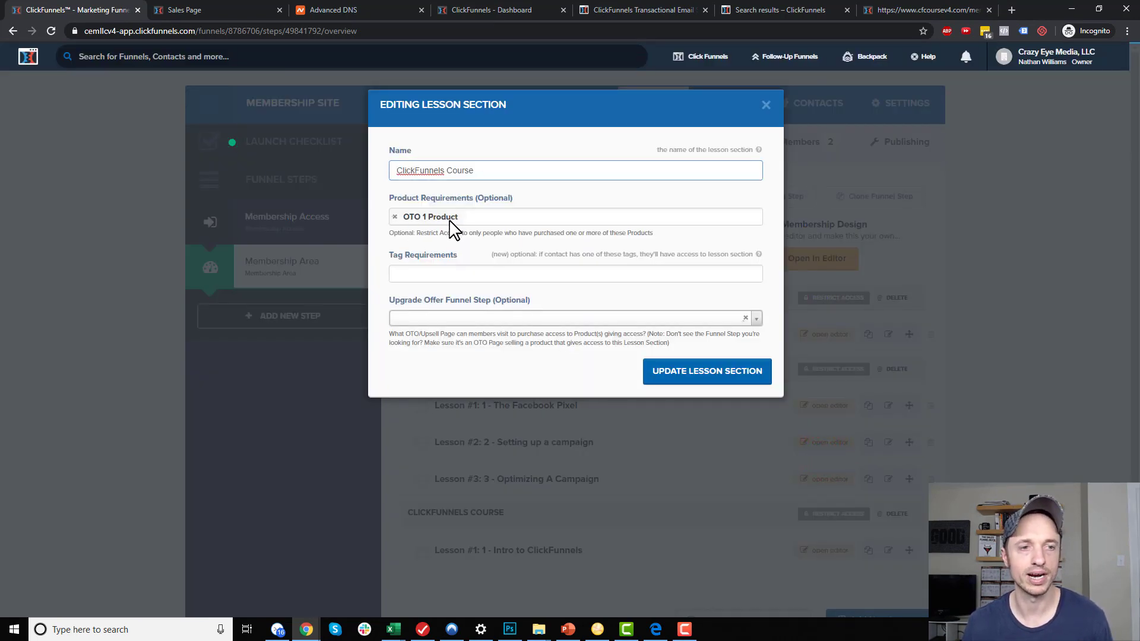
mouse_move(749, 141)
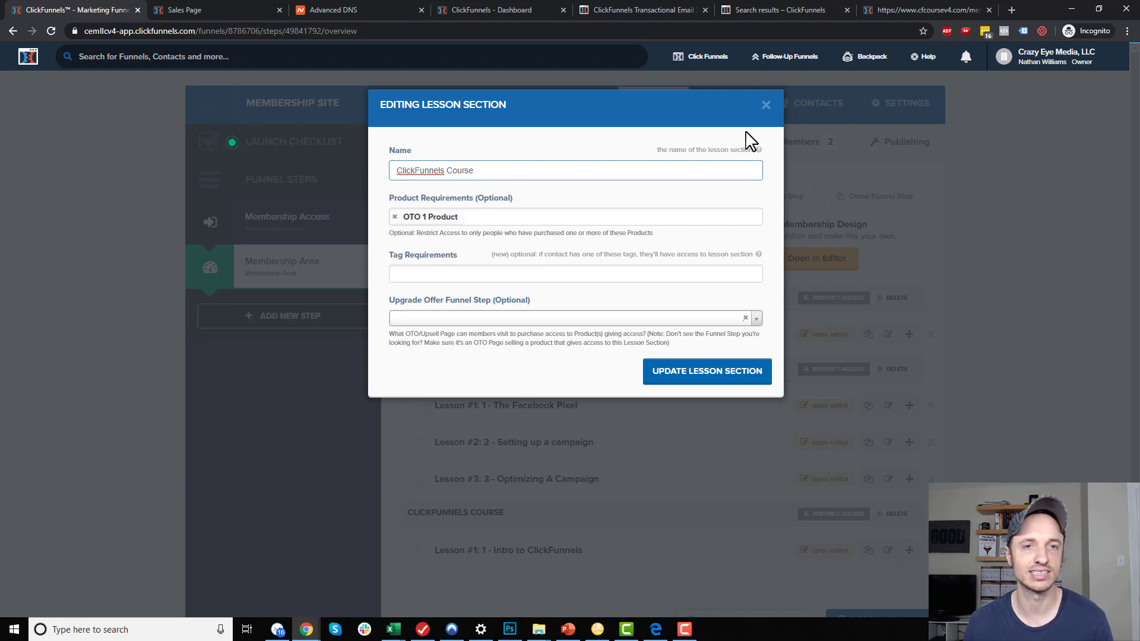
left_click(764, 105)
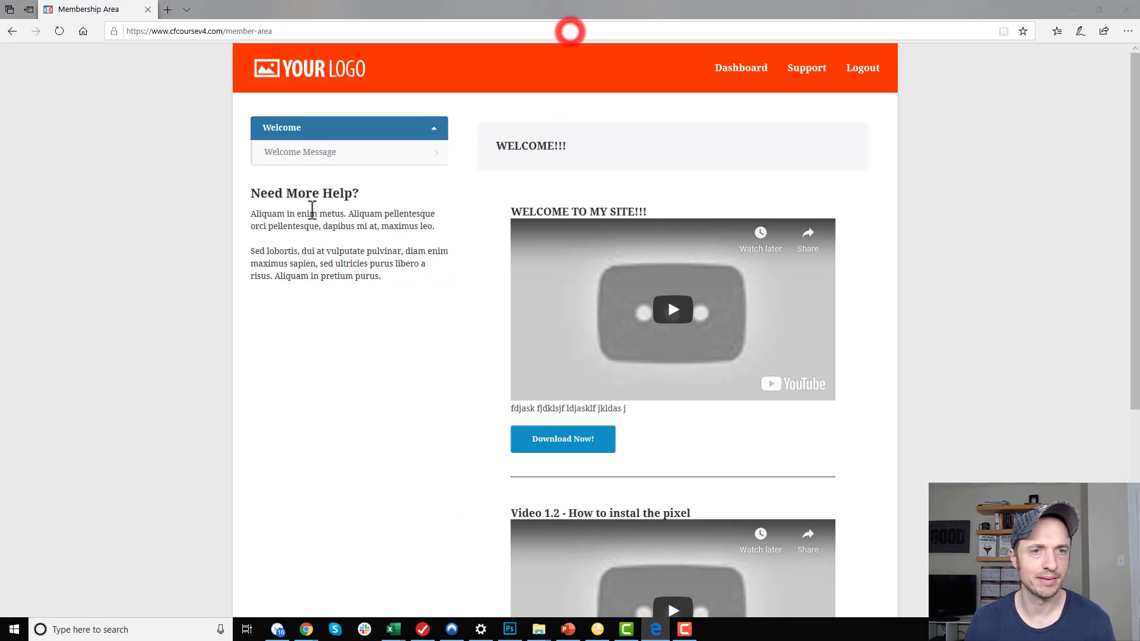
mouse_move(49, 288)
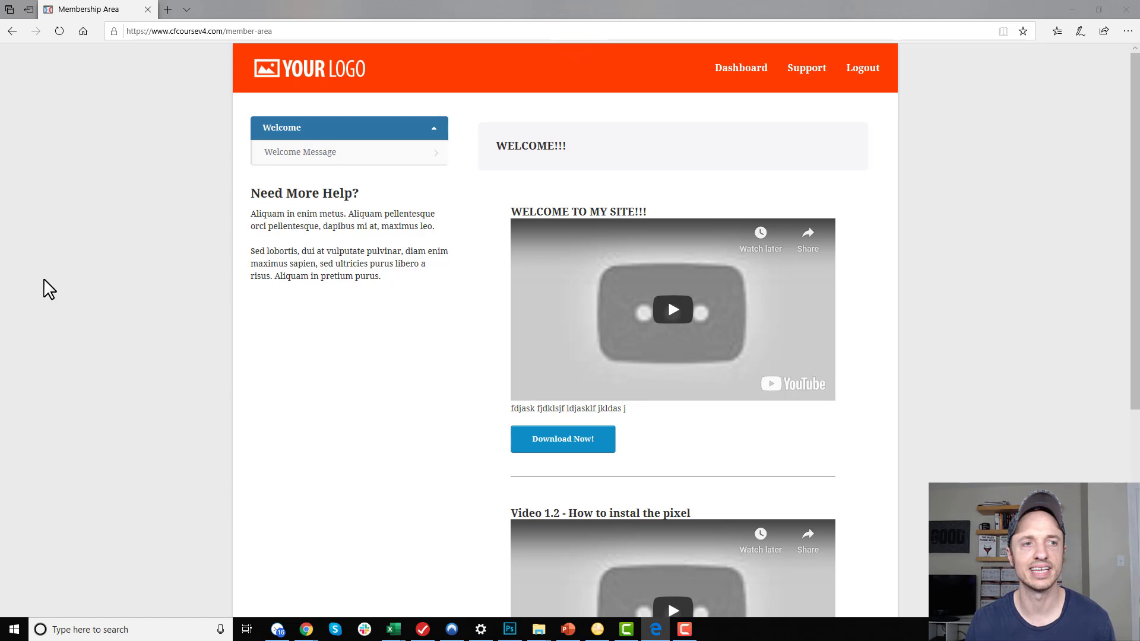
mouse_move(314, 183)
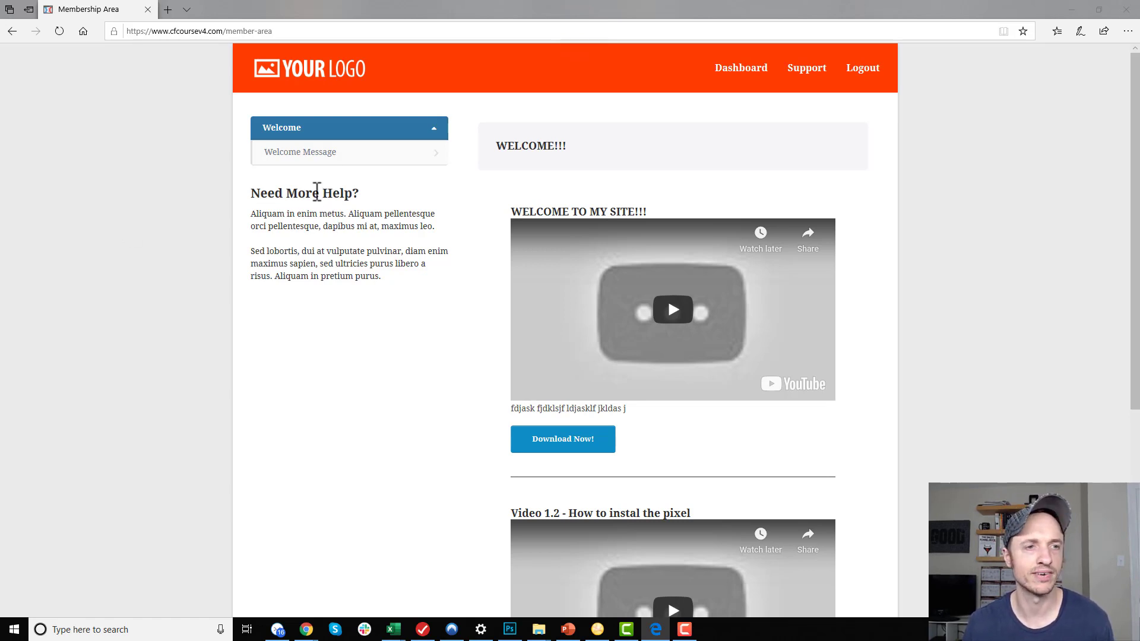
Go from the member-area view back to the ClickFunnels membership funnel overview
left_click(58, 30)
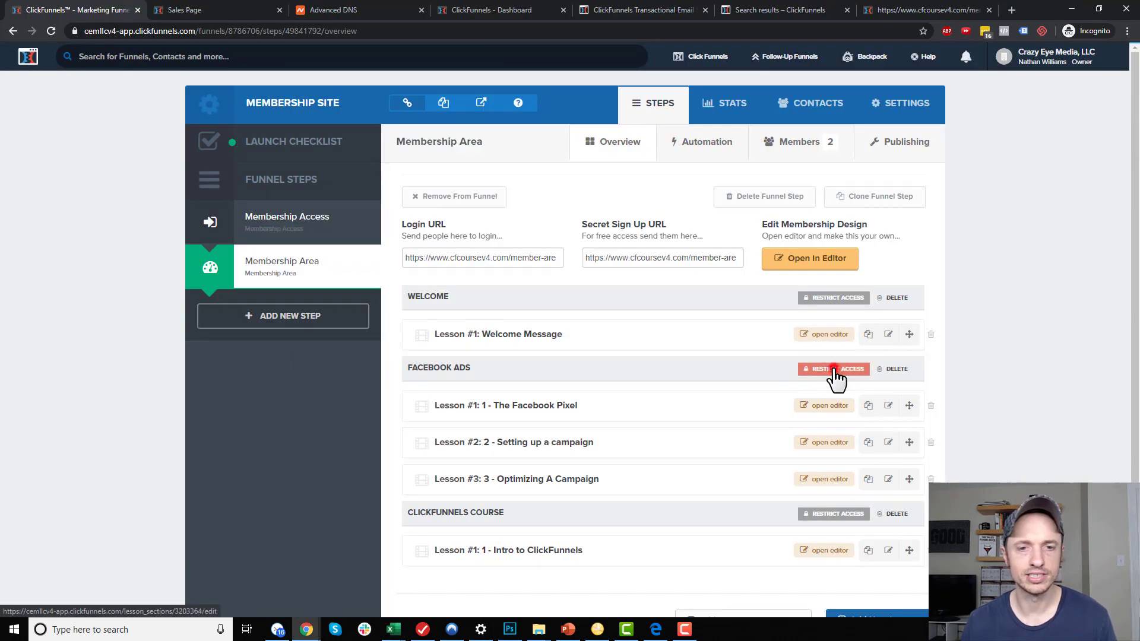
left_click(834, 369)
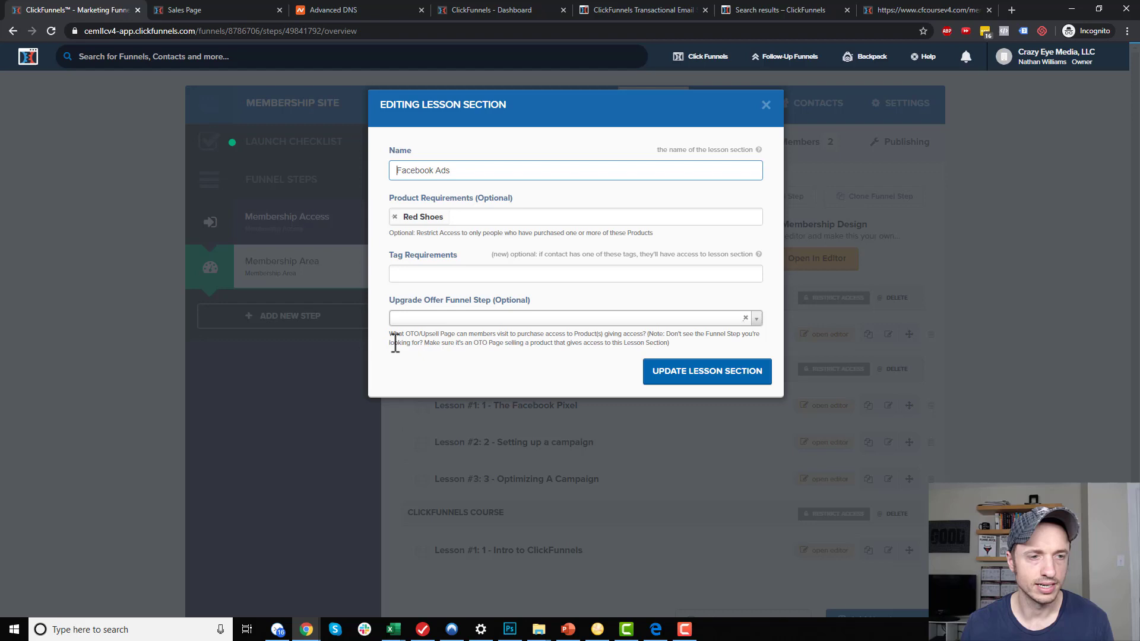
mouse_move(405, 343)
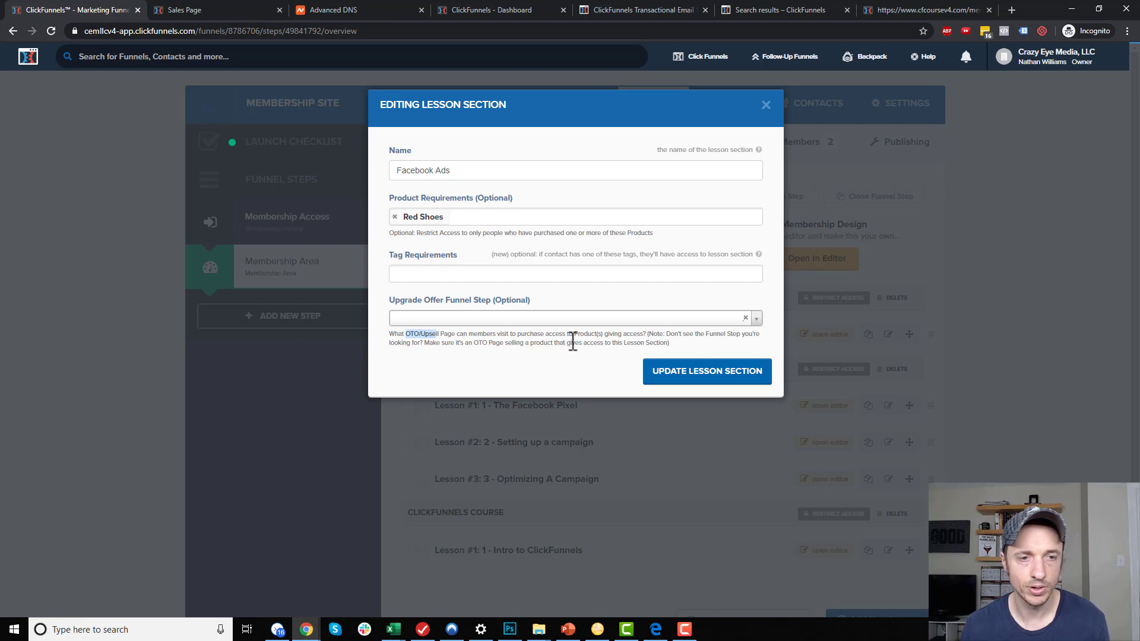
mouse_move(621, 343)
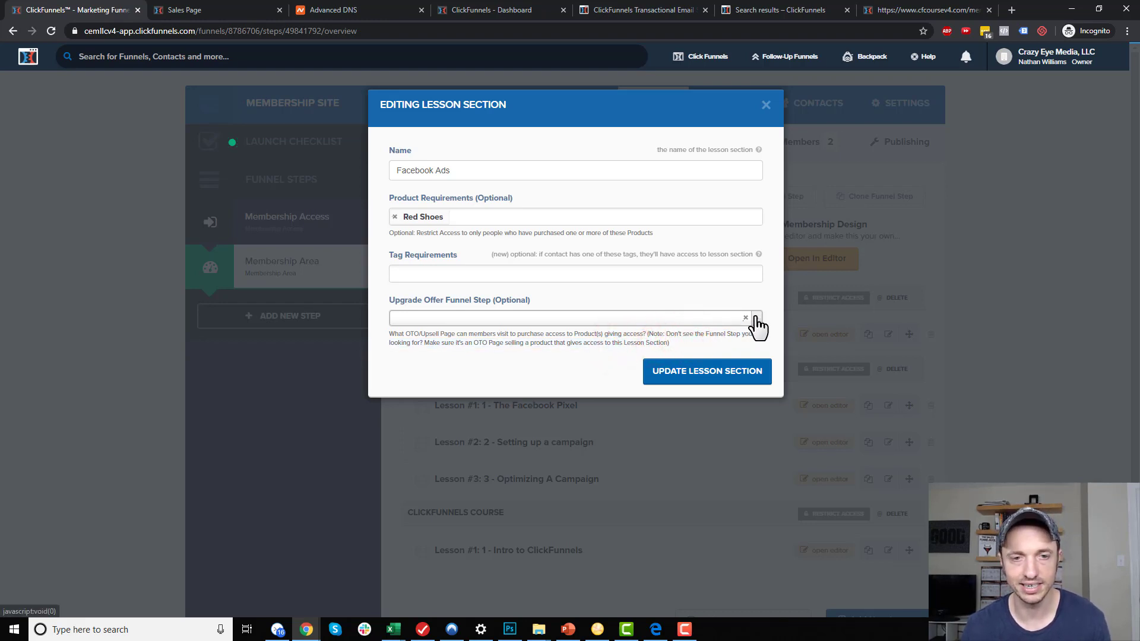
left_click(757, 321)
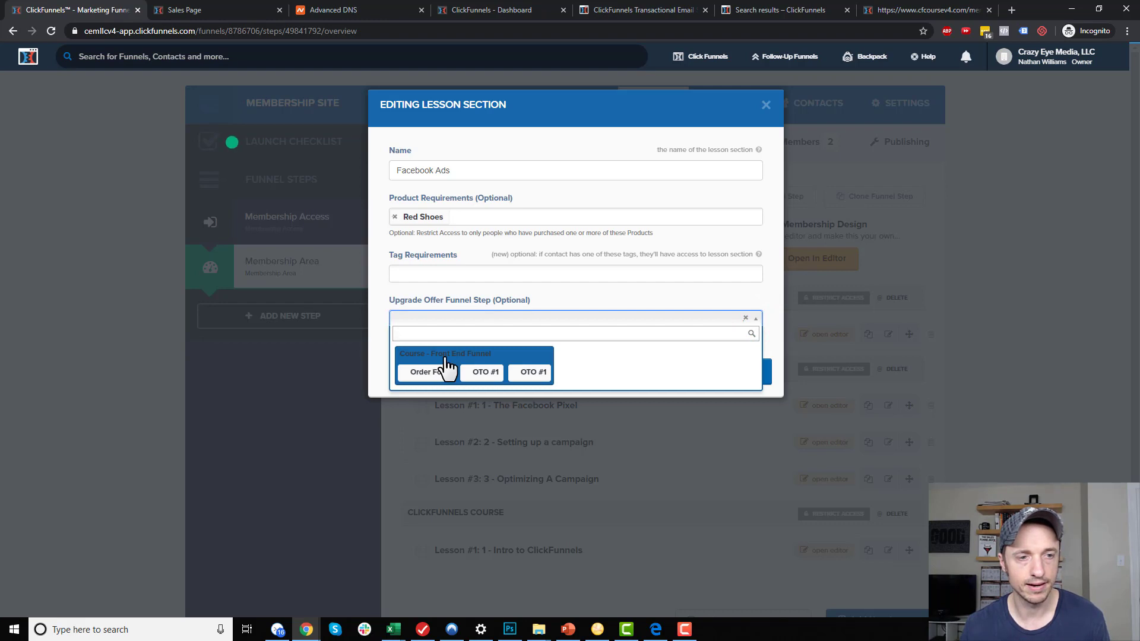
mouse_move(431, 375)
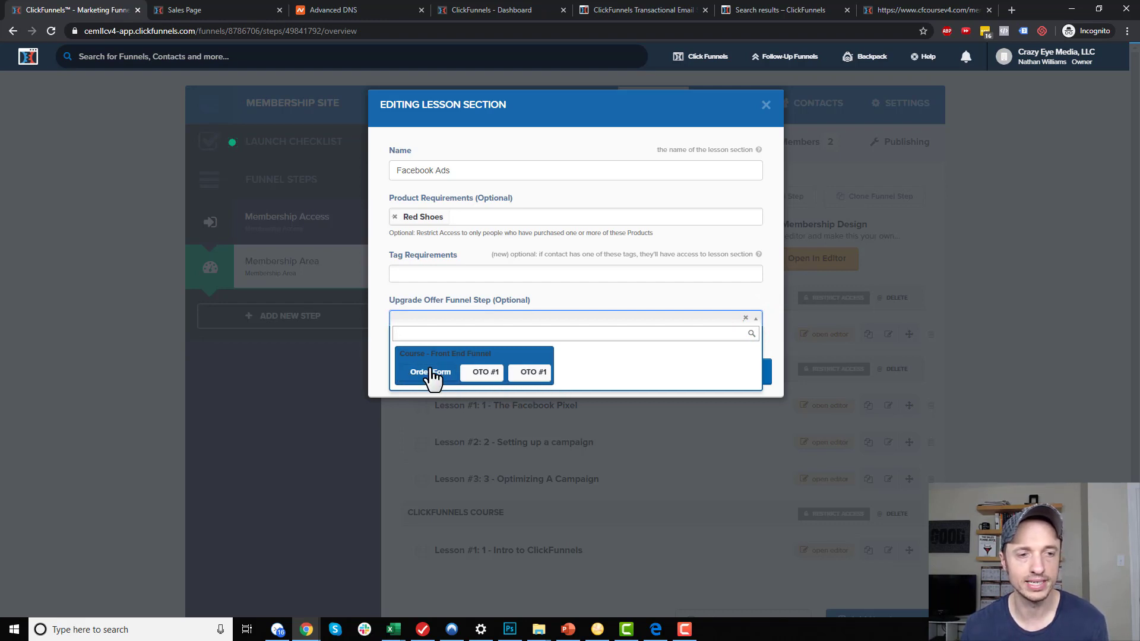
left_click(746, 318)
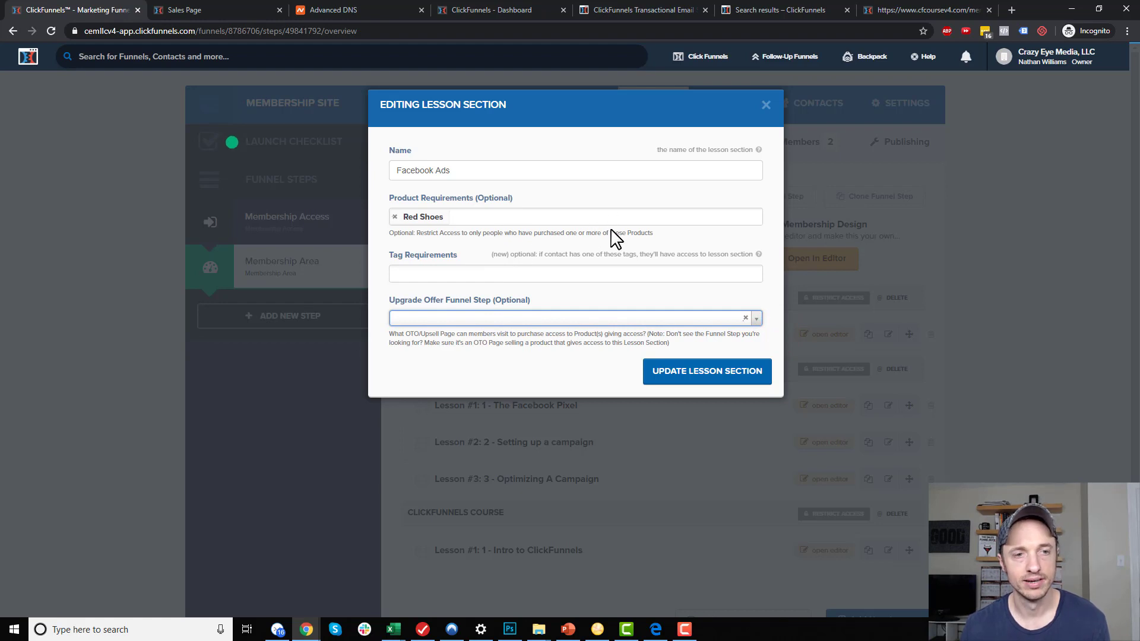
left_click(756, 318)
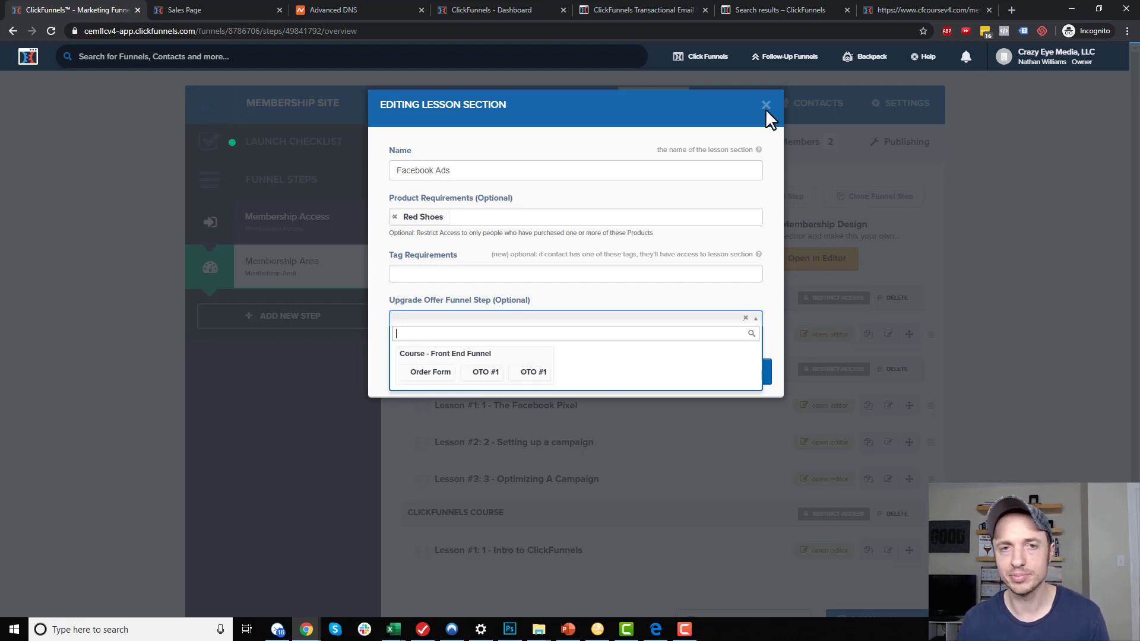
left_click(766, 104)
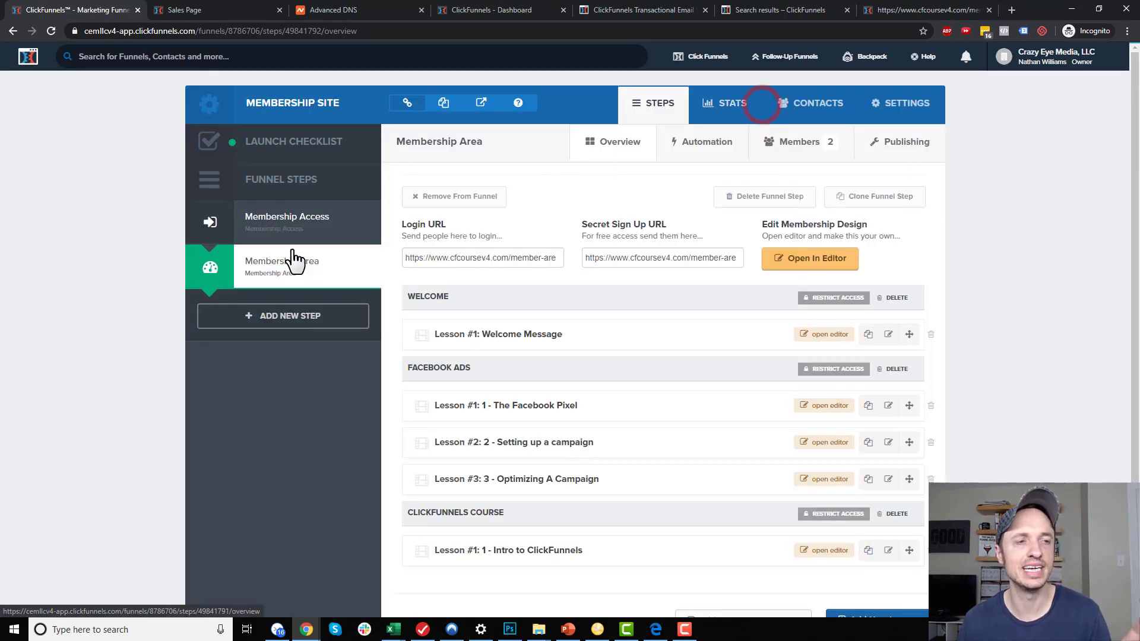
mouse_move(283, 316)
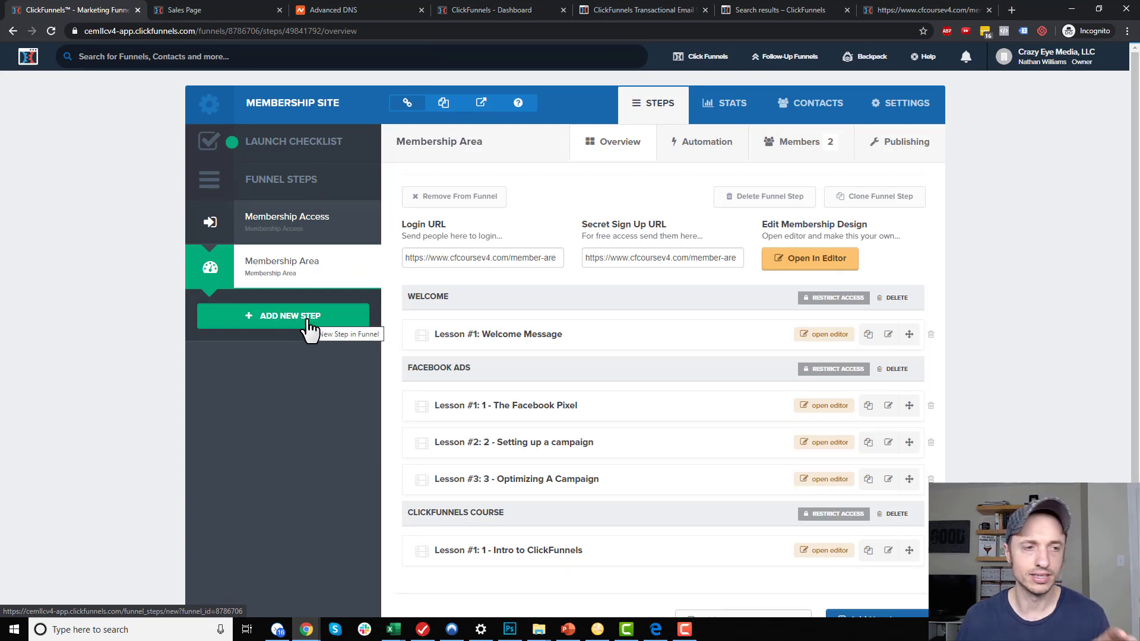
mouse_move(308, 222)
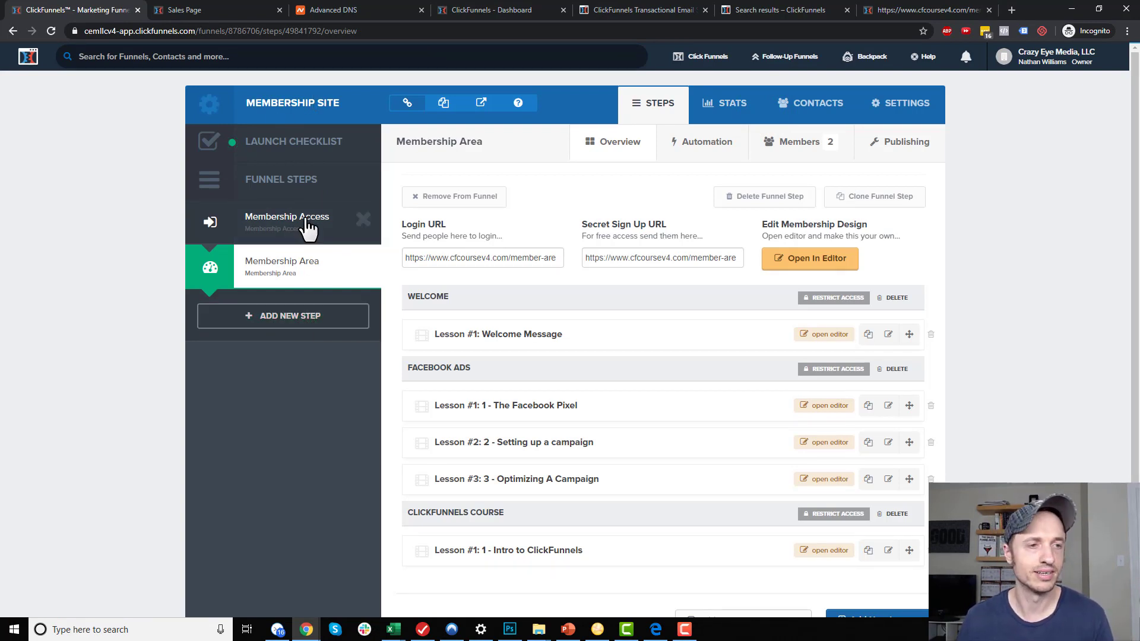
Create a funnel step named 'Facebook Ads Course (OTO)' and open it
left_click(288, 316)
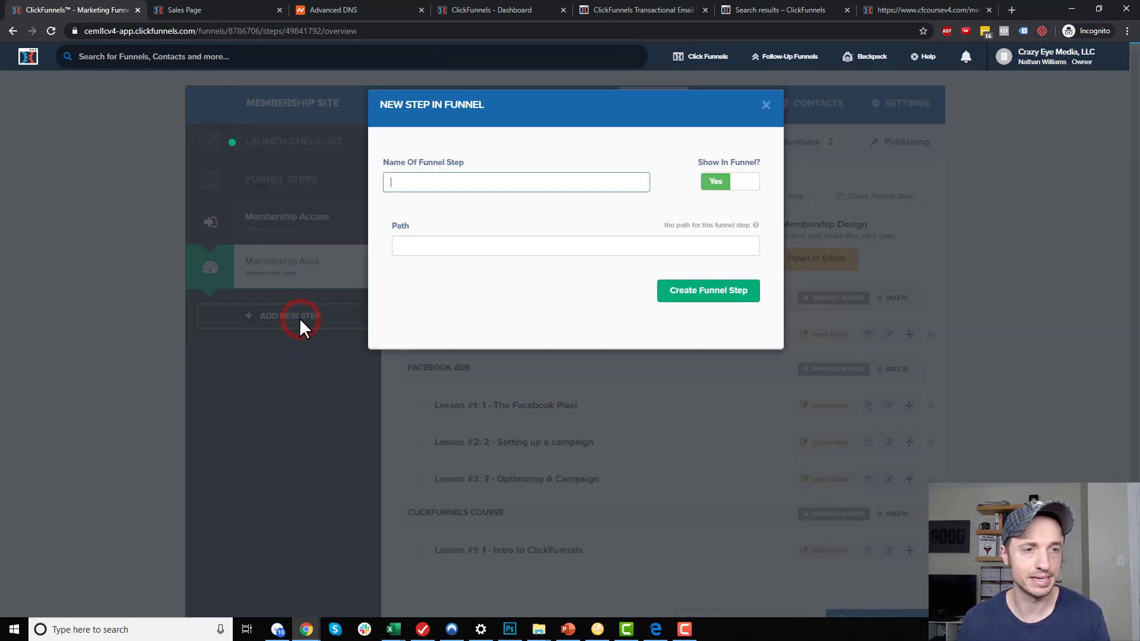
type("Facebook Ads Course")
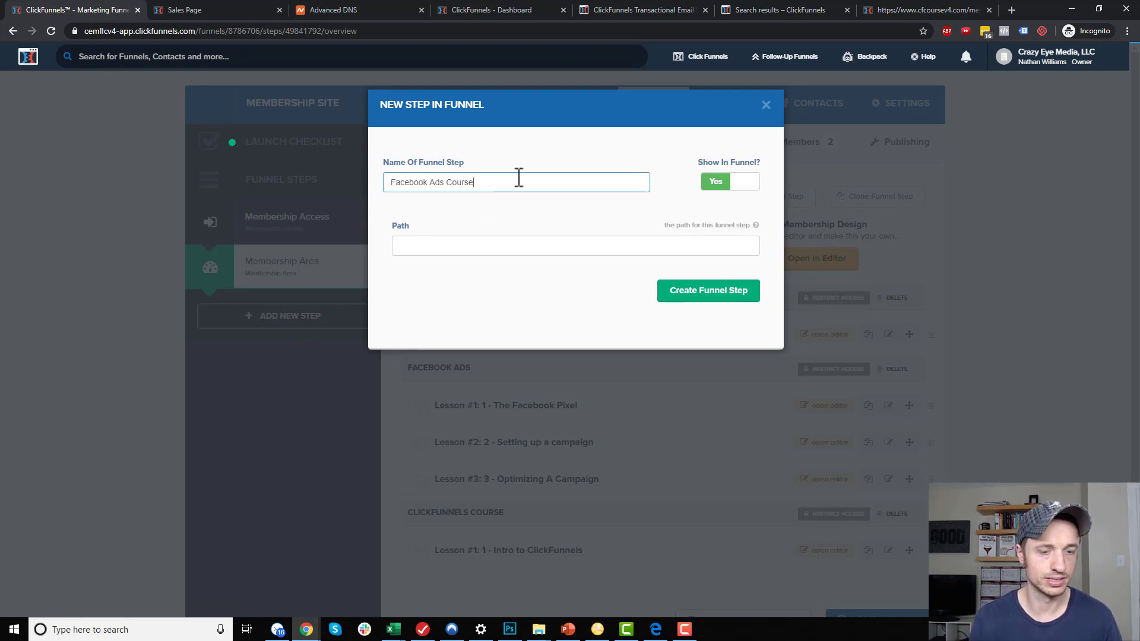
type("(OTO)")
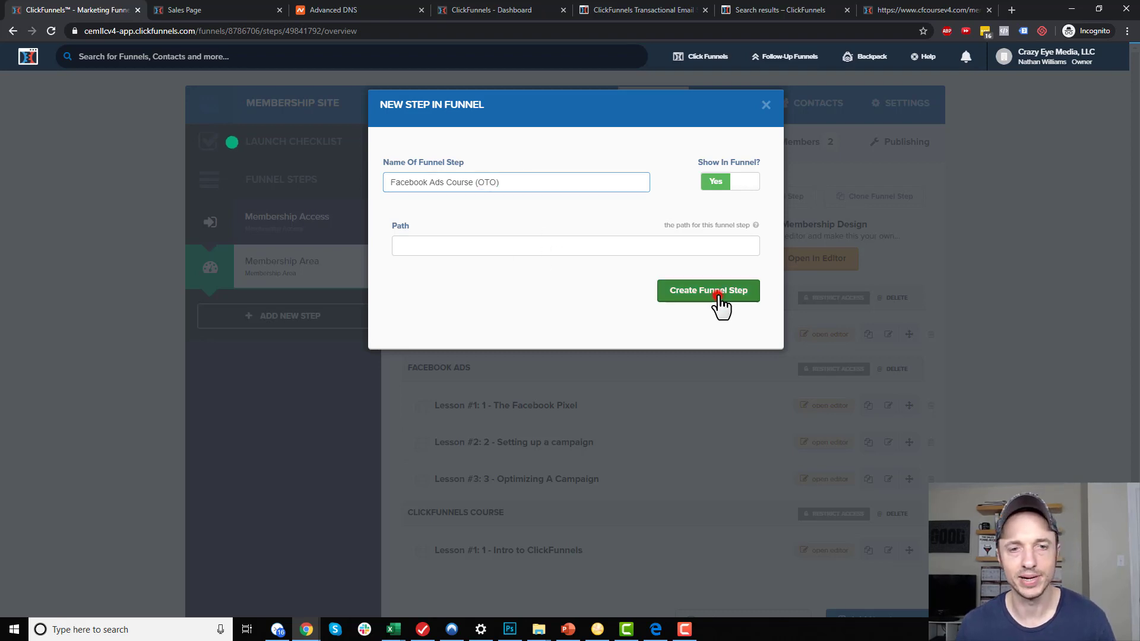
left_click(708, 290)
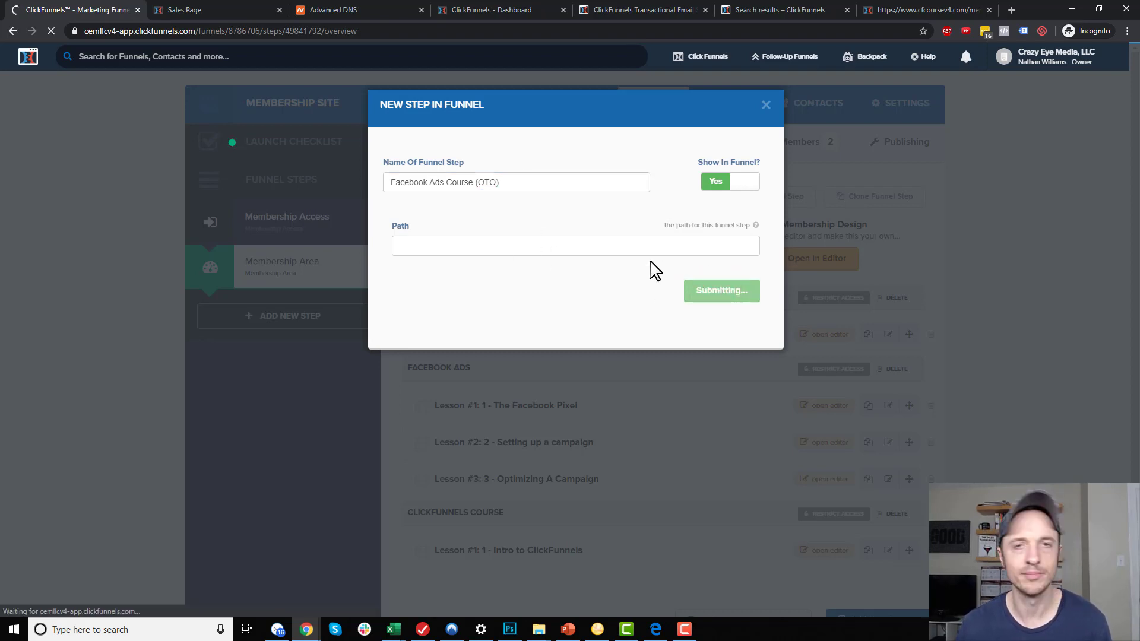
left_click(720, 291)
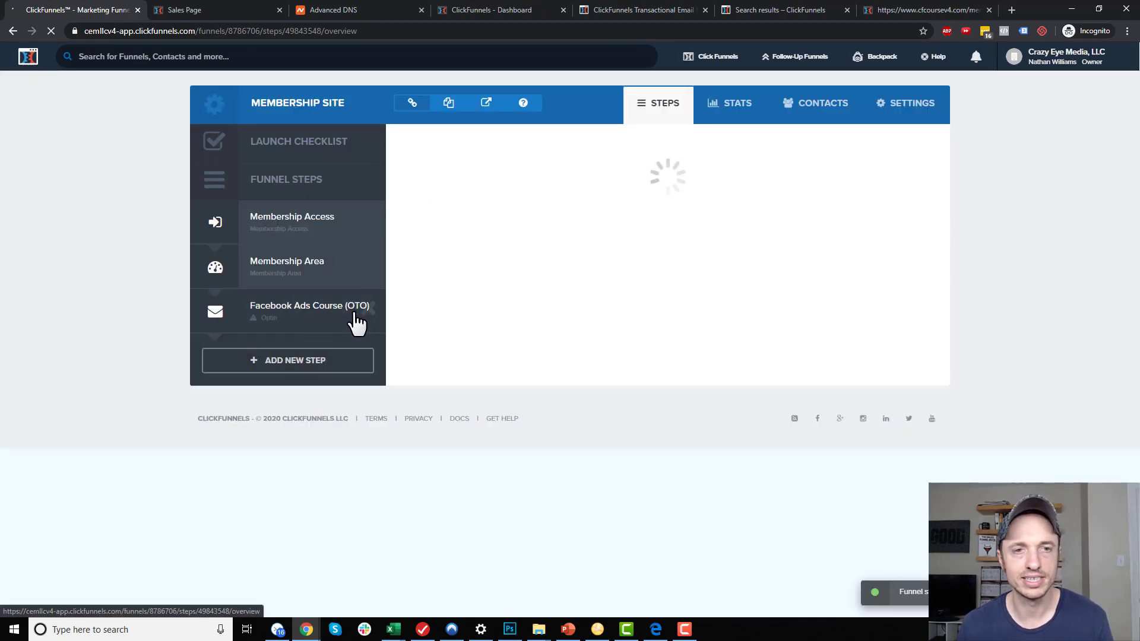
mouse_move(301, 326)
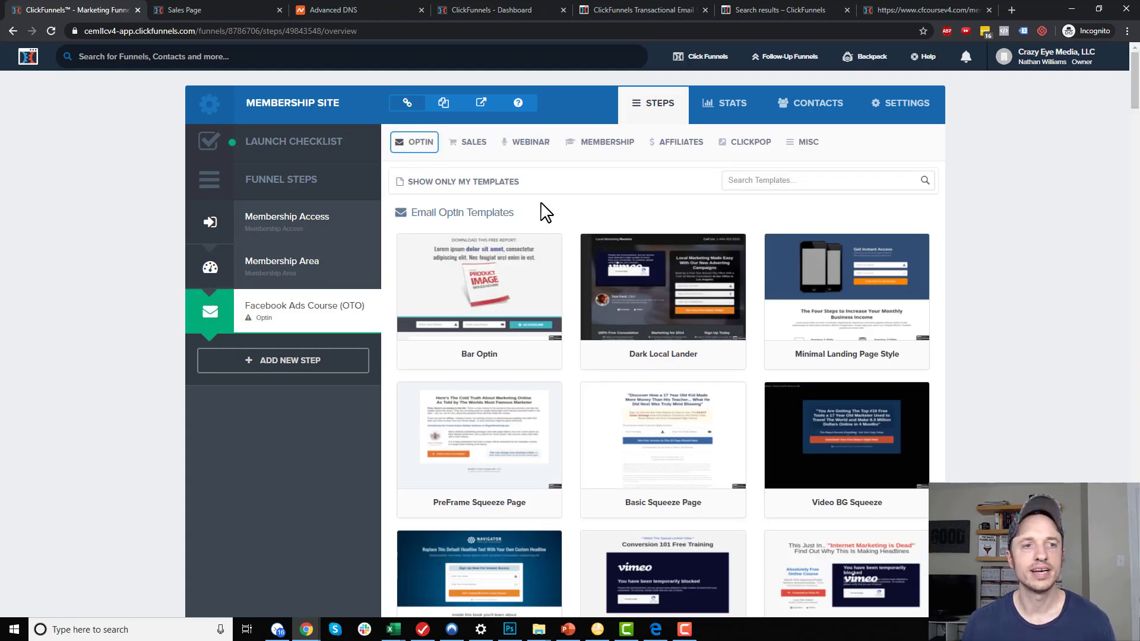
Apply the first Sales > One Click Upsell (OTO) template and open its page for editing
left_click(473, 142)
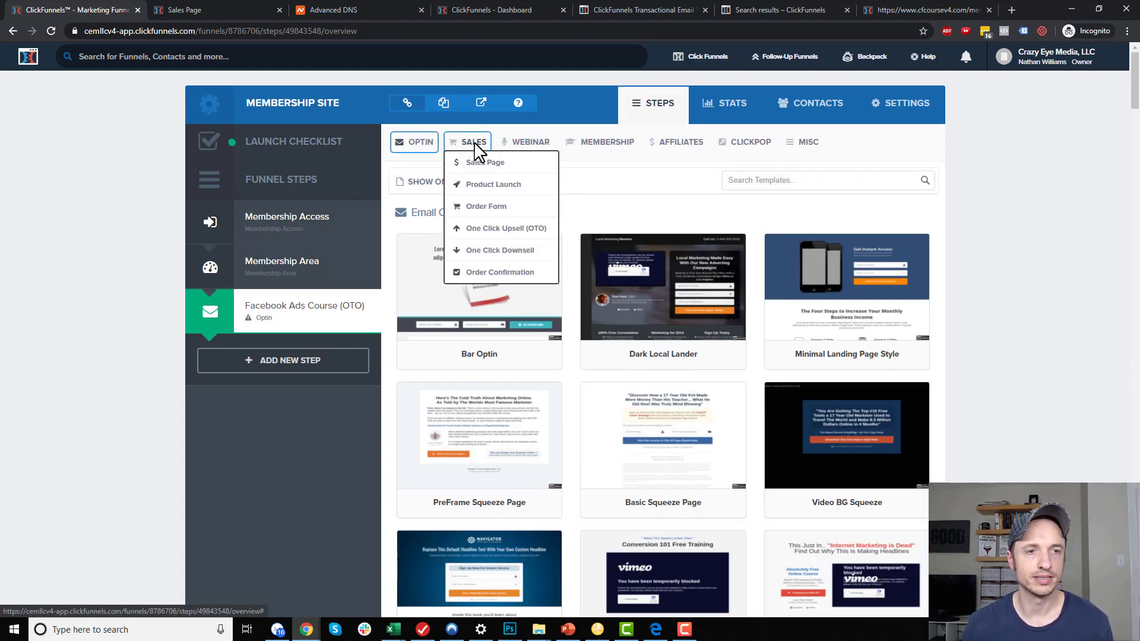
left_click(507, 227)
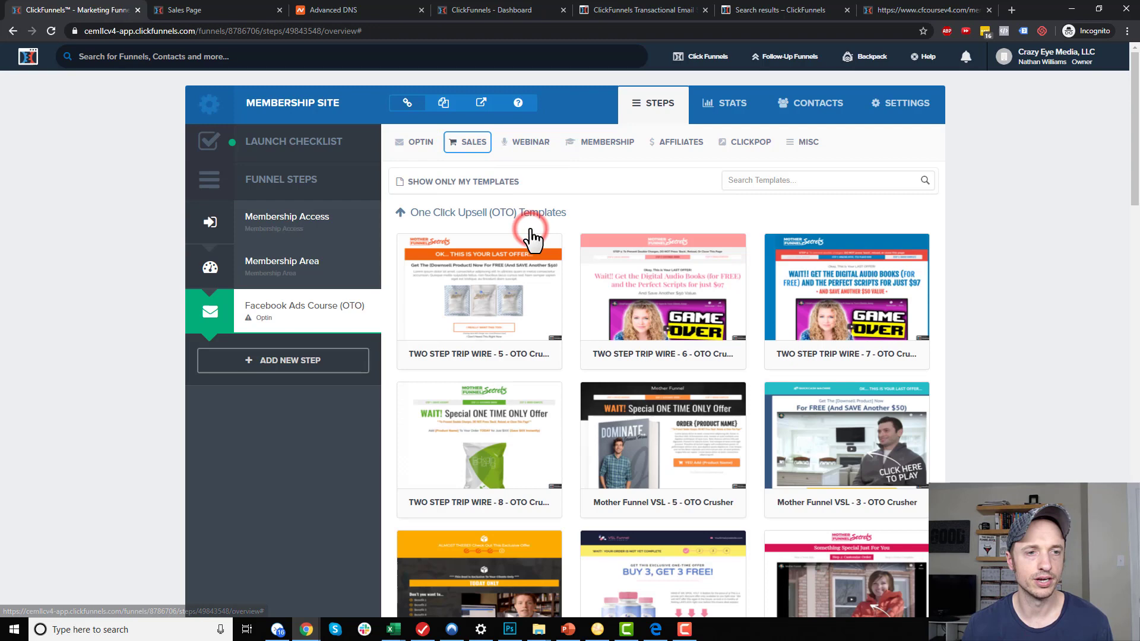
left_click(479, 288)
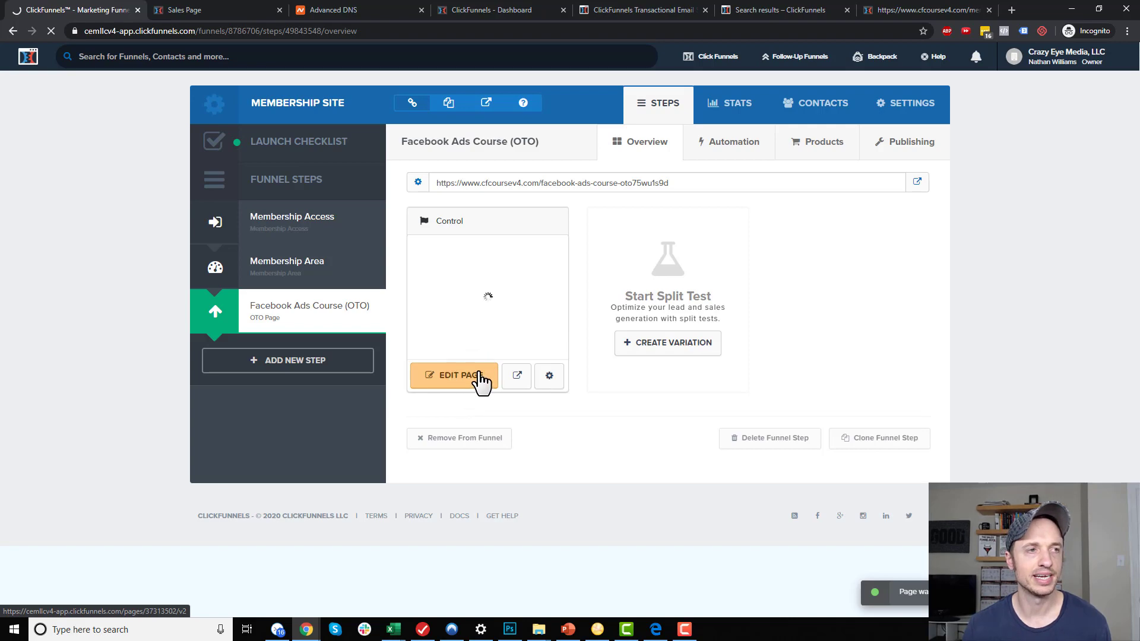
left_click(454, 375)
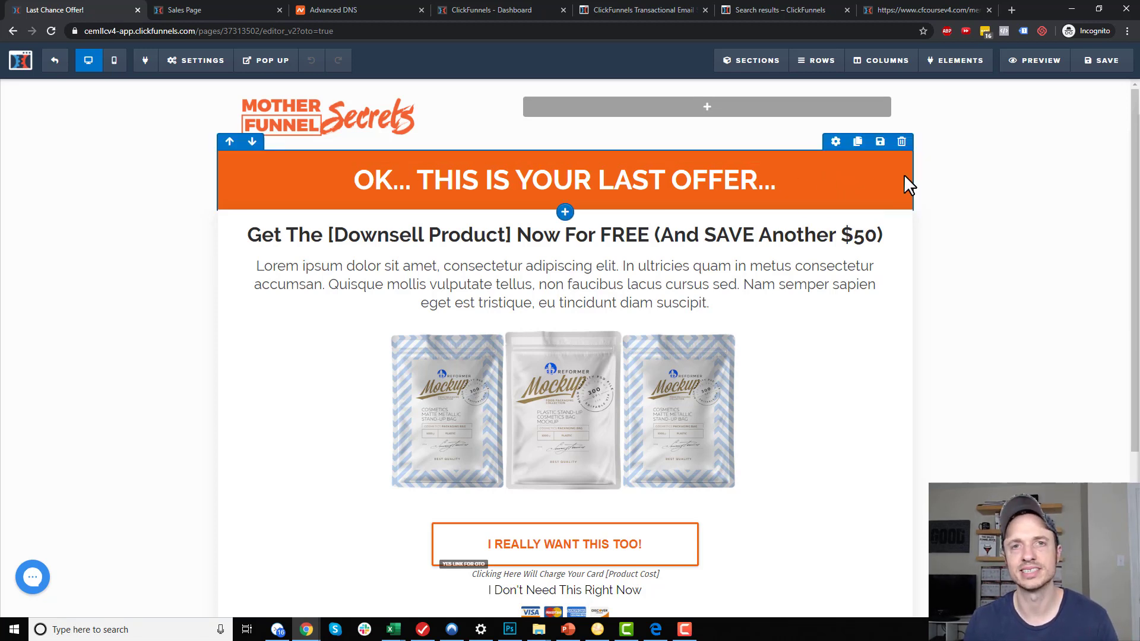
Set the headline to 'Purchase the Facebook Ads Course… charged $97.' and underline the charge sentence
left_click(565, 181)
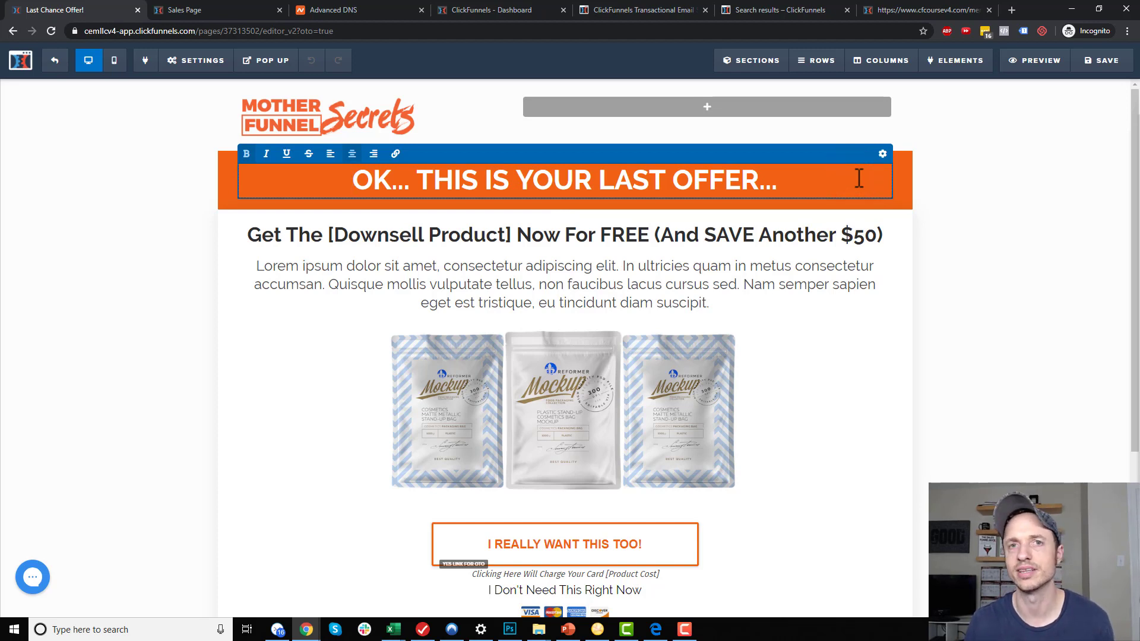
triple_click(564, 181)
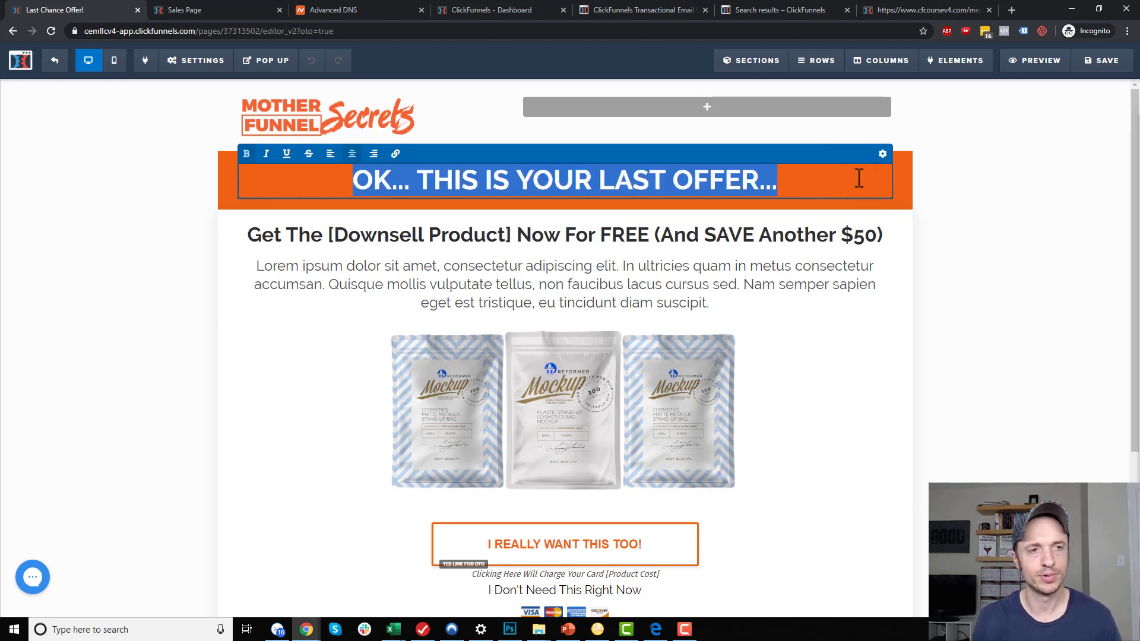
type("Purchase the")
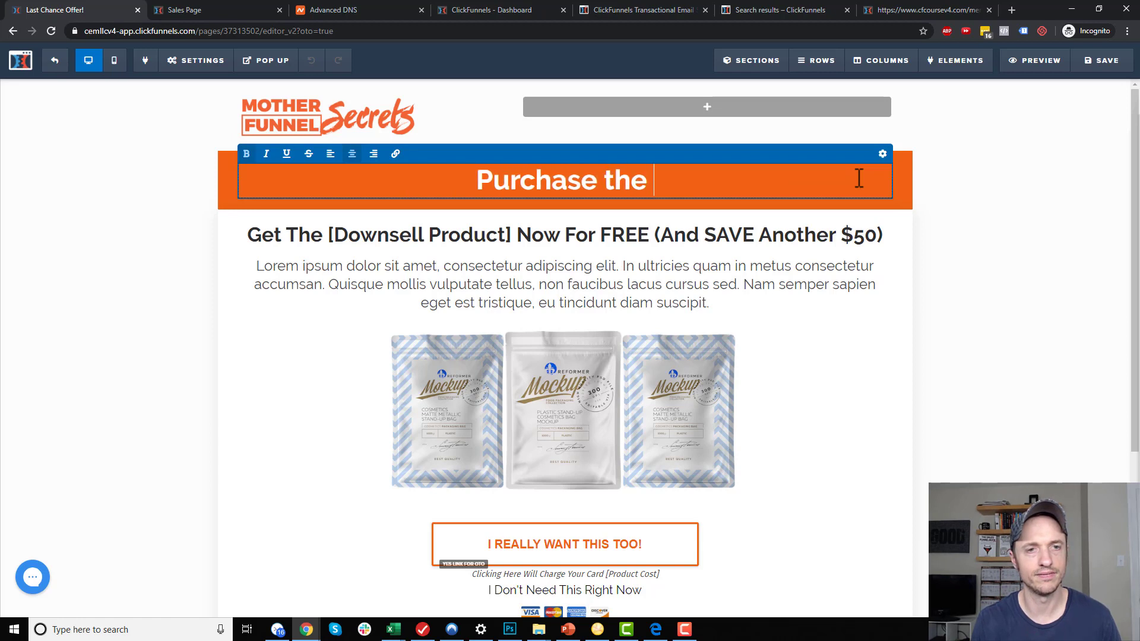
type("Faceboo")
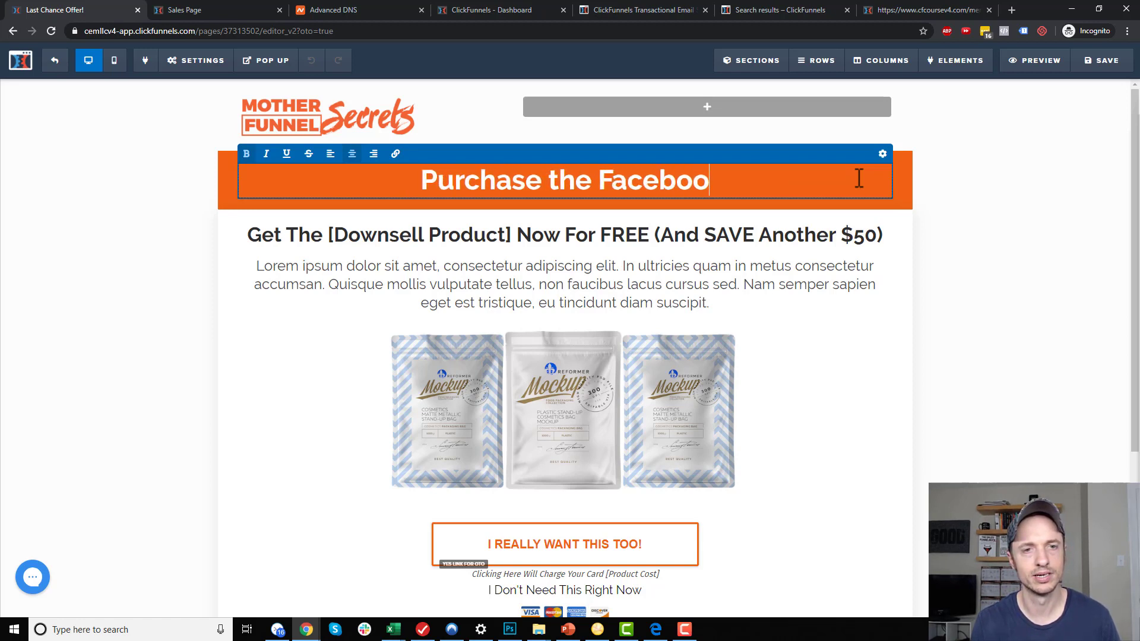
type("k Ads Course by")
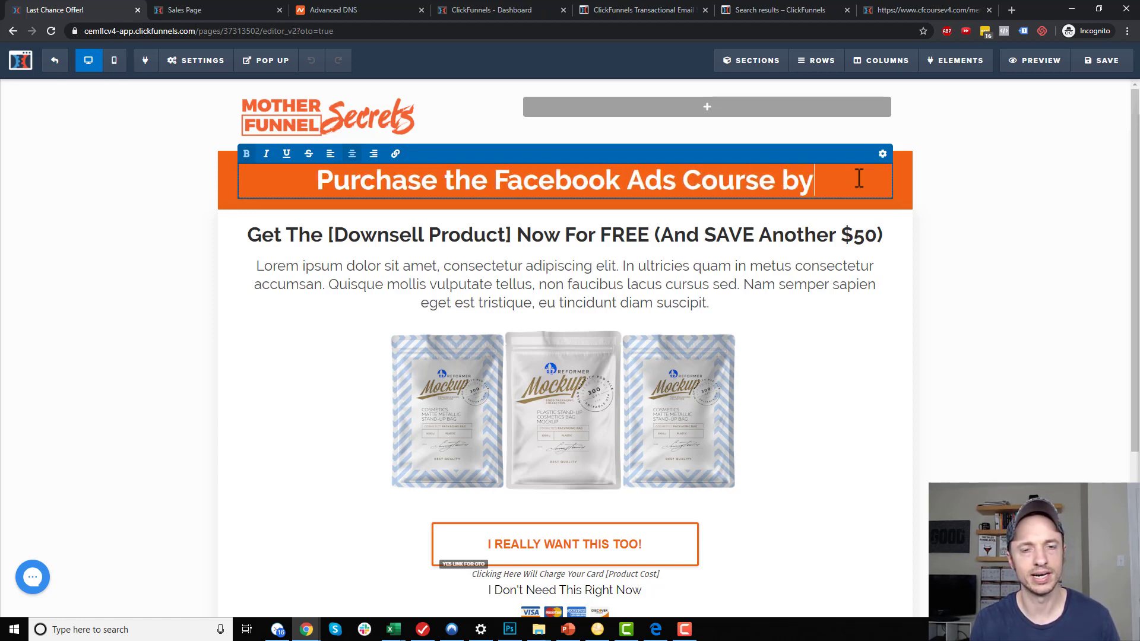
type("clicking")
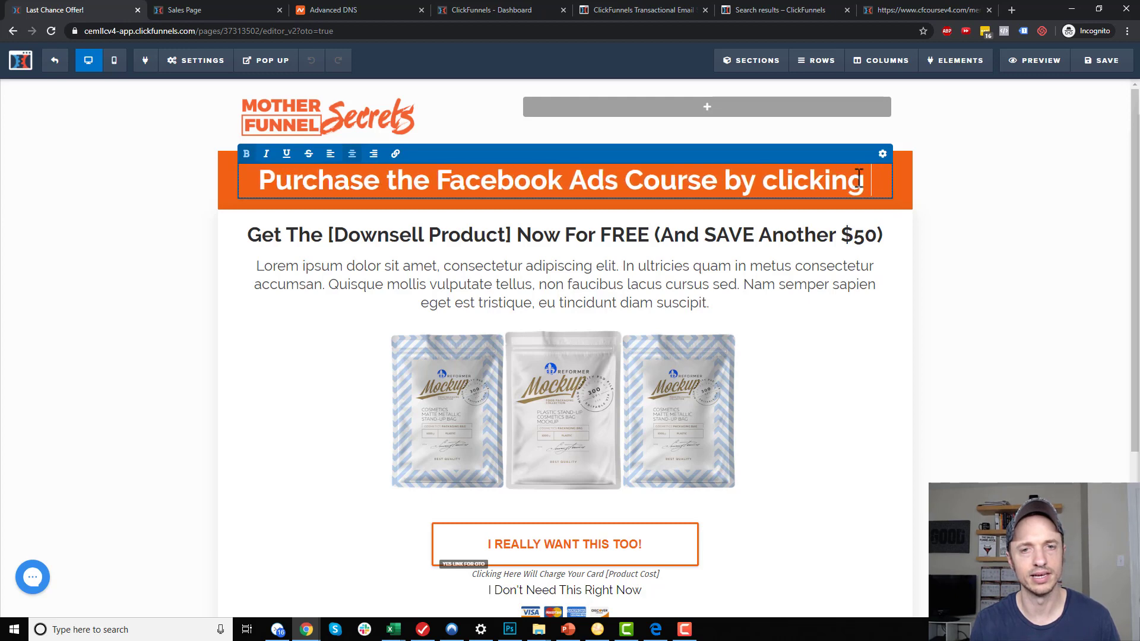
type("the button bel")
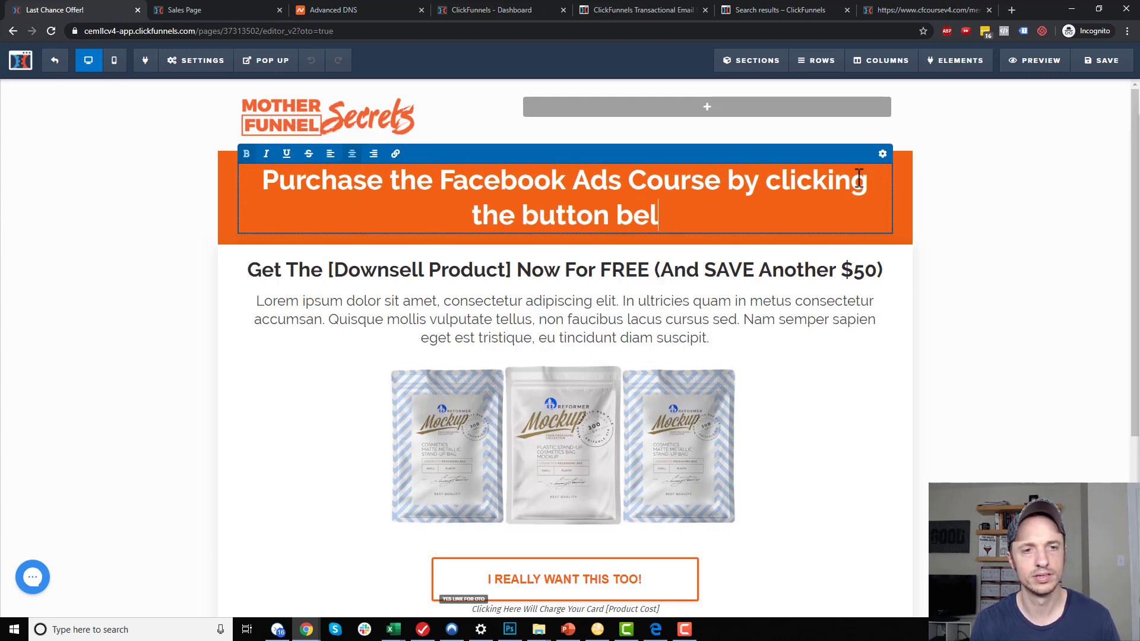
type("ow.")
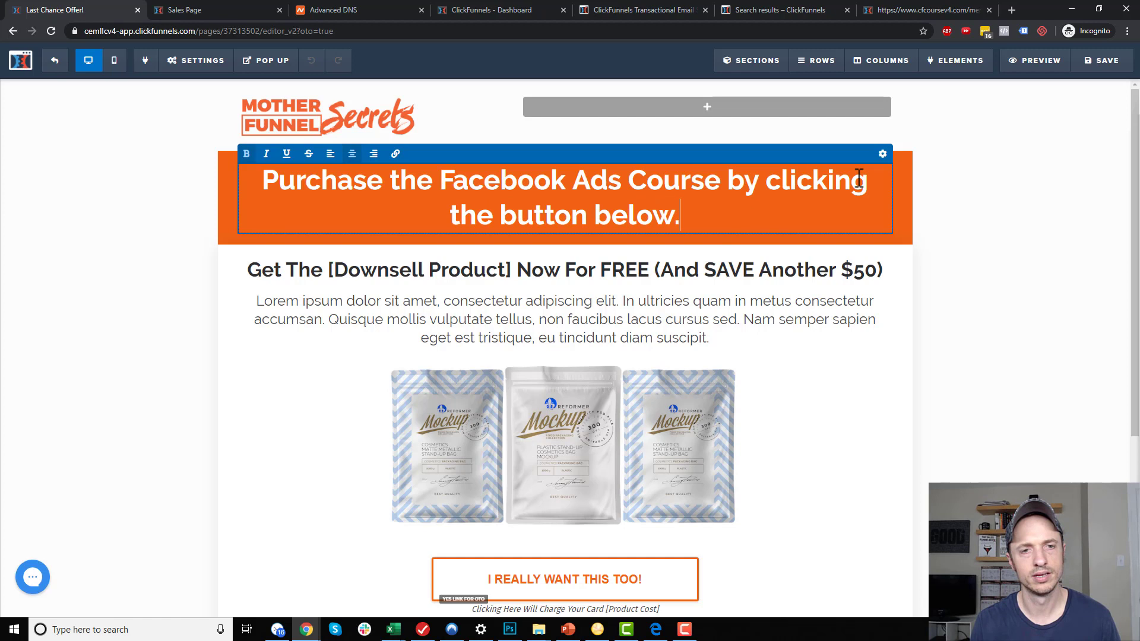
type("You'll automatica")
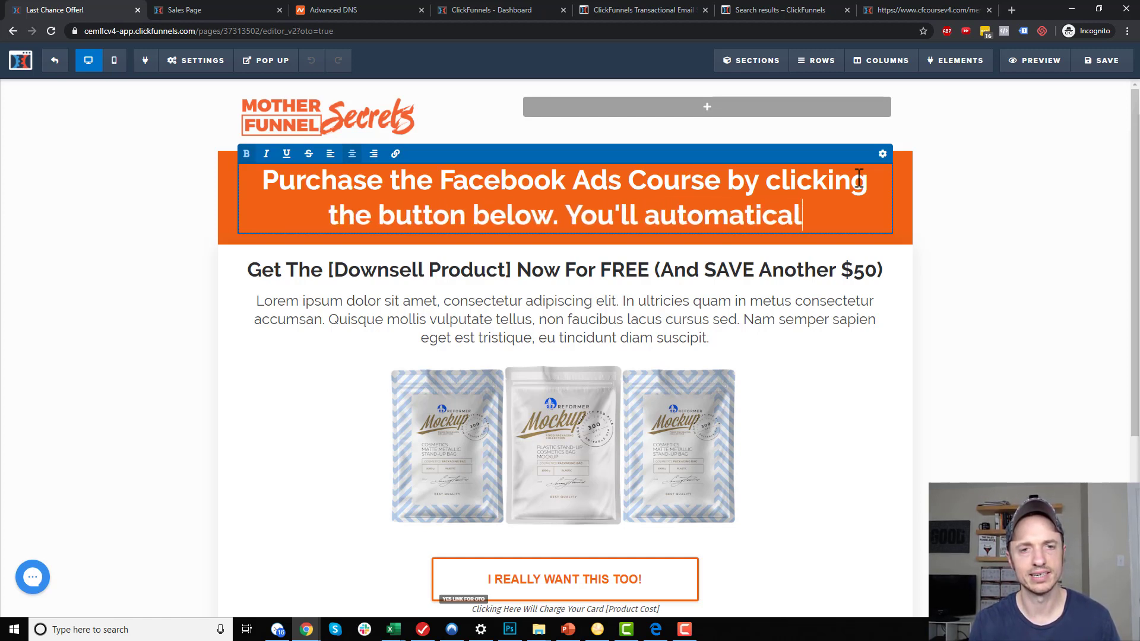
type("ly be charged")
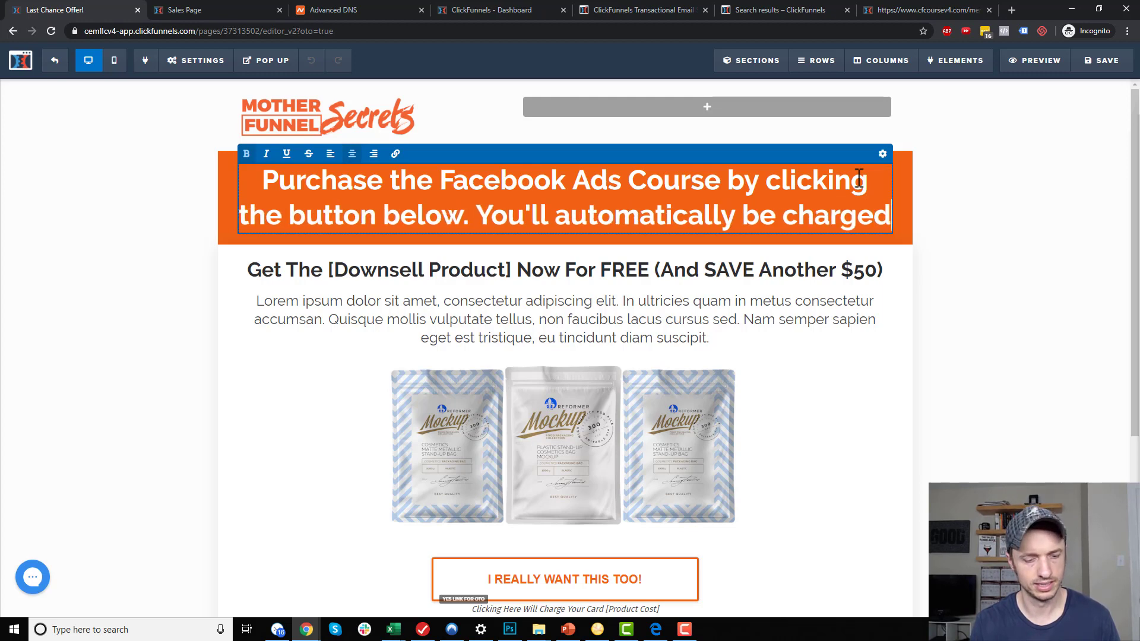
type("$97.")
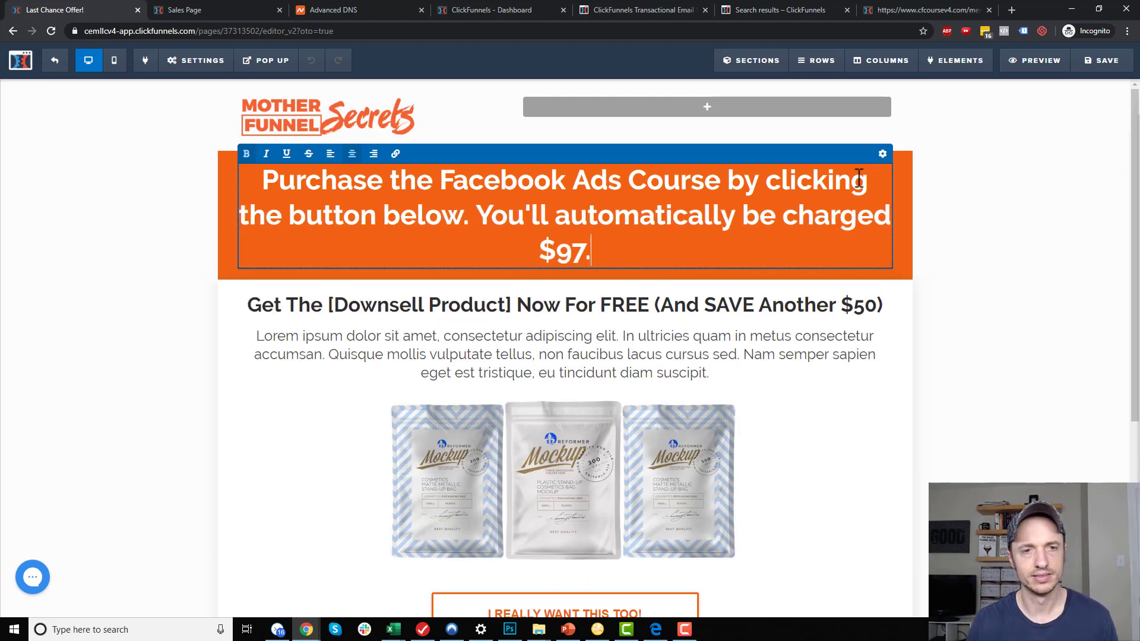
left_click(477, 215)
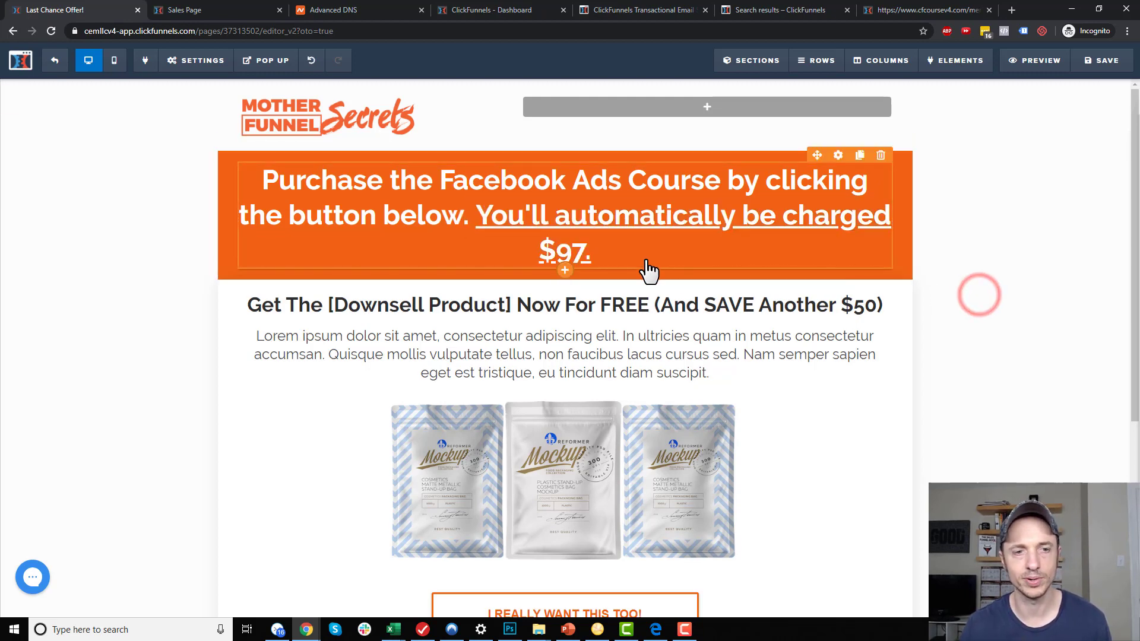
Delete the downsell headline, placeholder paragraph and leftover charge note from the upsell page
scroll("down", 3)
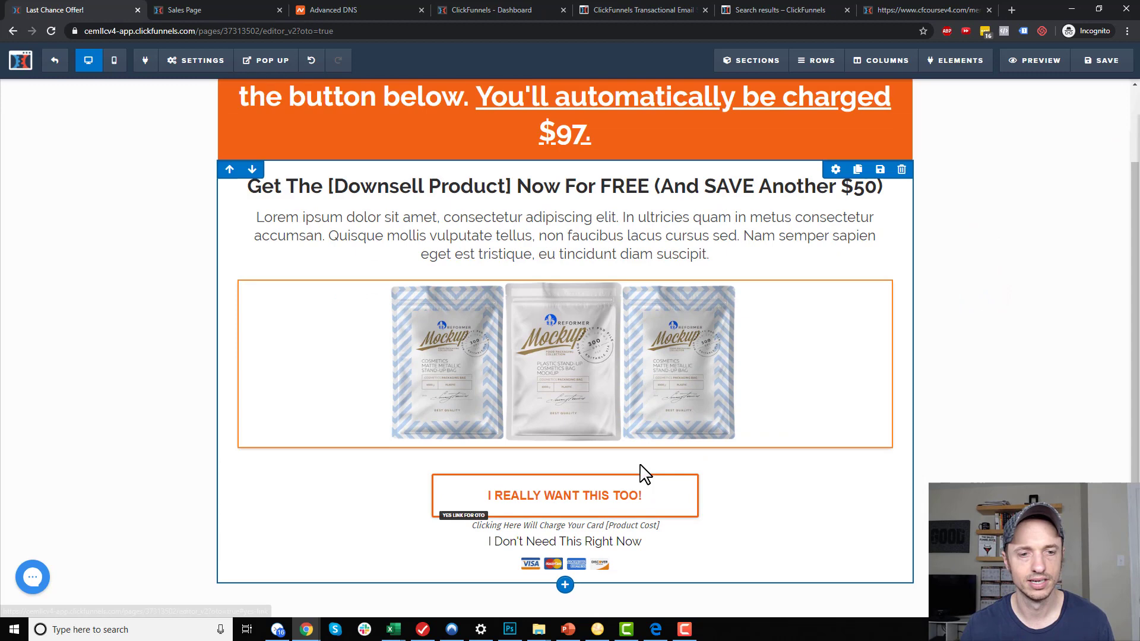
scroll("up", 3)
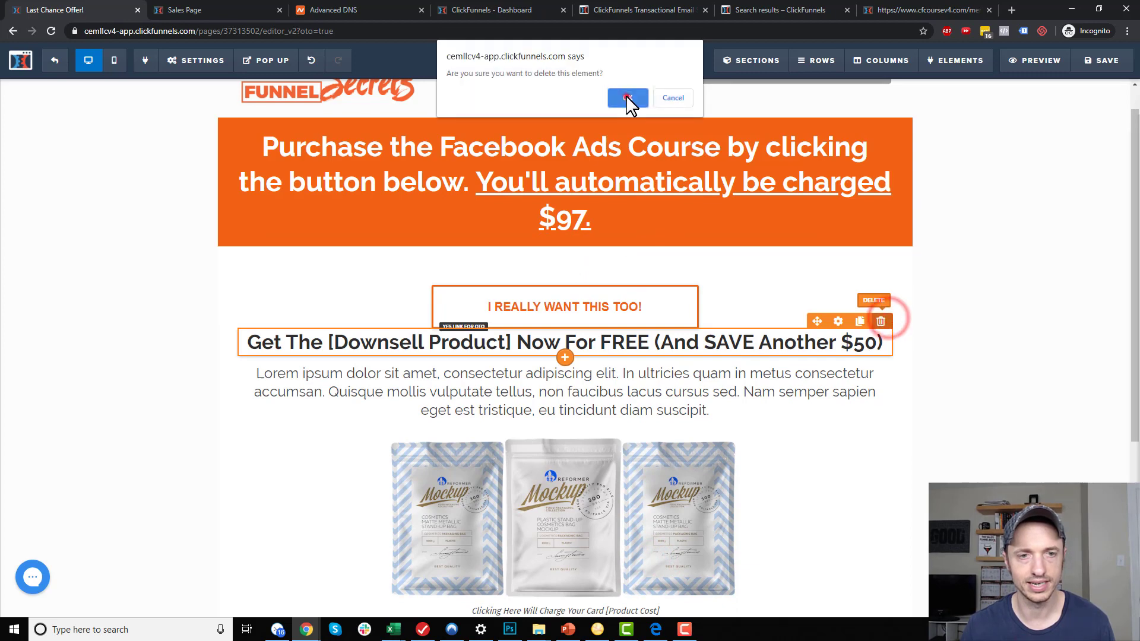
left_click(627, 97)
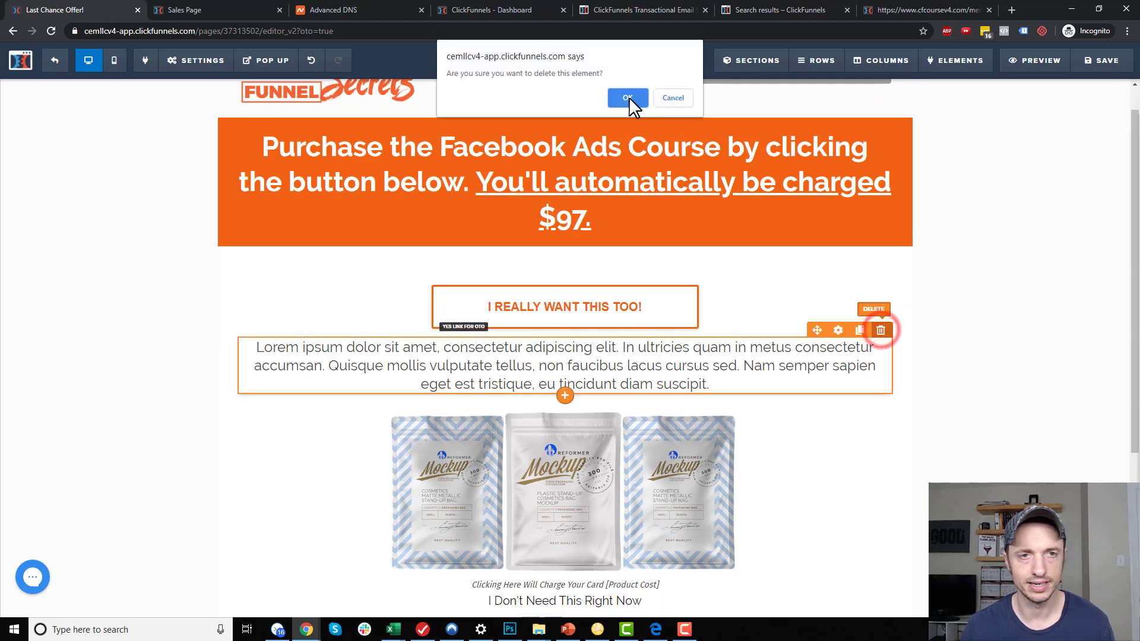
left_click(627, 98)
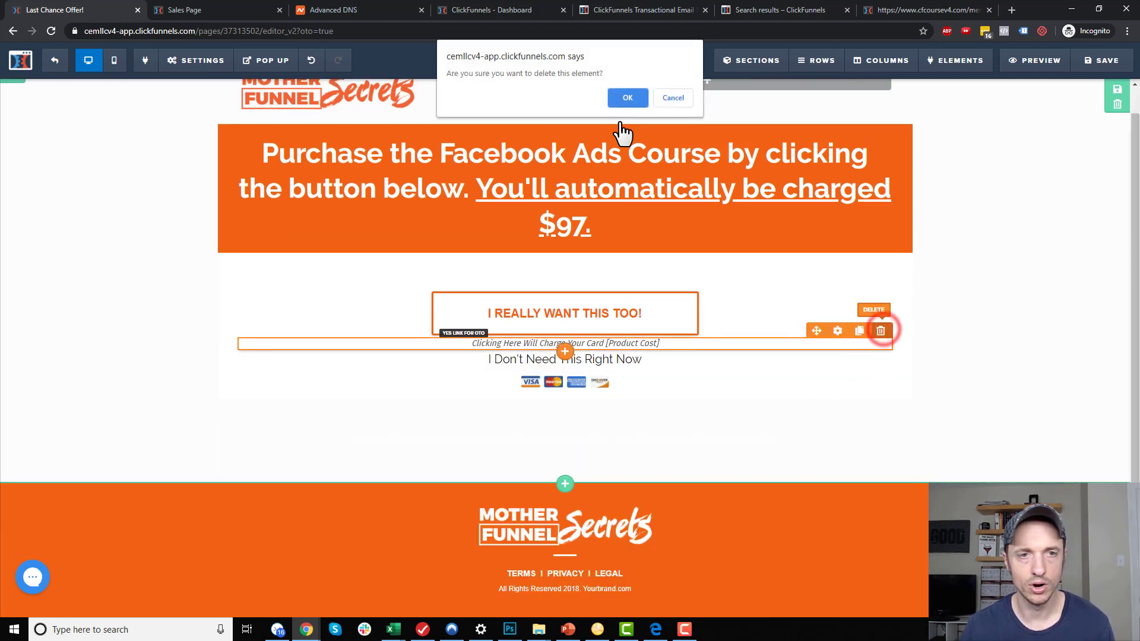
left_click(627, 97)
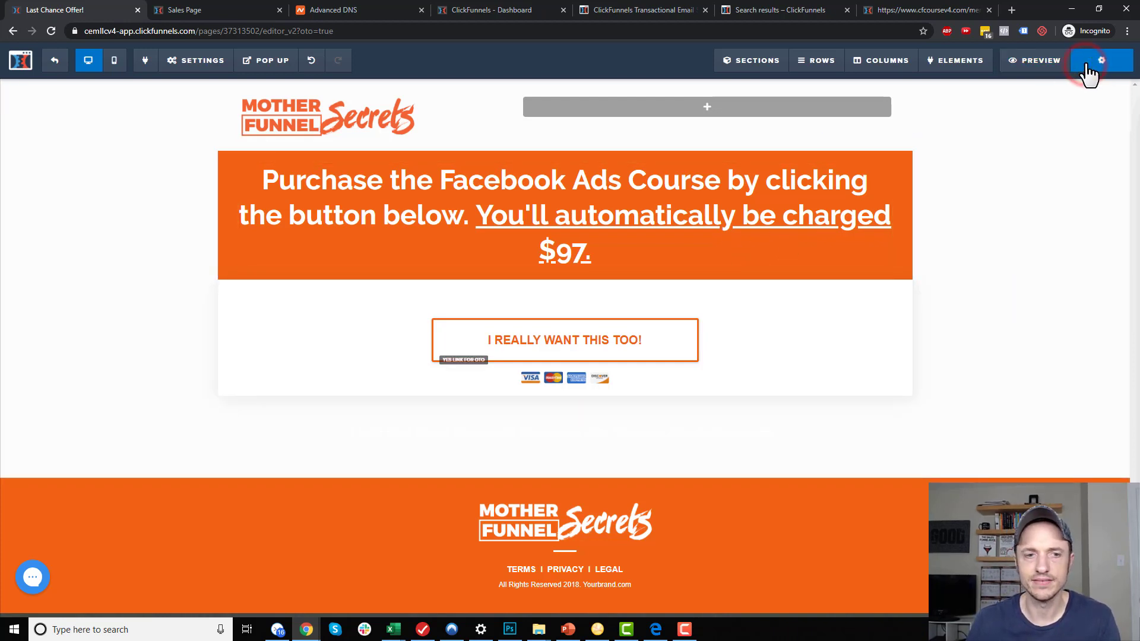
Save the upsell page and begin adding a new product from the OTO step's Products tab
left_click(1101, 60)
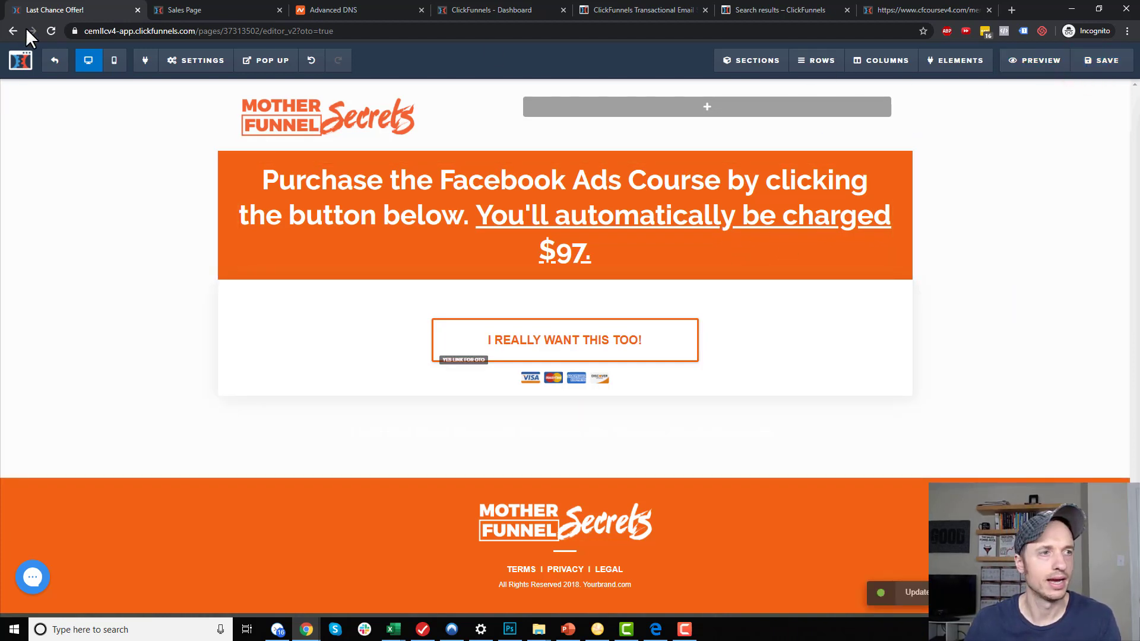
left_click(12, 31)
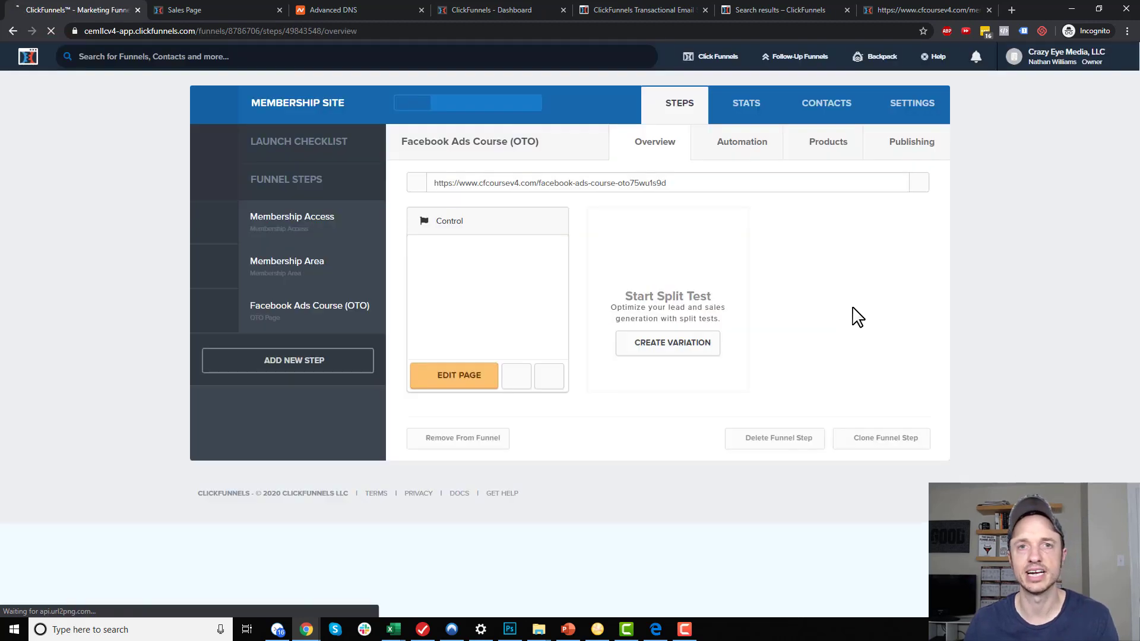
left_click(825, 142)
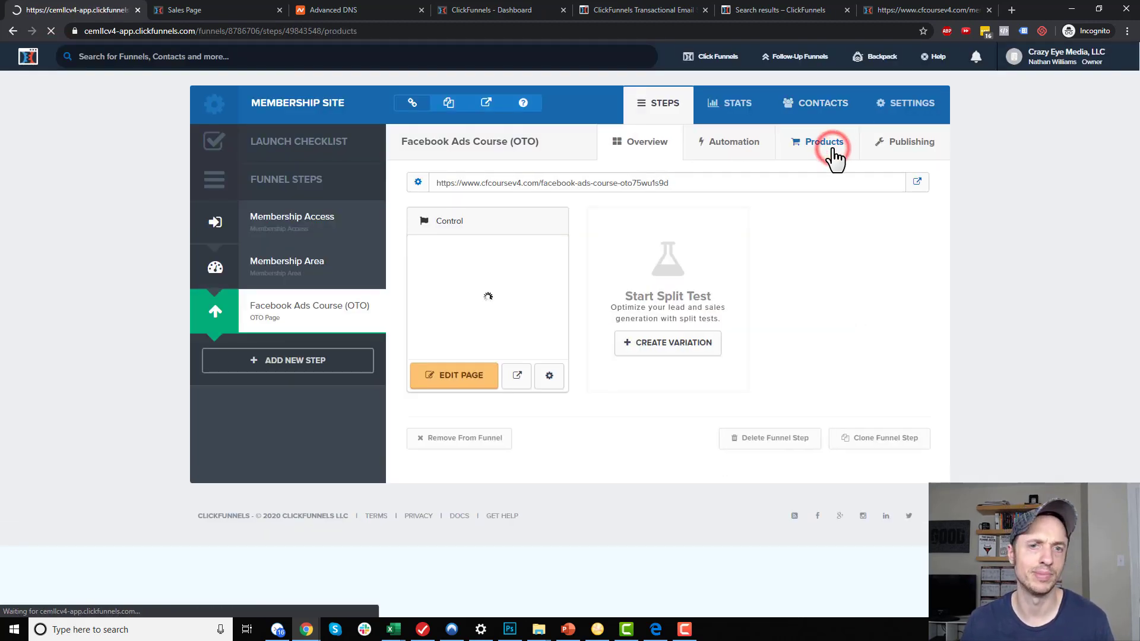
left_click(824, 142)
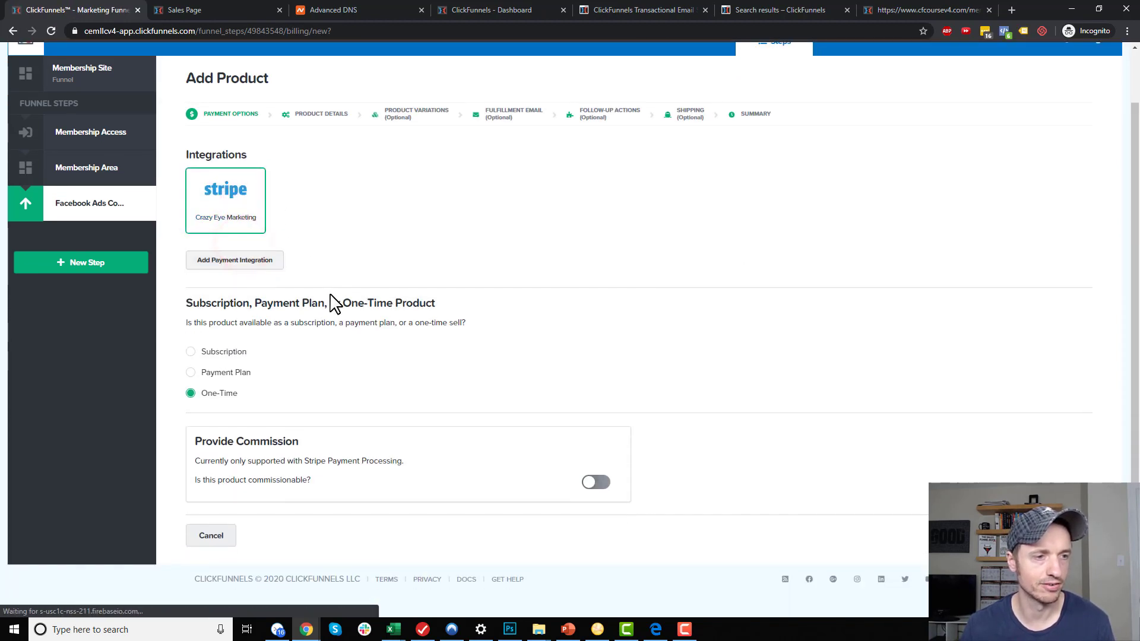
Name the product 'Facebook Ads Course', save its details and skip product variations
scroll("up", 3)
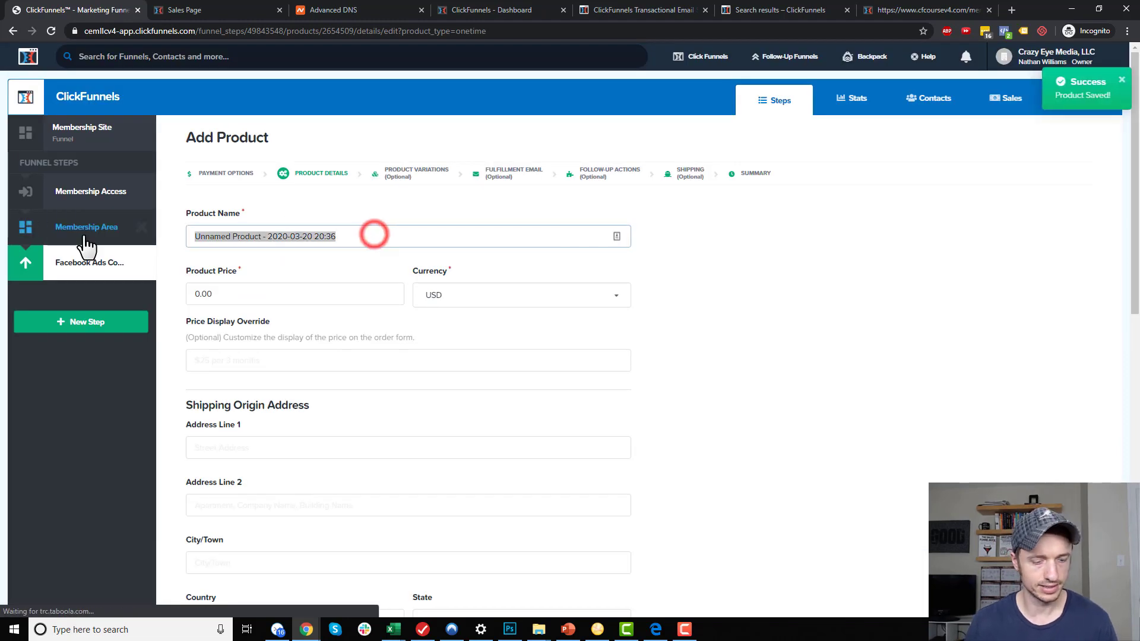
type("Facebook Ads Course")
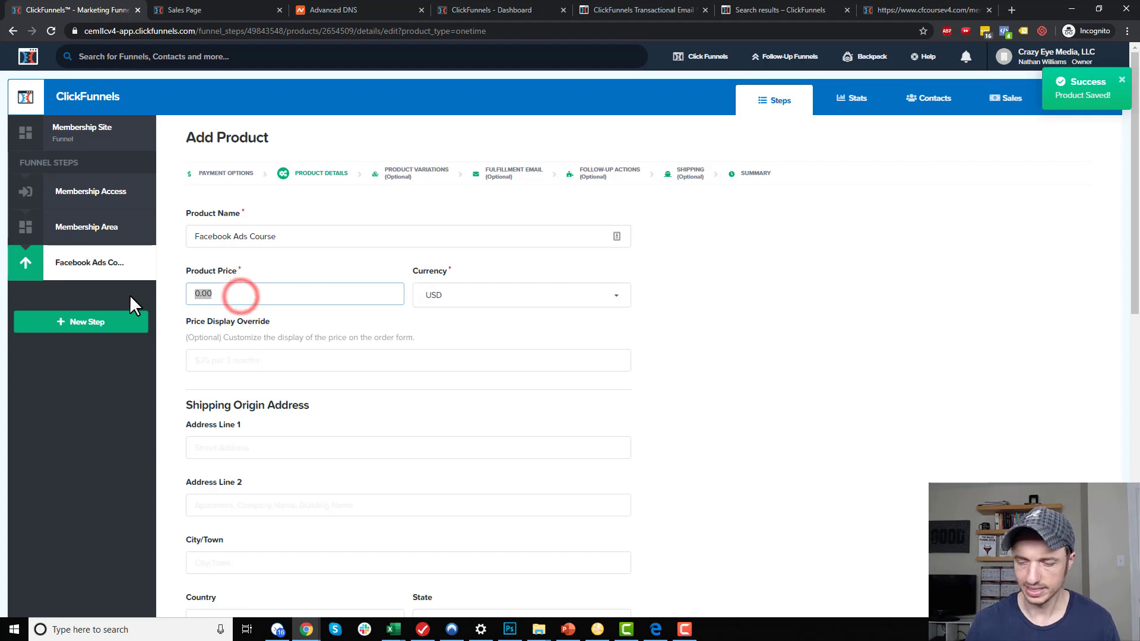
scroll("down", 3)
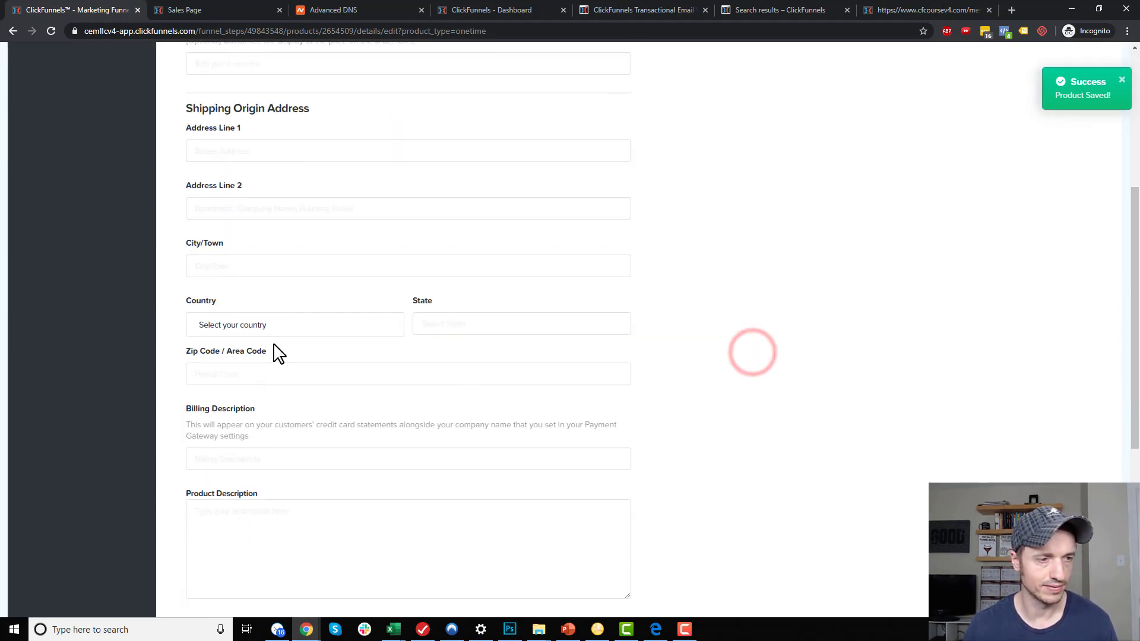
scroll("down", 3)
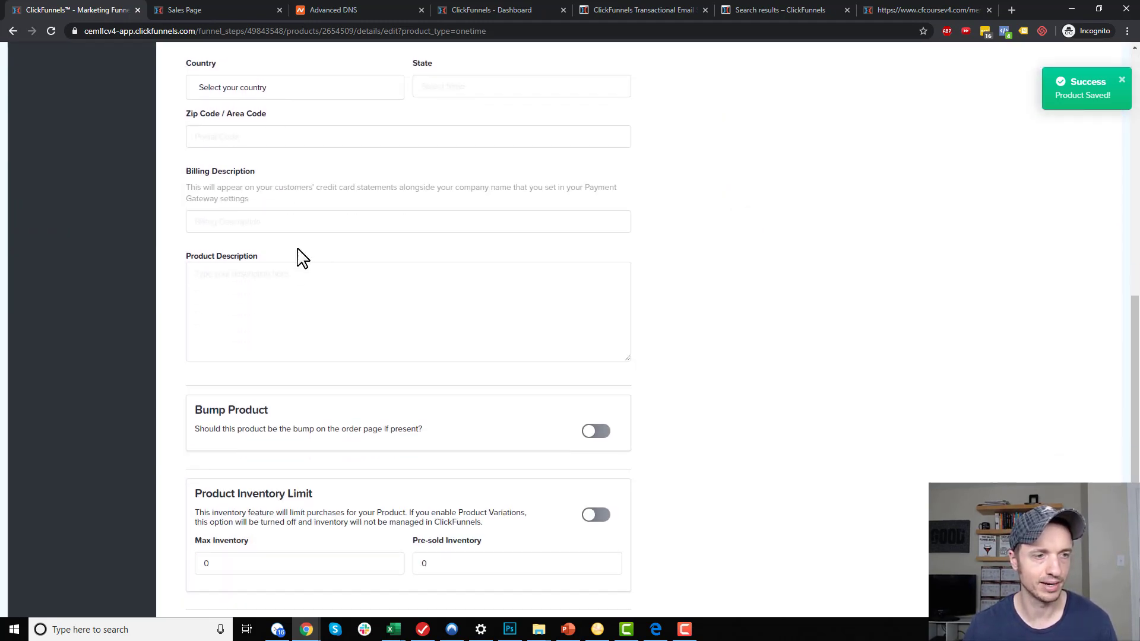
scroll("down", 3)
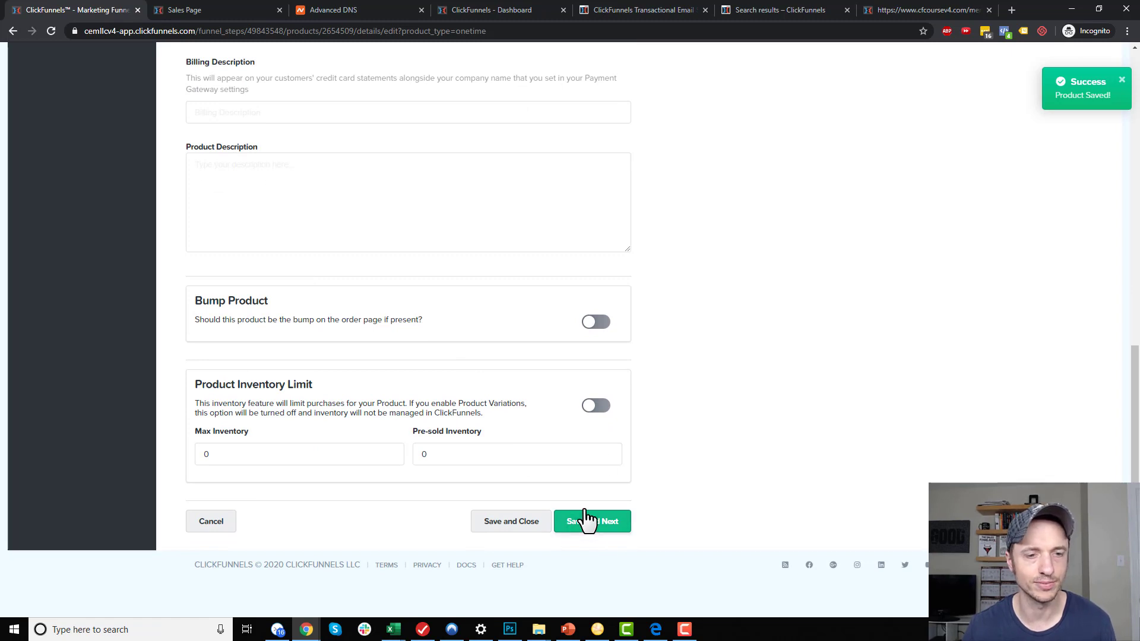
left_click(592, 521)
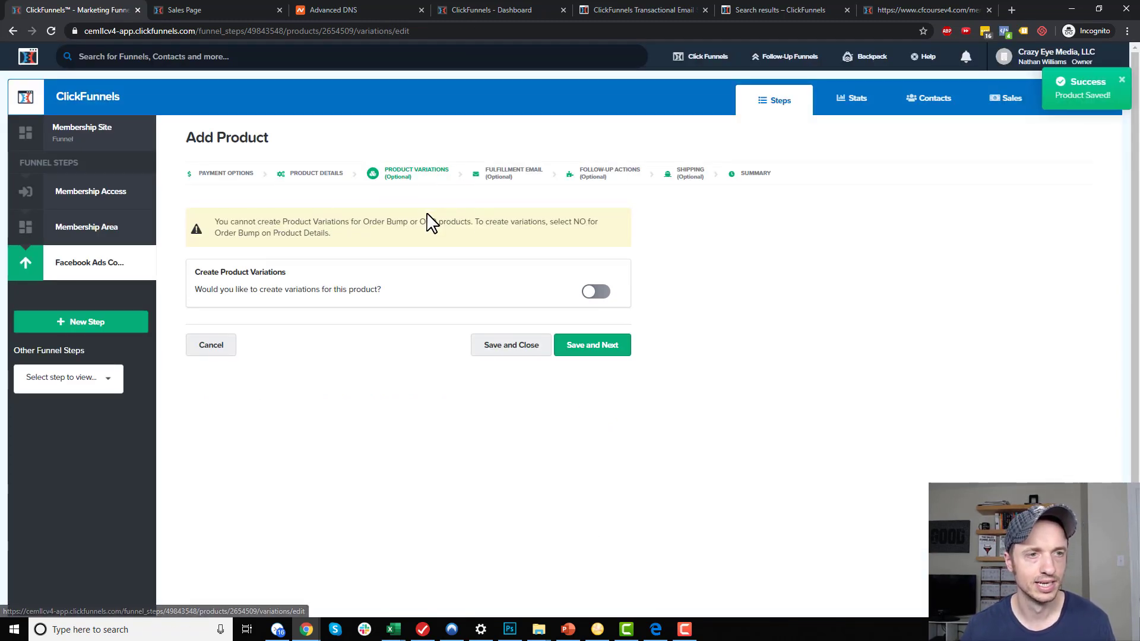
left_click(593, 345)
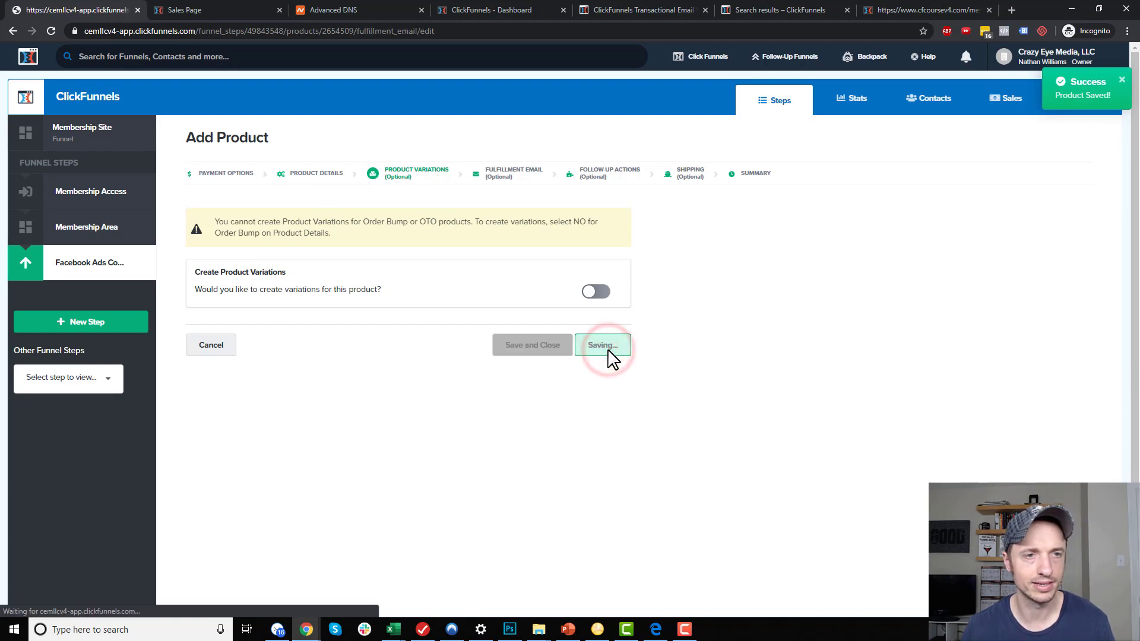
Enable the fulfillment email with subject 'Access the Facebook Ads Course' and matching body text
left_click(603, 345)
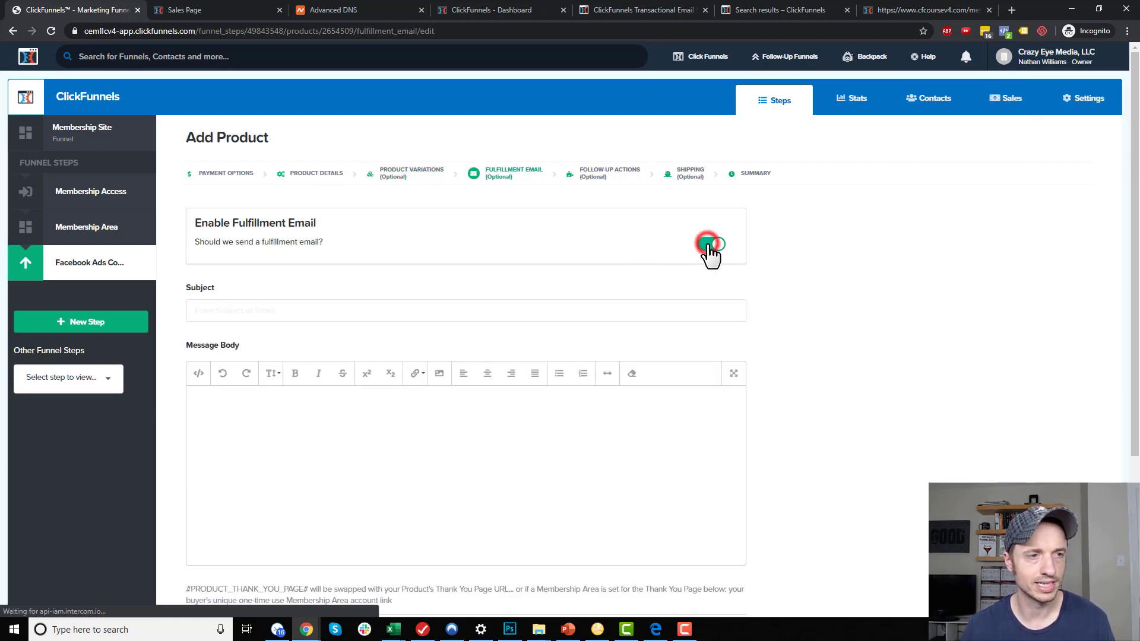
left_click(712, 243)
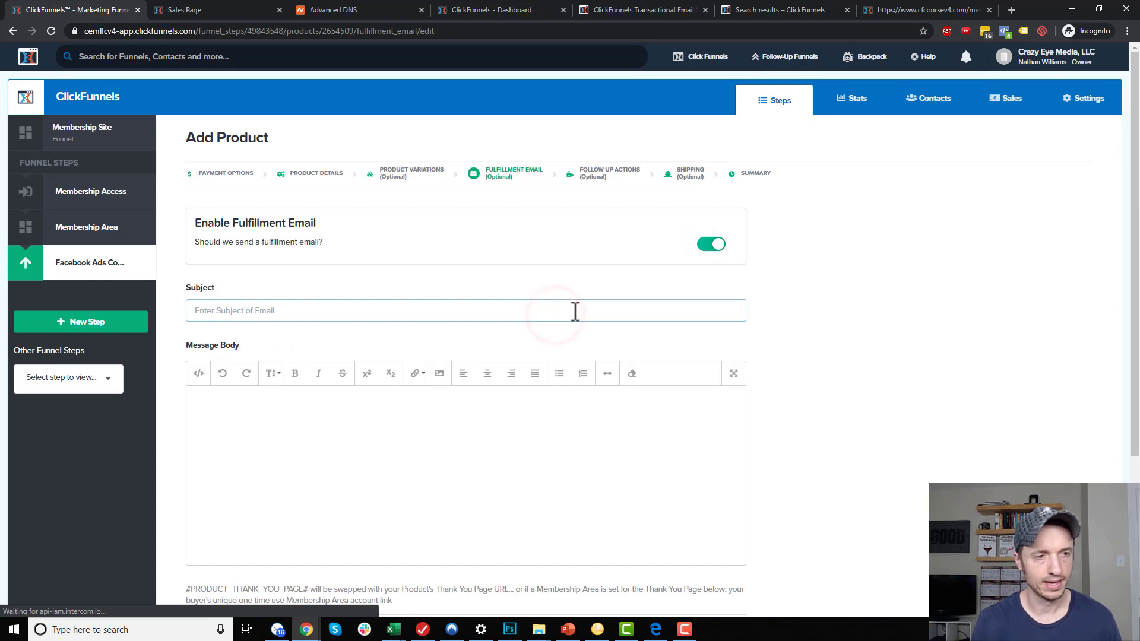
type("Acces")
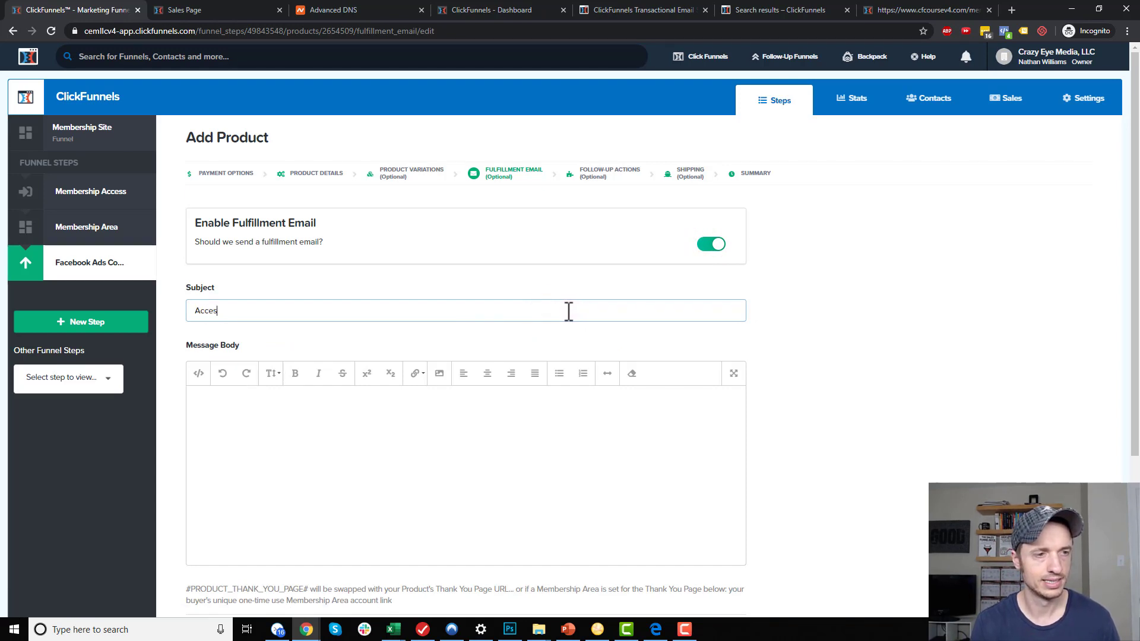
type("s the Facebook Ad")
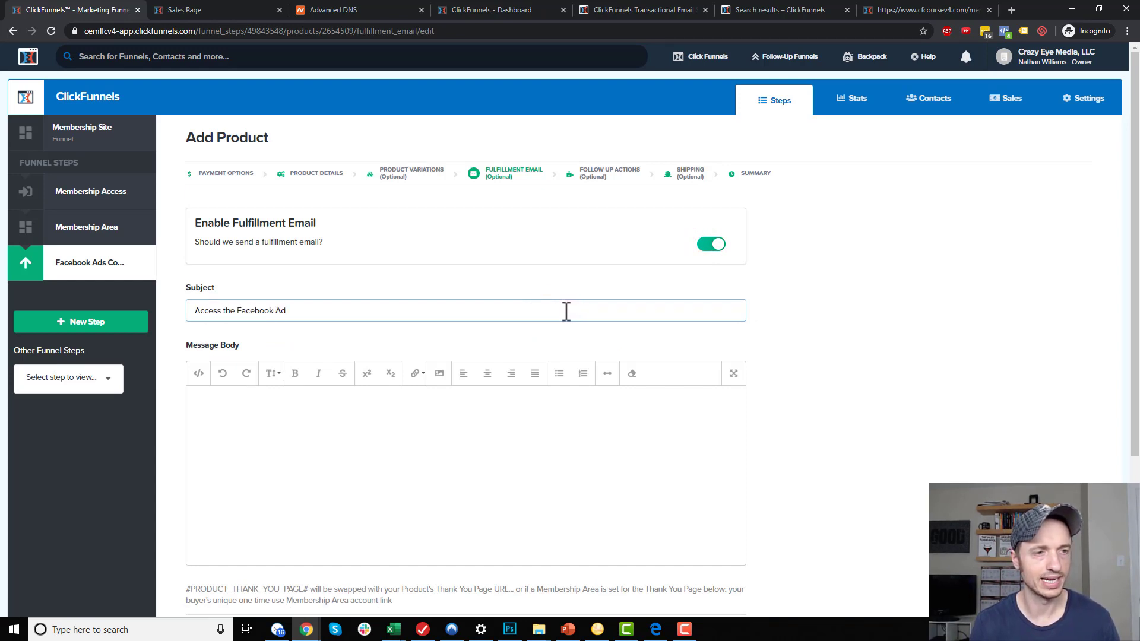
type("s Course")
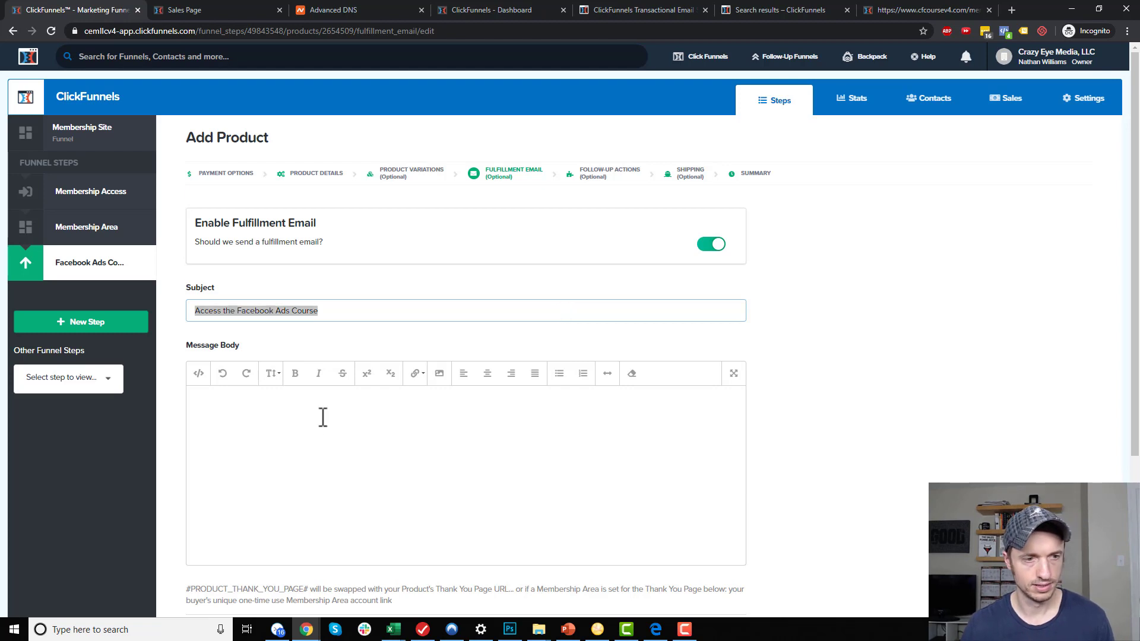
type("Access the Facebook Ads Course:")
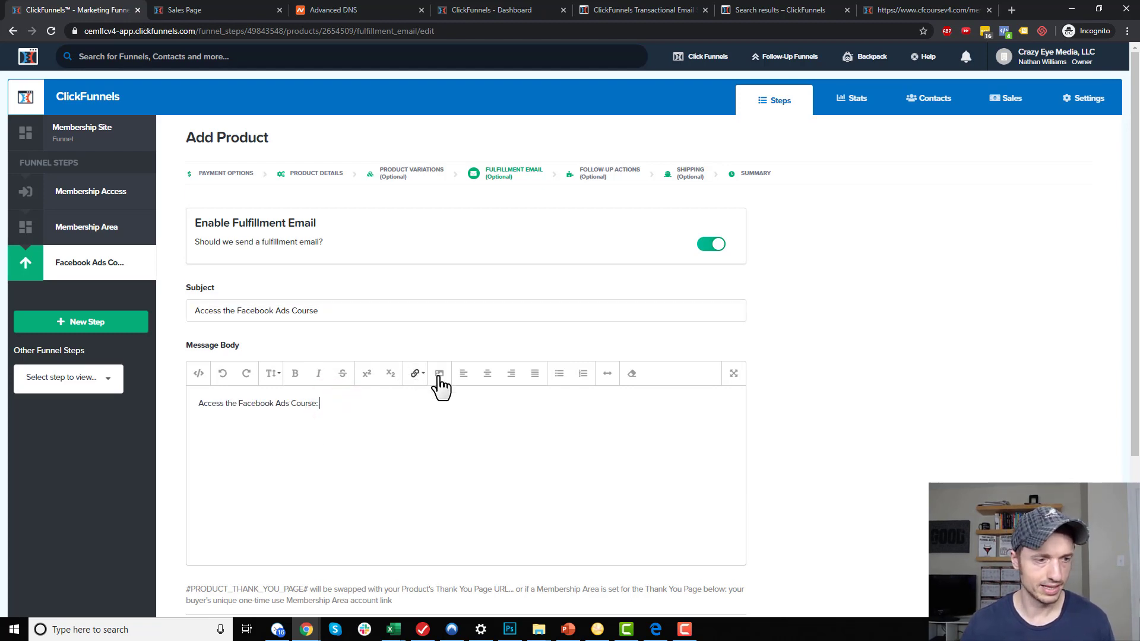
Link the #PRODUCT_THANK_YOU_PAGE# tag to the Membership Area and save through follow-up actions
scroll("down", 3)
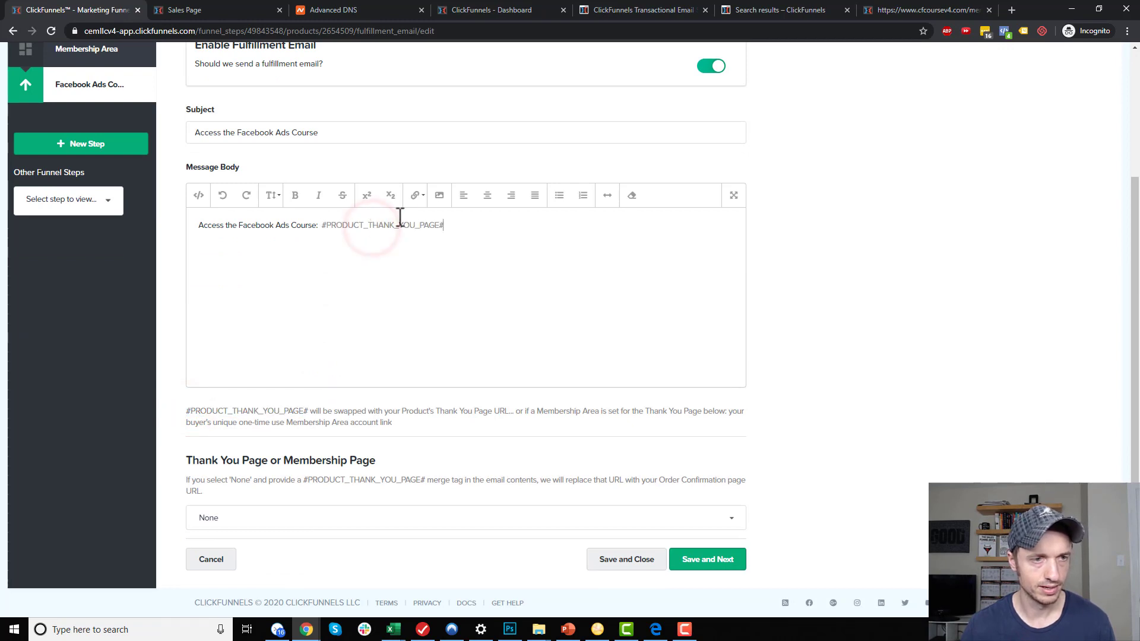
double_click(382, 225)
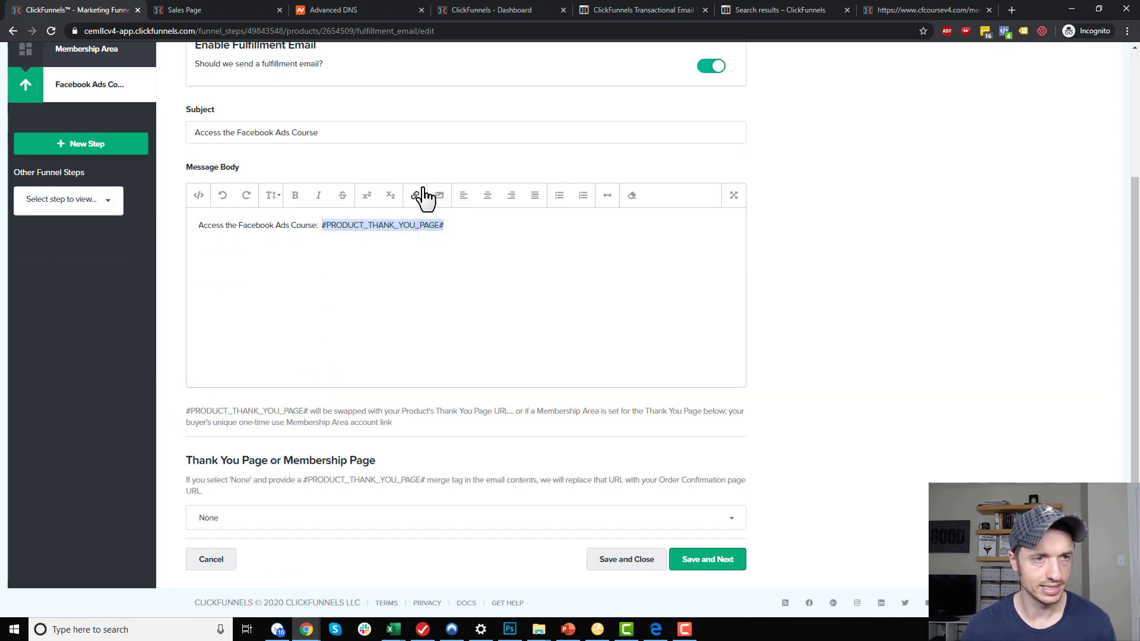
left_click(425, 195)
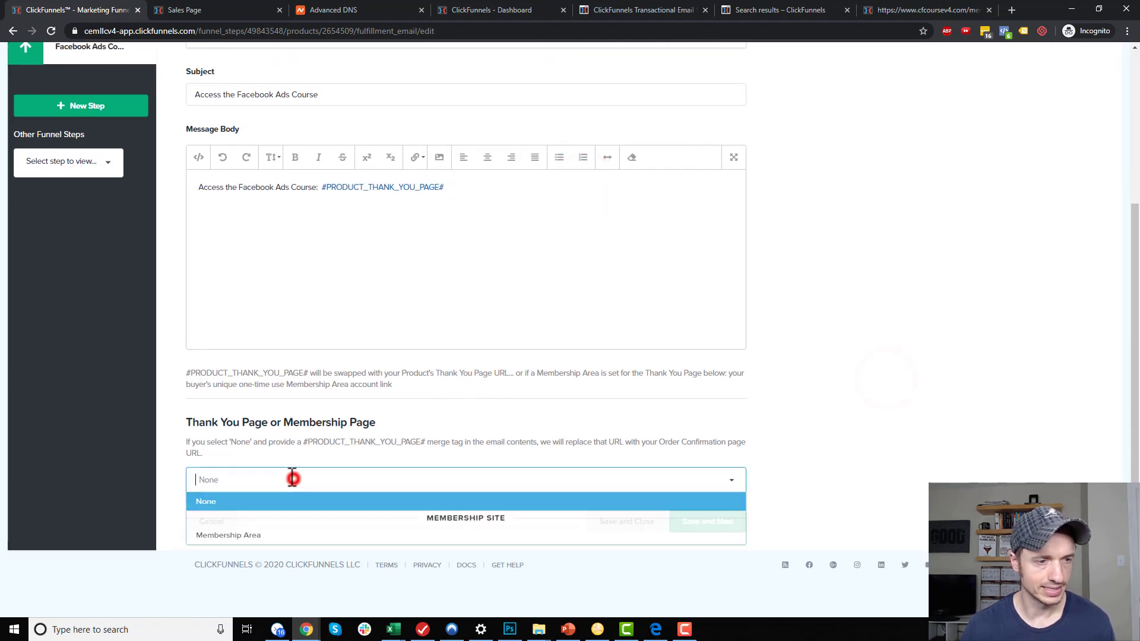
left_click(227, 535)
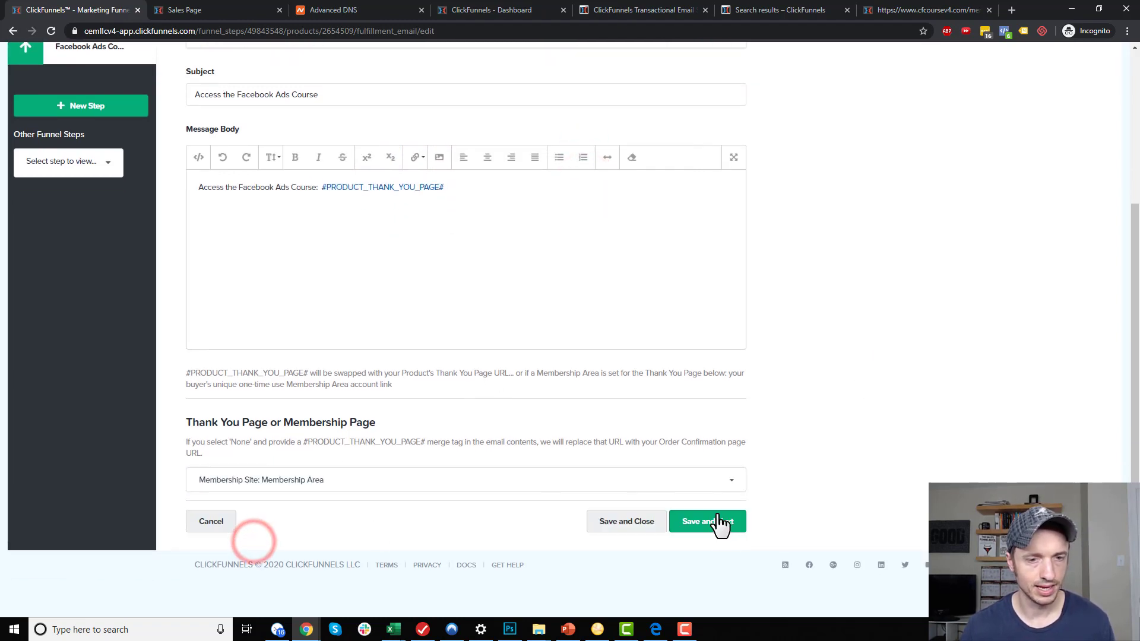
left_click(706, 521)
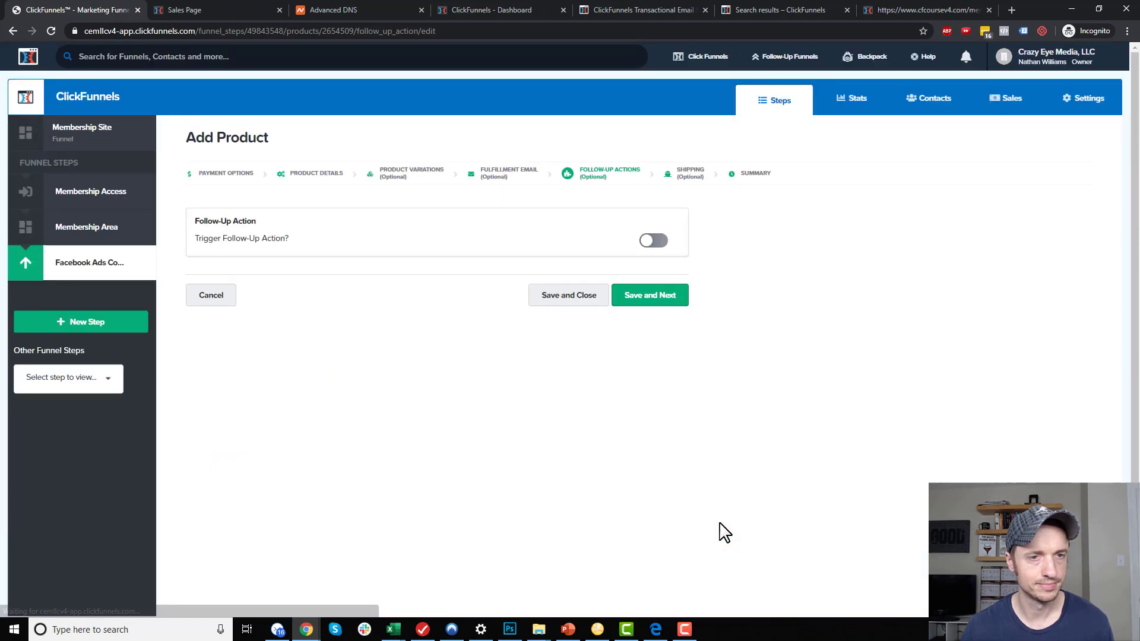
left_click(568, 295)
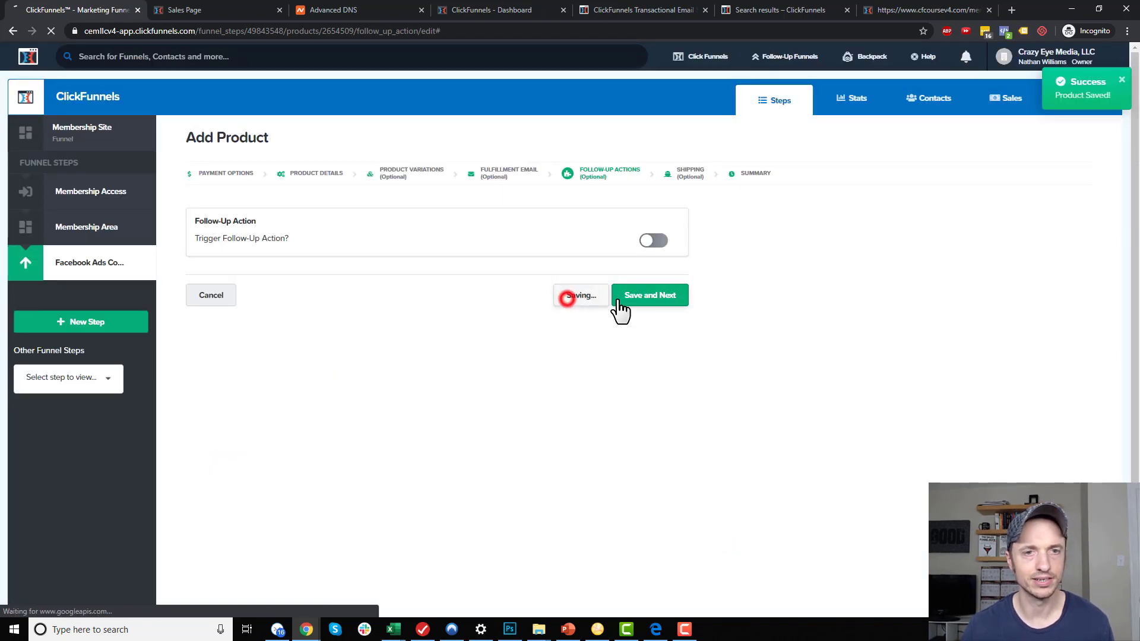
left_click(649, 295)
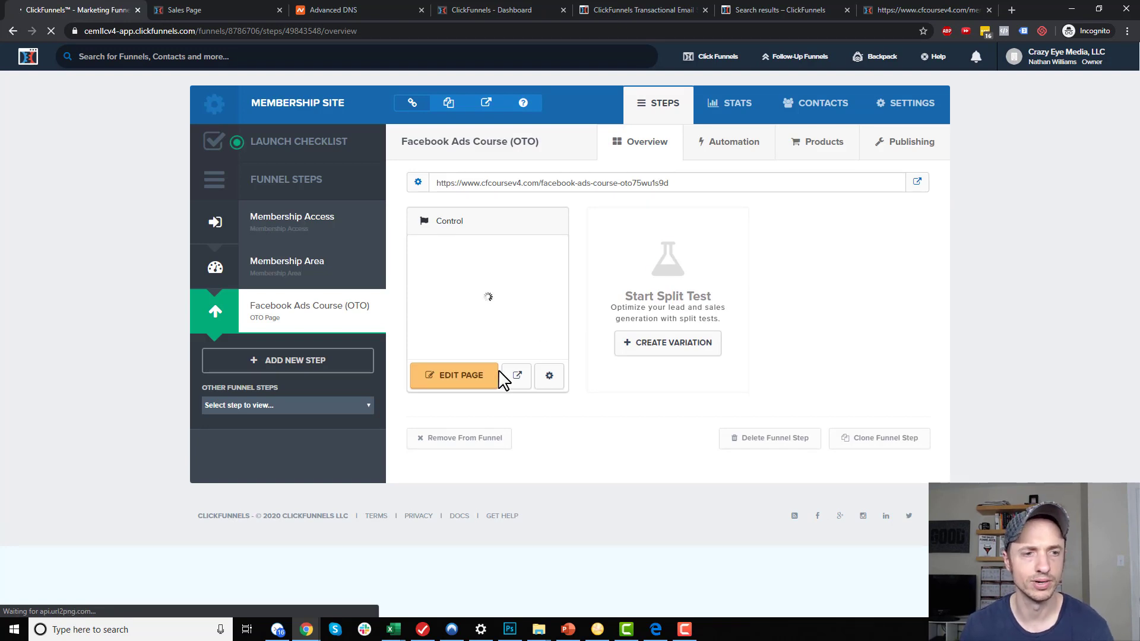
Review the purchase button's action on the OTO page, save the page and exit the editor
left_click(454, 376)
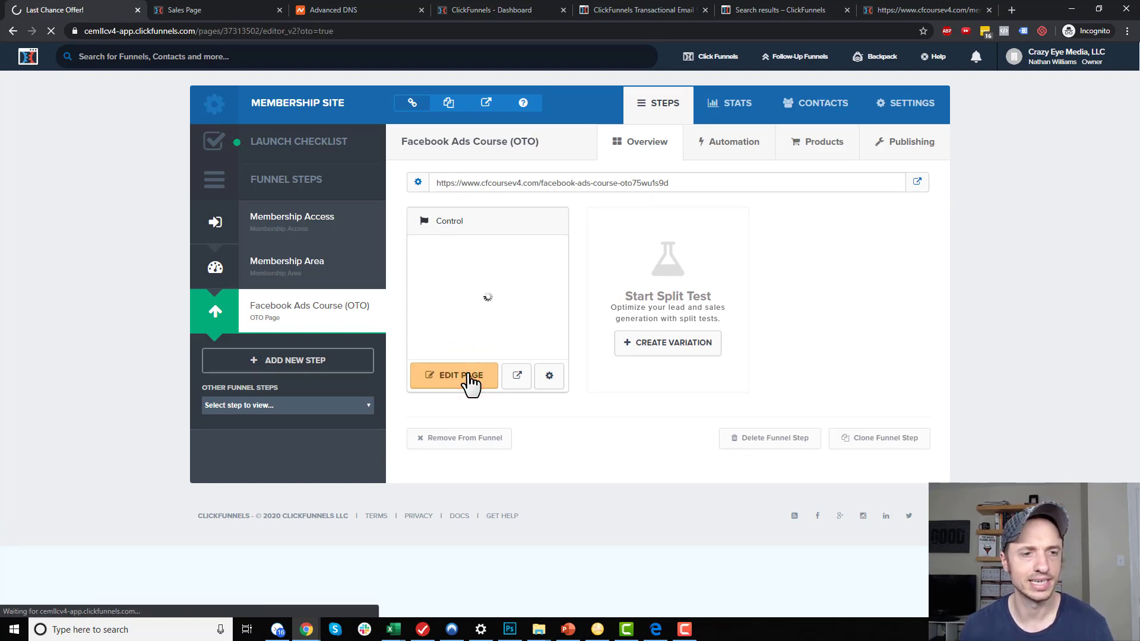
left_click(454, 375)
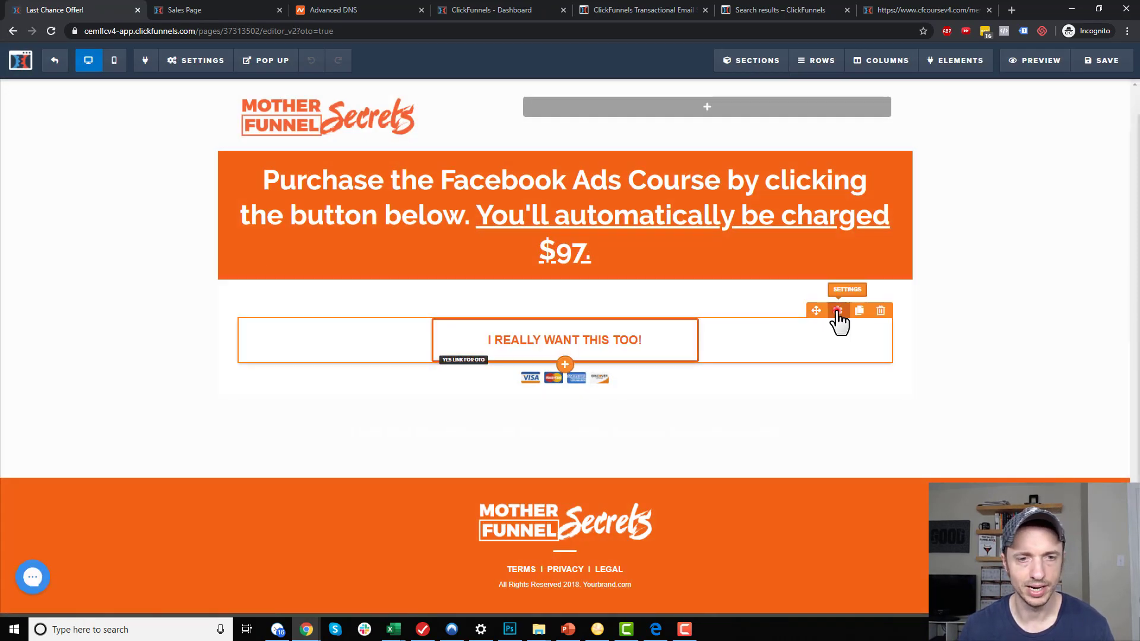
left_click(837, 310)
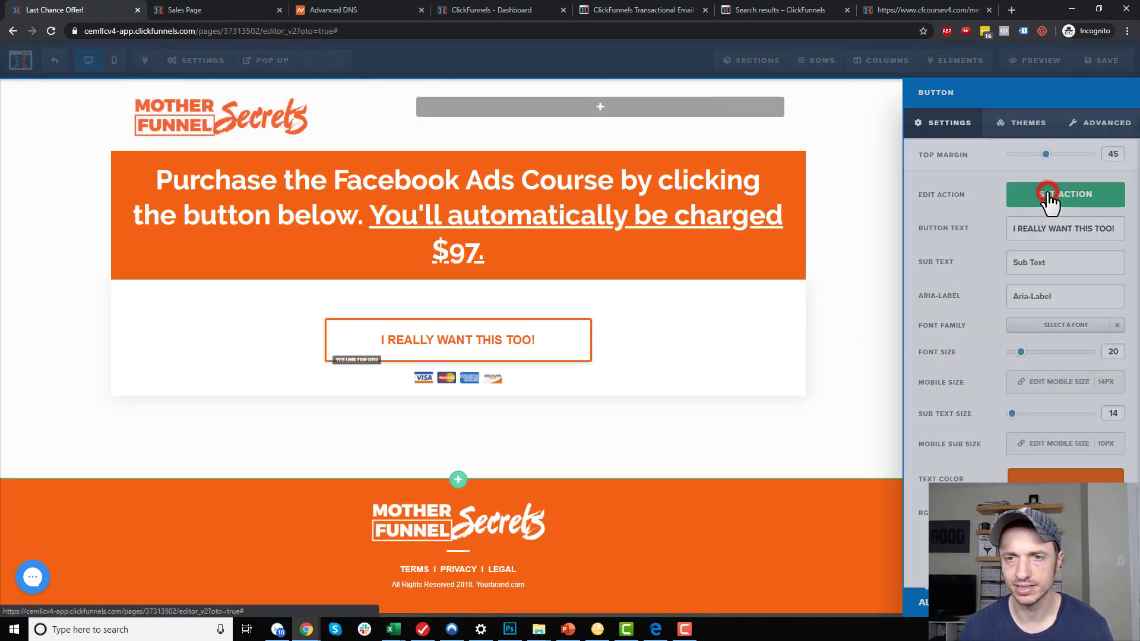
left_click(1064, 194)
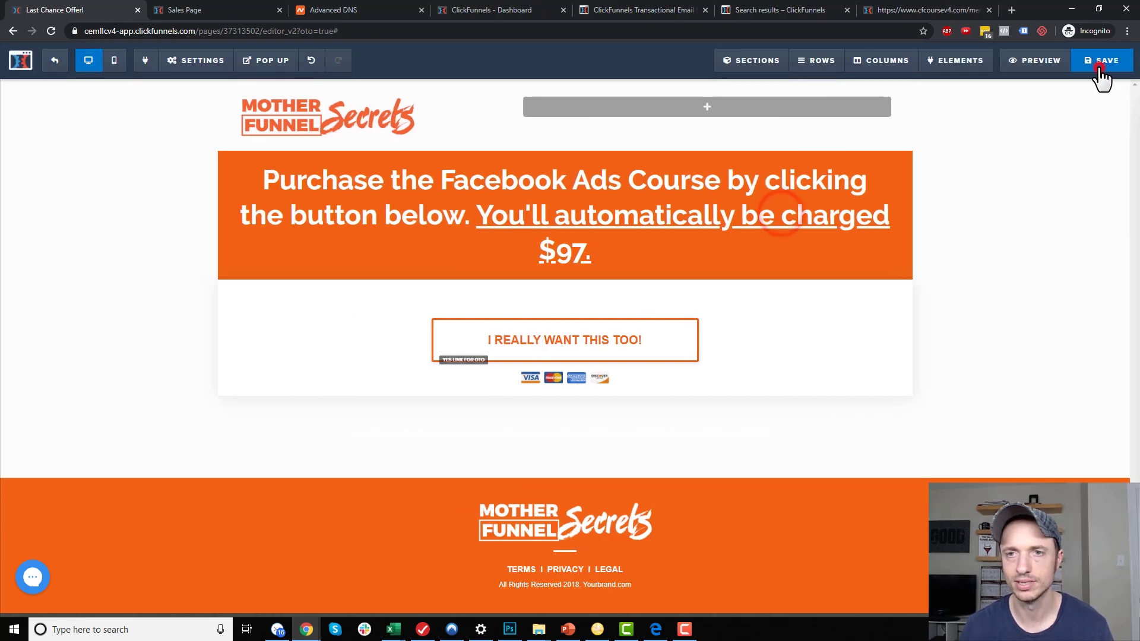
left_click(1102, 60)
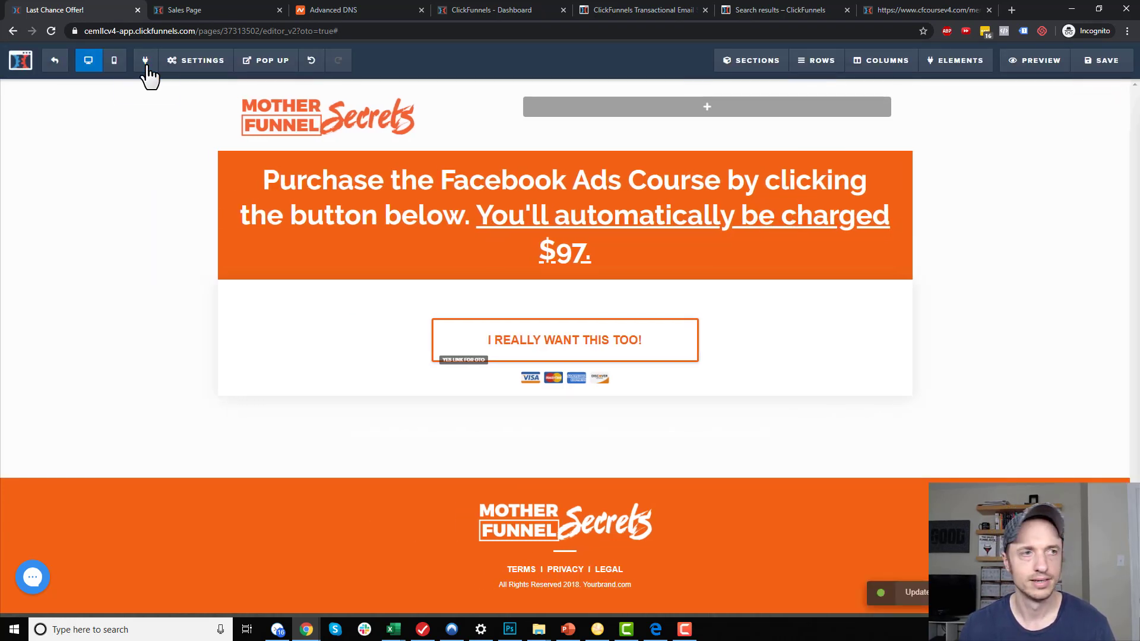
left_click(564, 255)
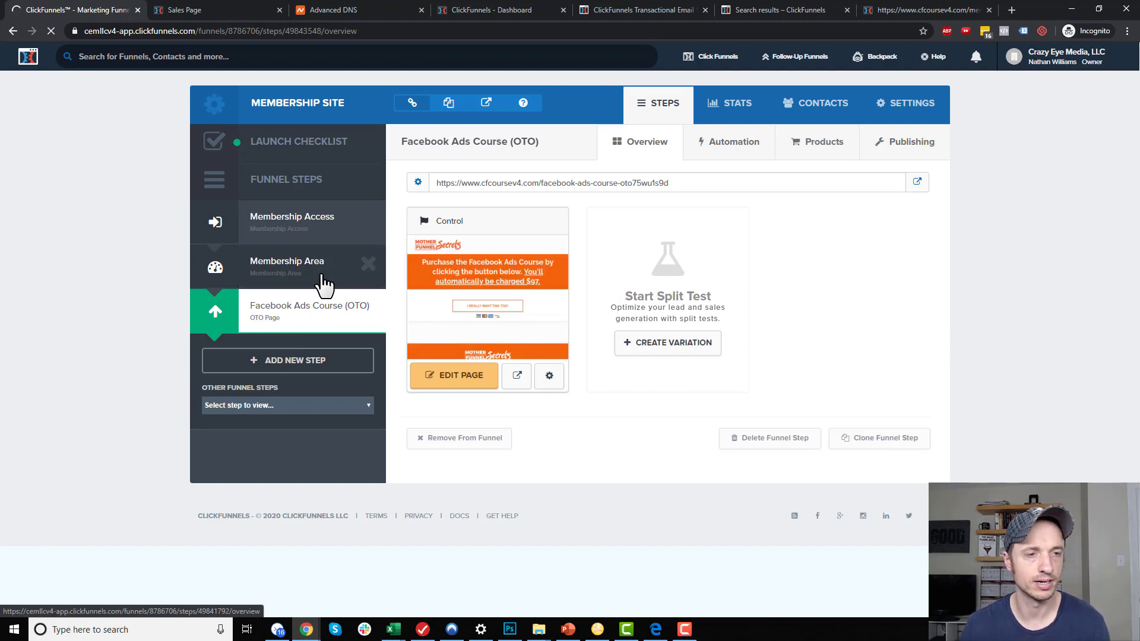
In the Membership Area step, set Facebook Ads Course (OTO) as the Facebook Ads section's upgrade offer
left_click(287, 267)
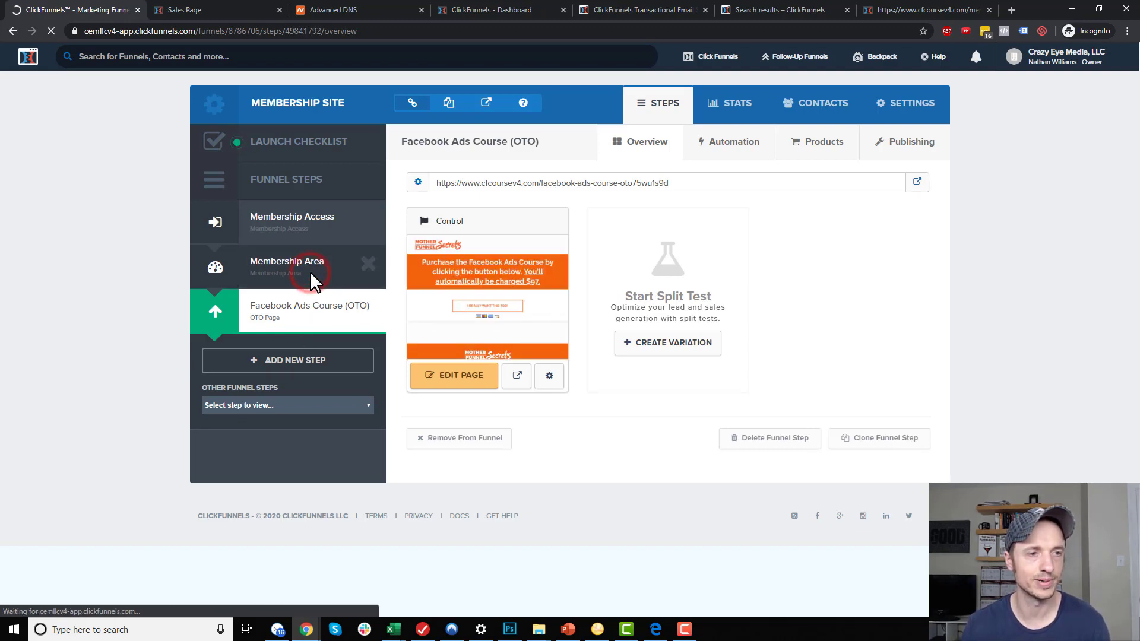
left_click(288, 265)
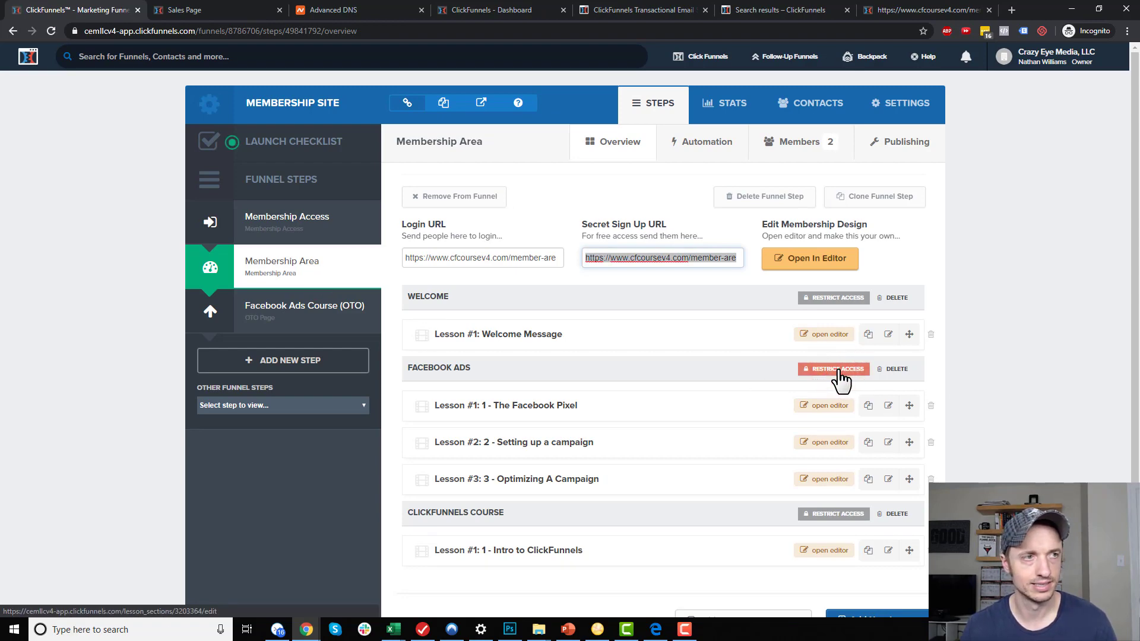
left_click(833, 369)
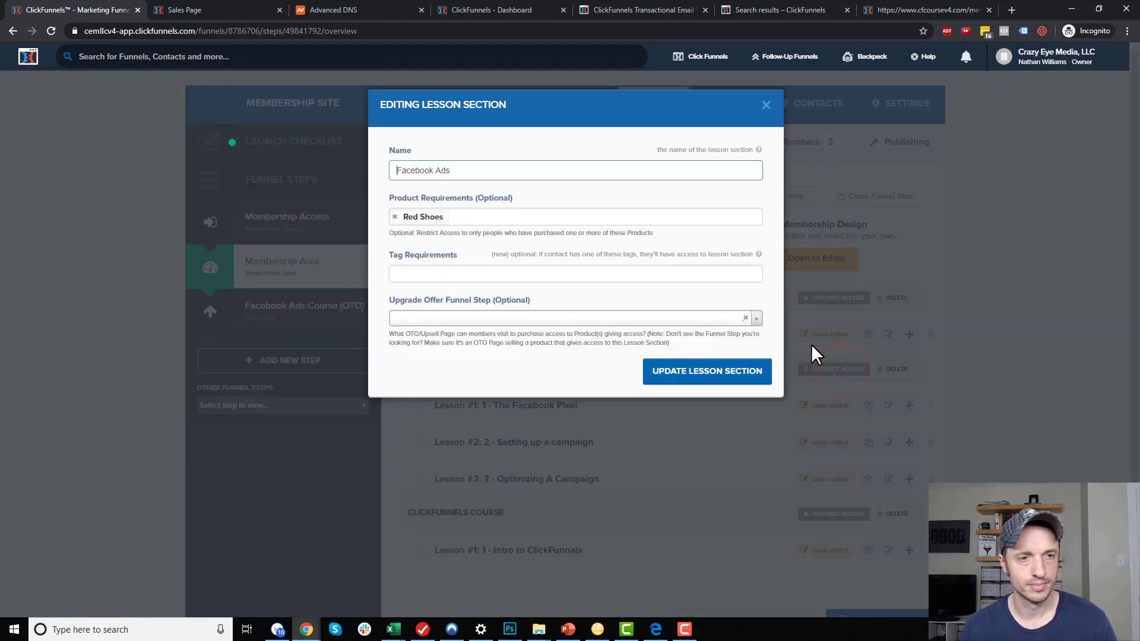
left_click(574, 317)
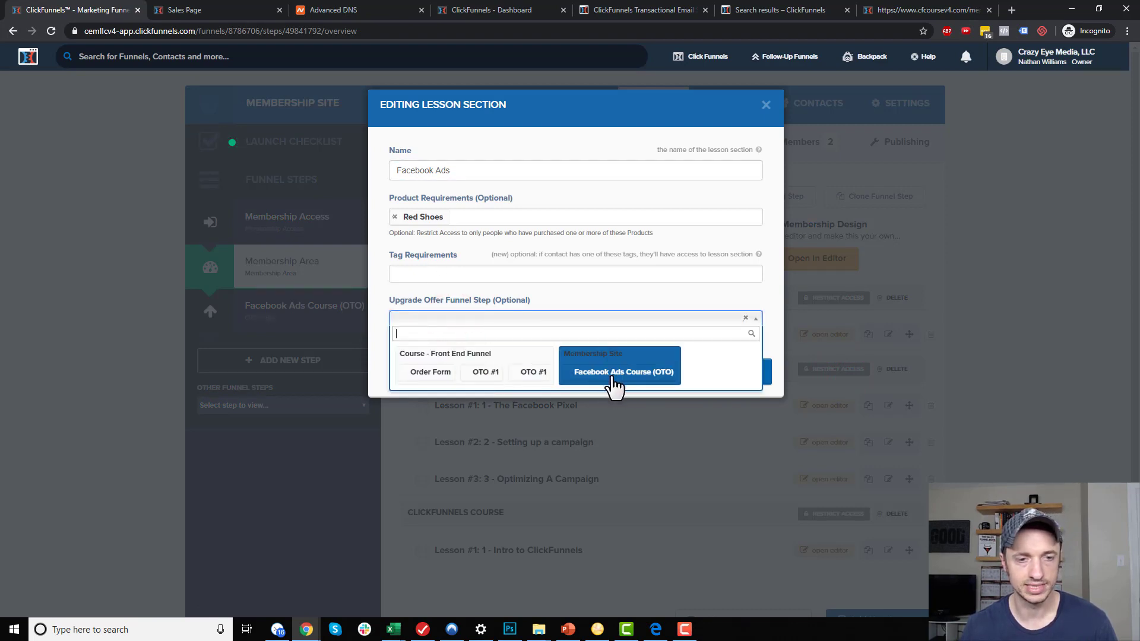
left_click(622, 372)
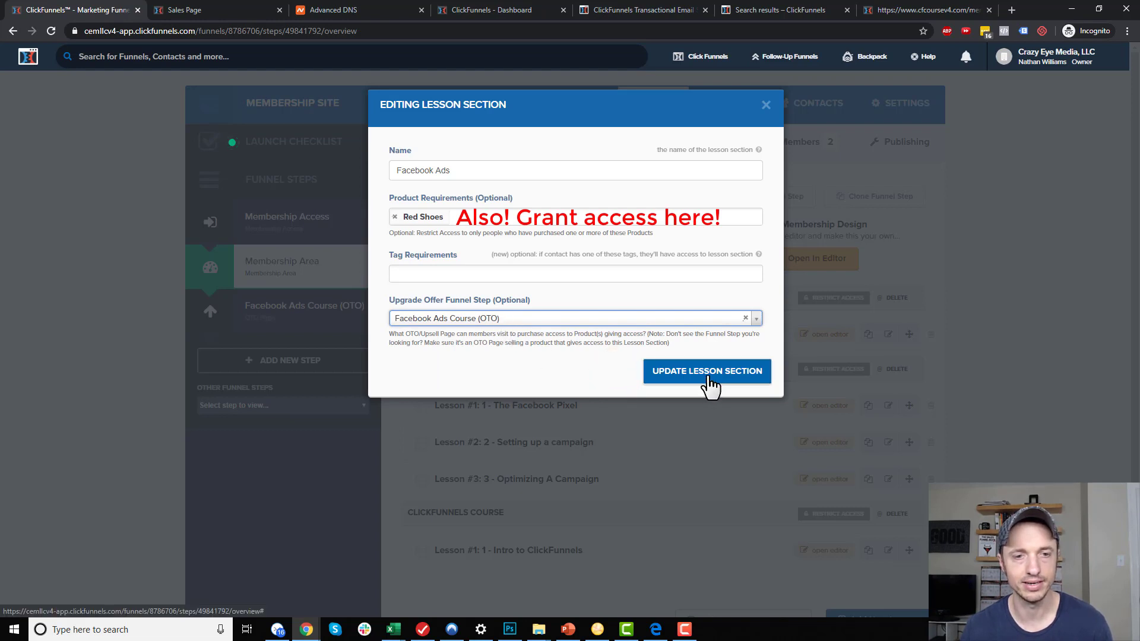
left_click(706, 371)
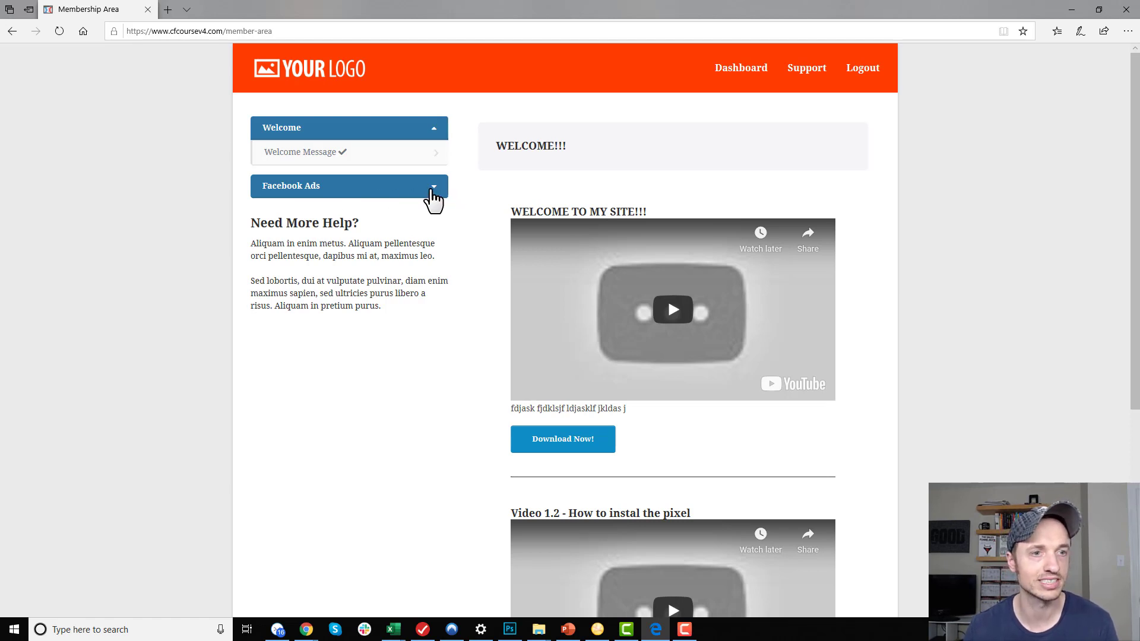
Expand the restricted Facebook Ads lessons and follow Upgrade Here to the $97 course offer
left_click(349, 185)
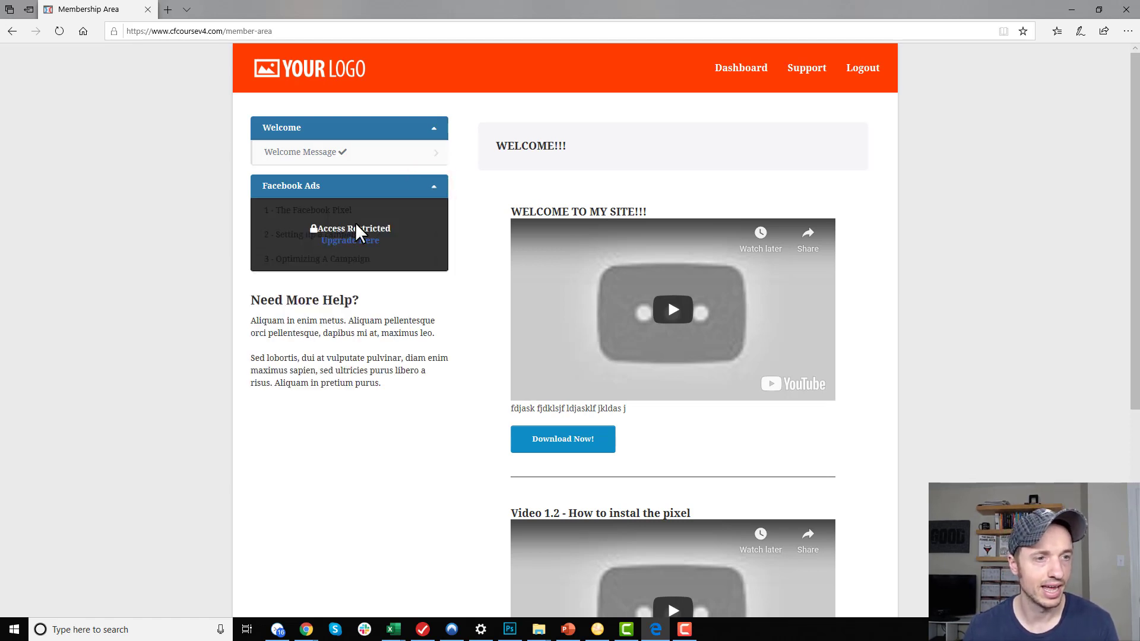
mouse_move(413, 253)
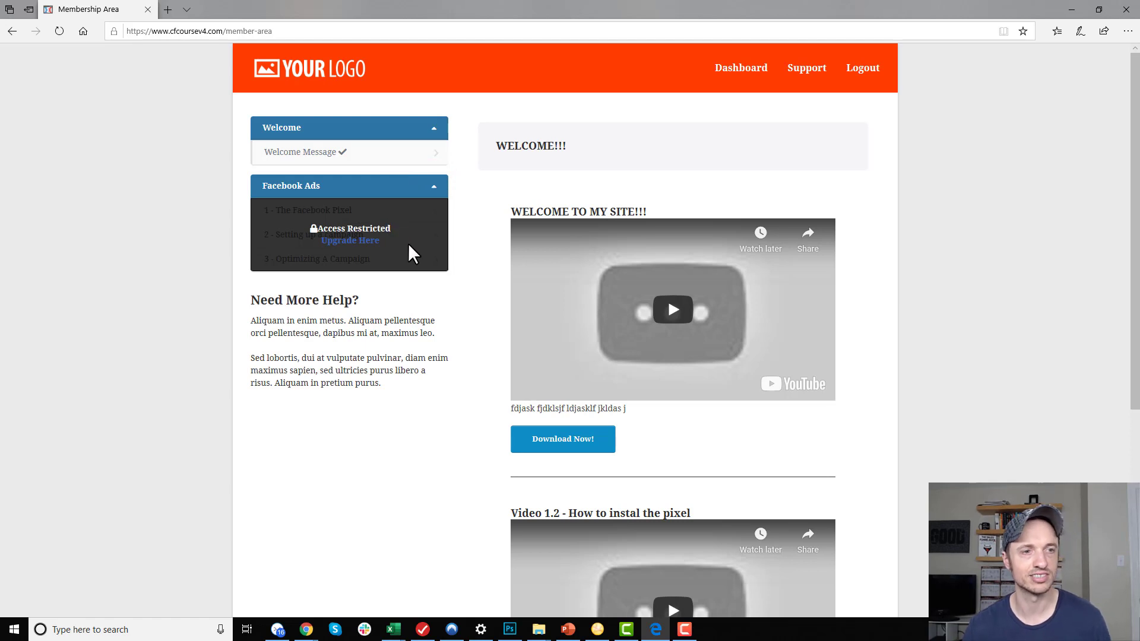
mouse_move(323, 247)
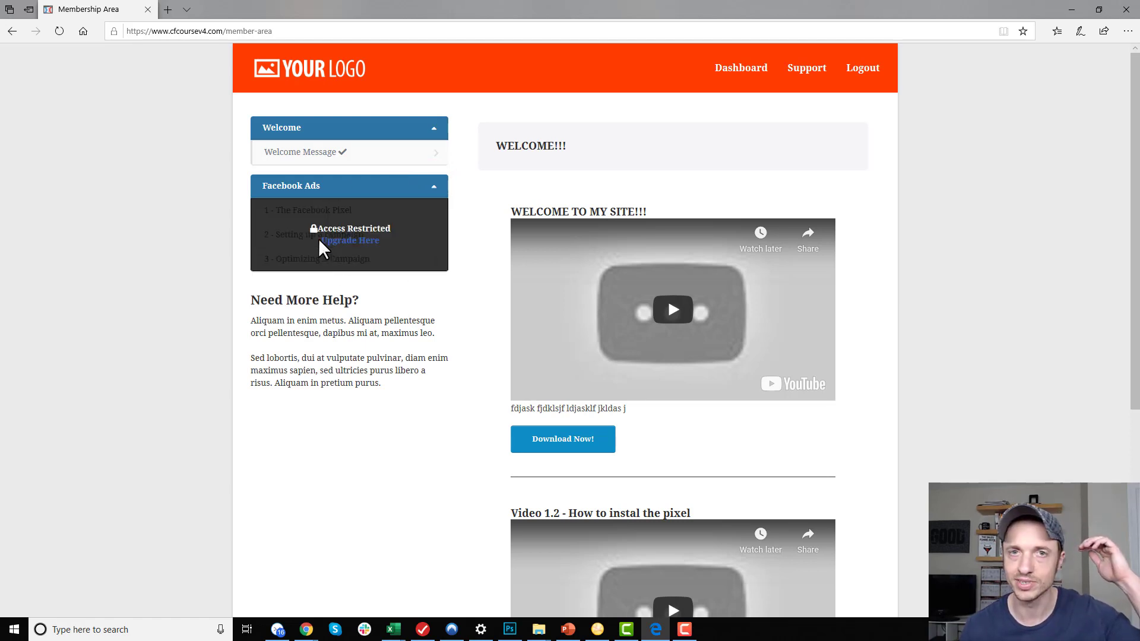
mouse_move(350, 247)
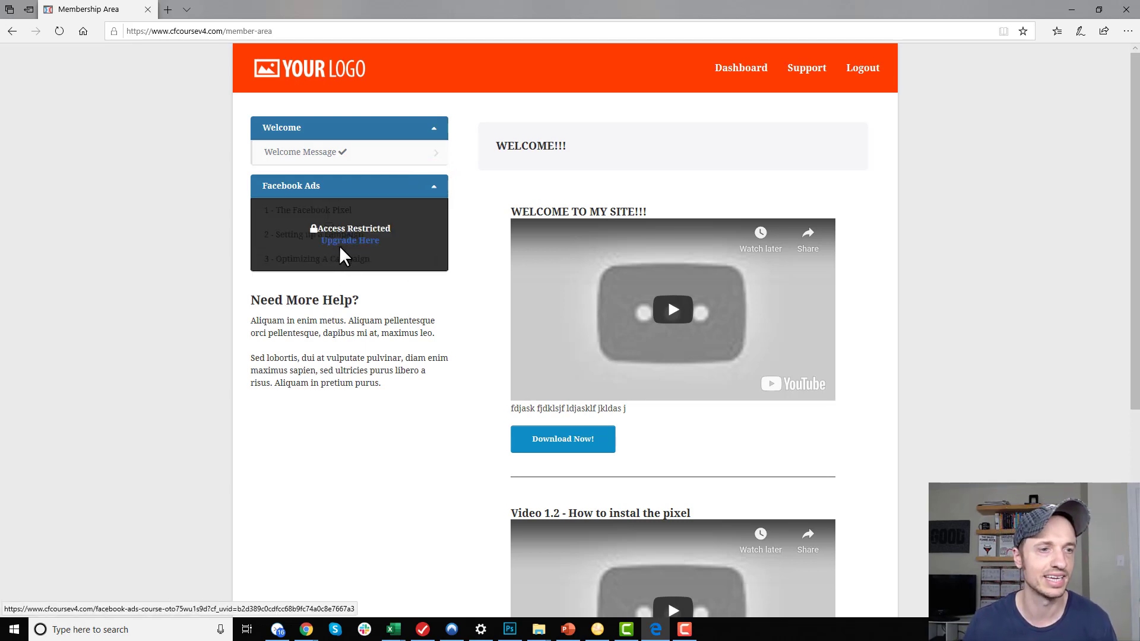
mouse_move(335, 258)
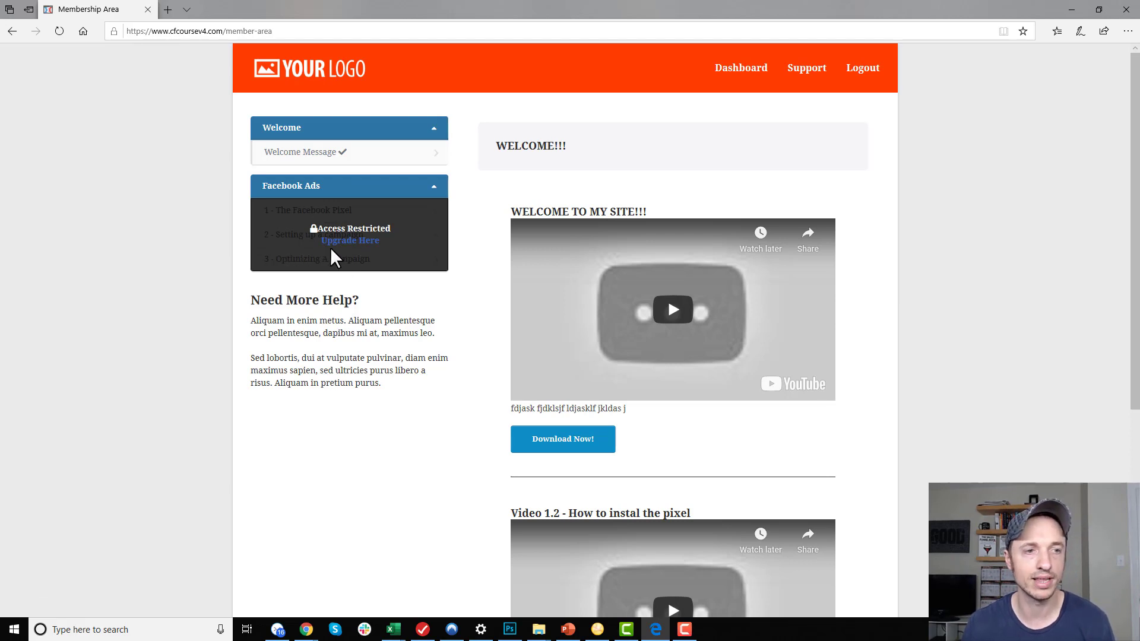
left_click(350, 241)
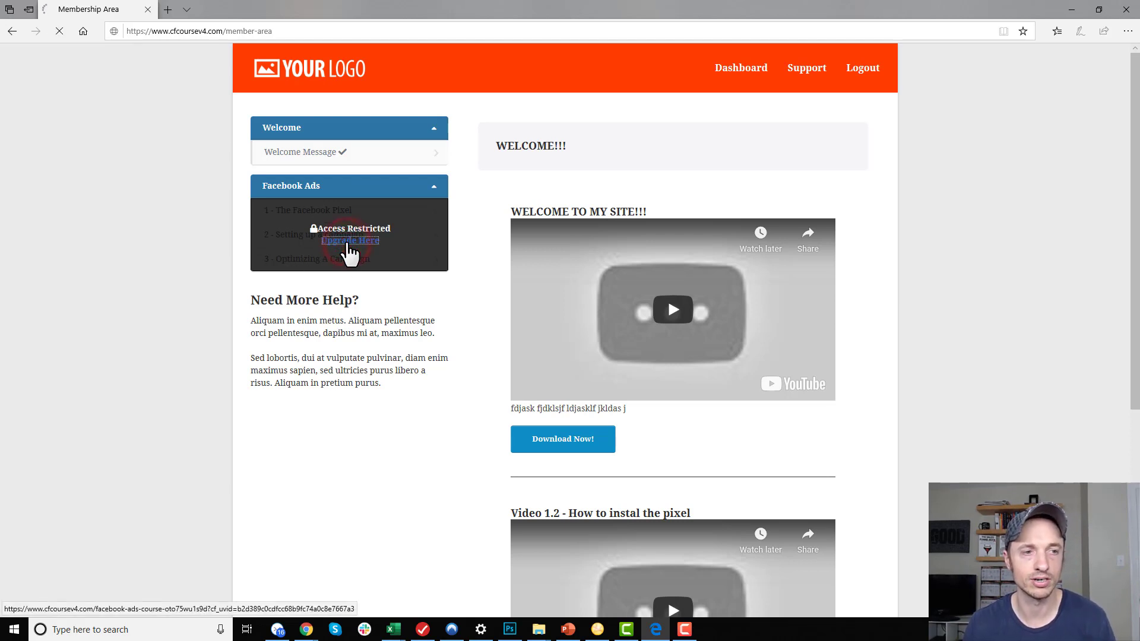
left_click(350, 240)
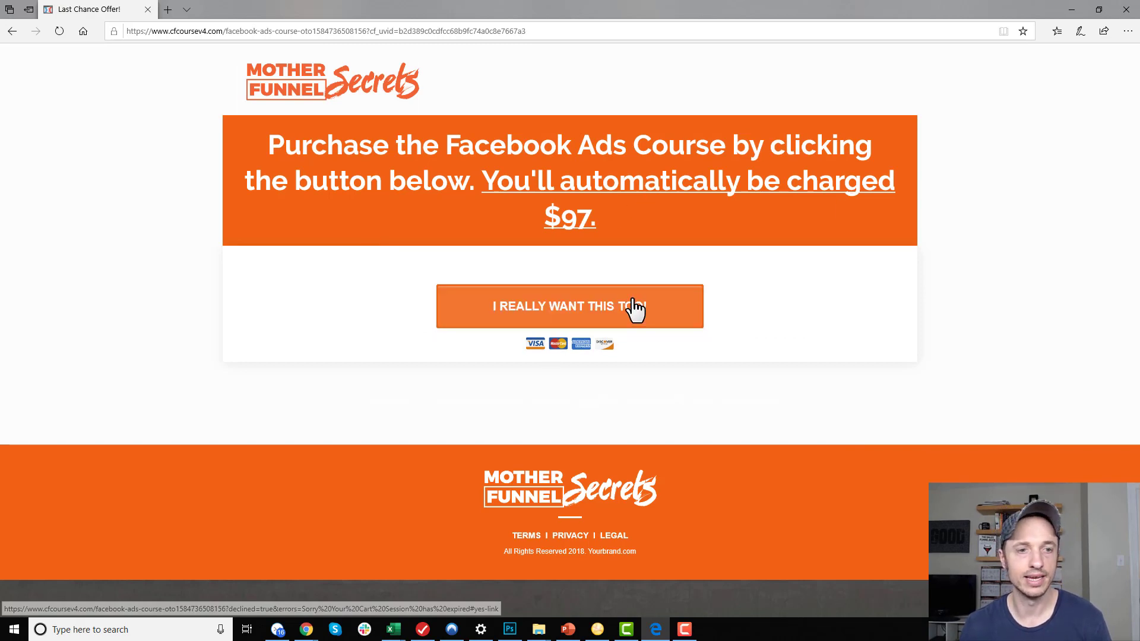
mouse_move(615, 320)
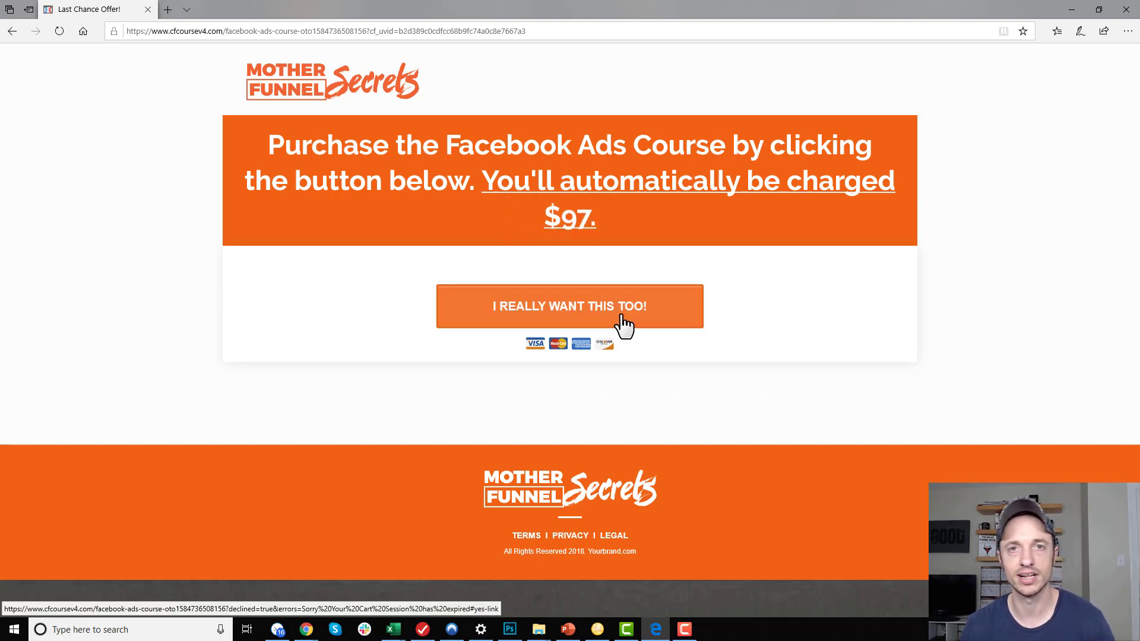
mouse_move(645, 316)
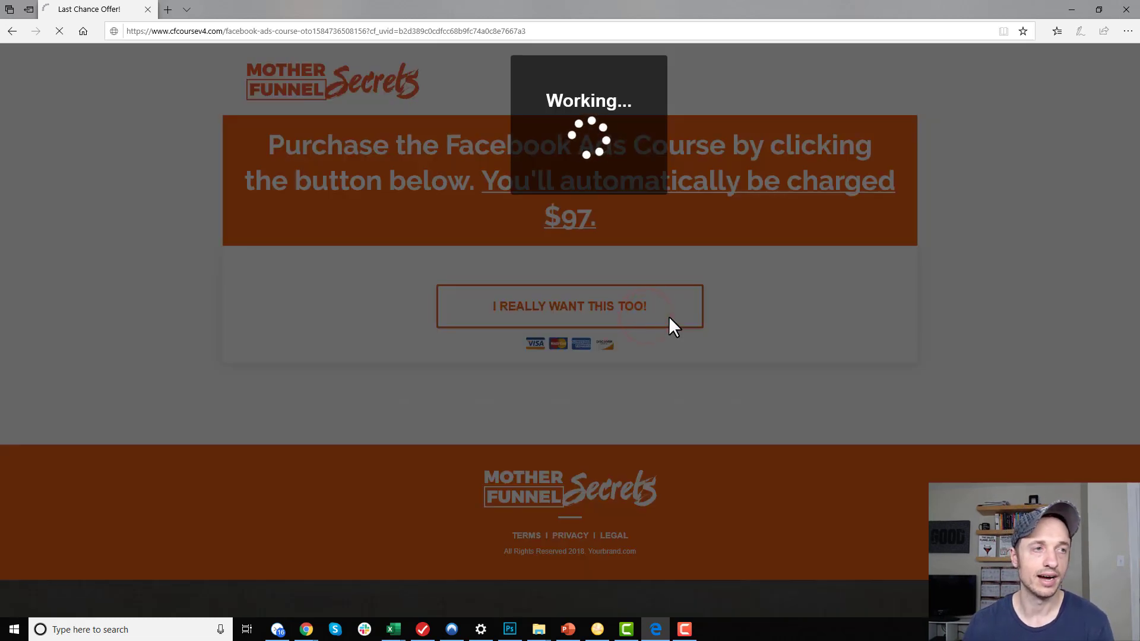
left_click(569, 305)
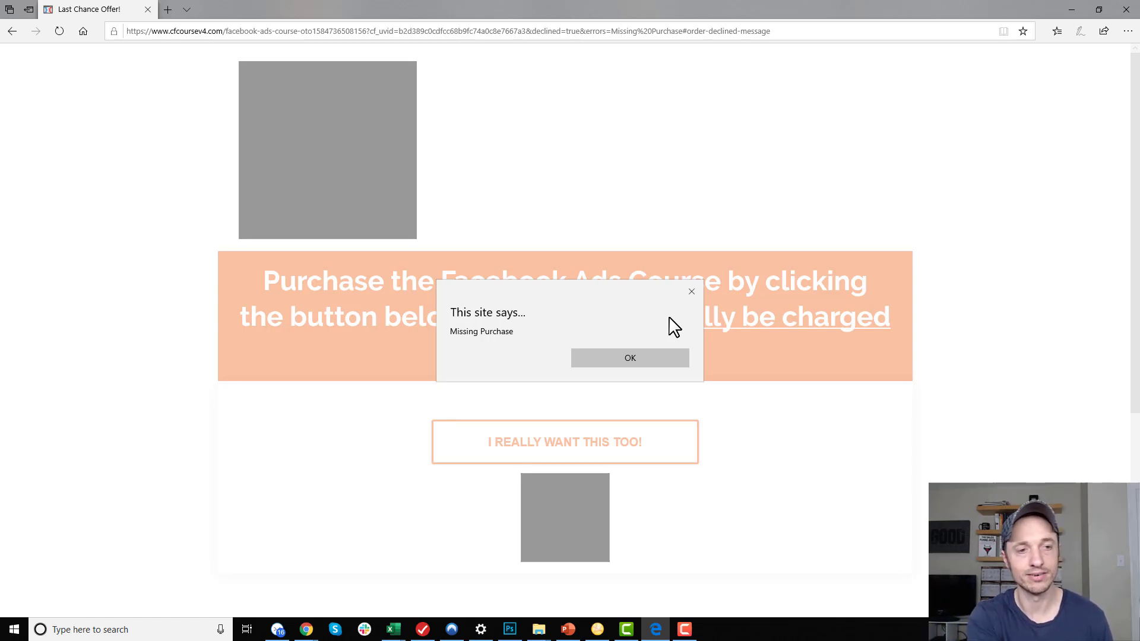
mouse_move(687, 300)
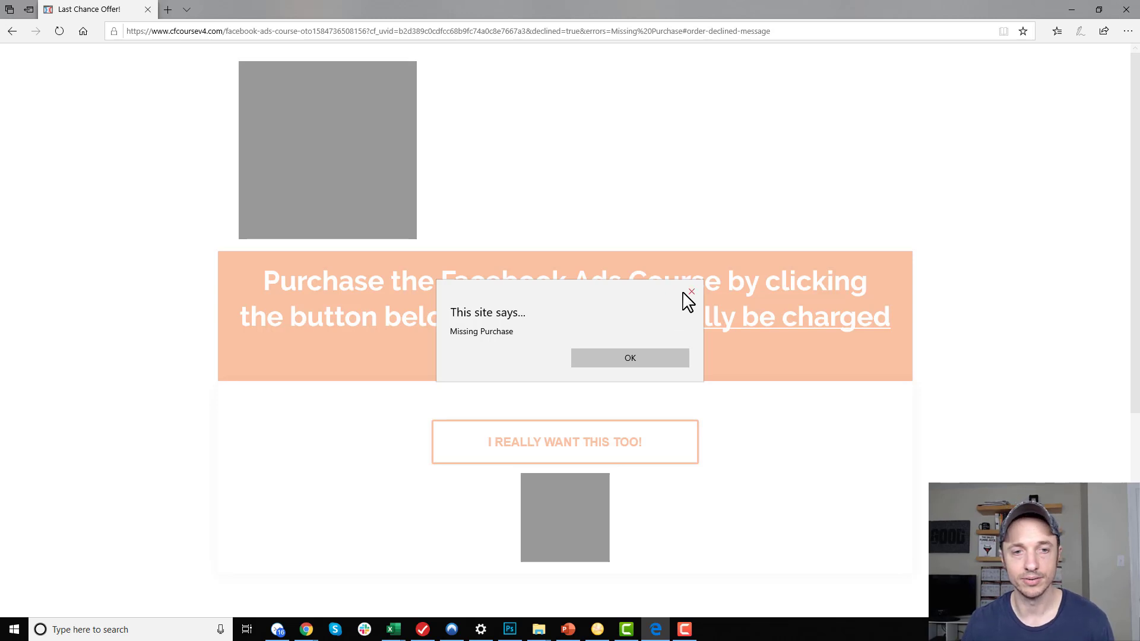
left_click(629, 358)
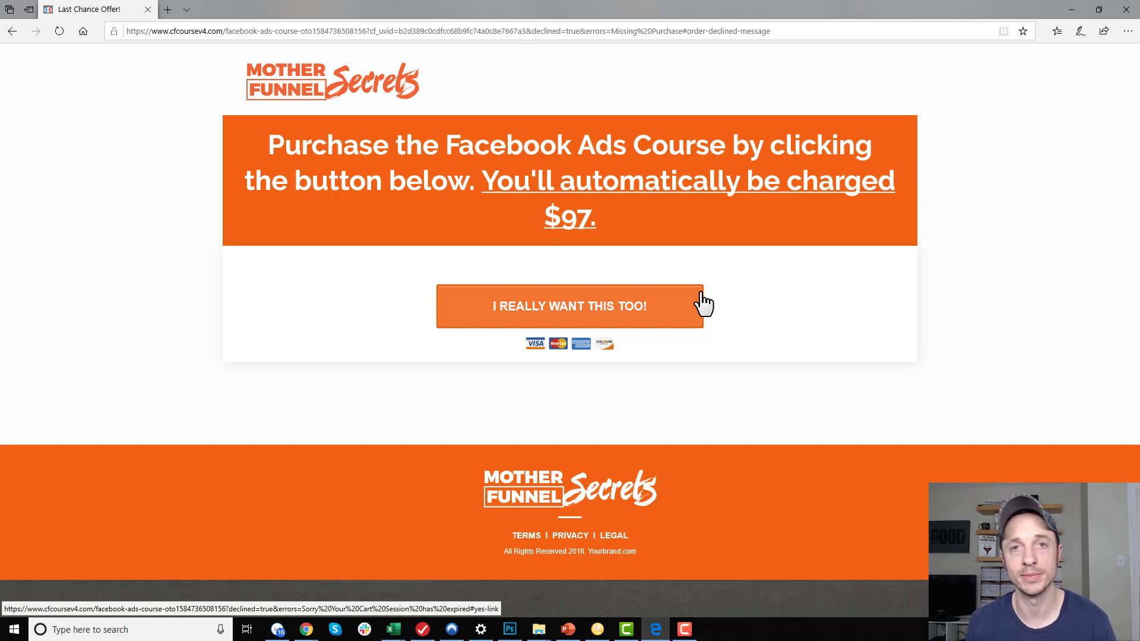
mouse_move(1028, 35)
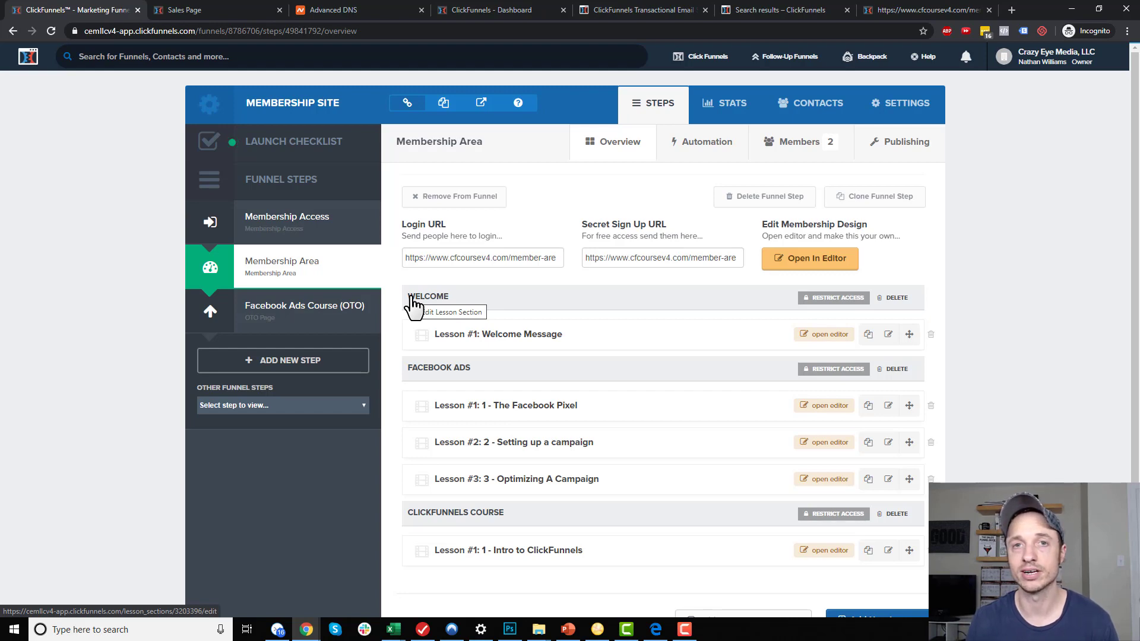
mouse_move(883, 318)
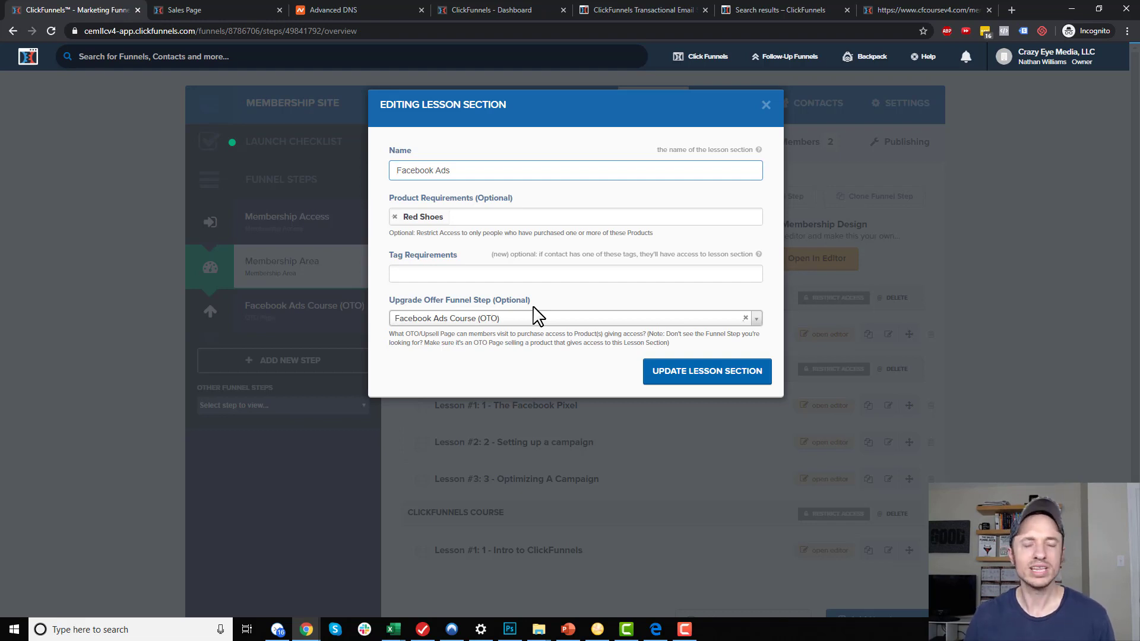
mouse_move(440, 217)
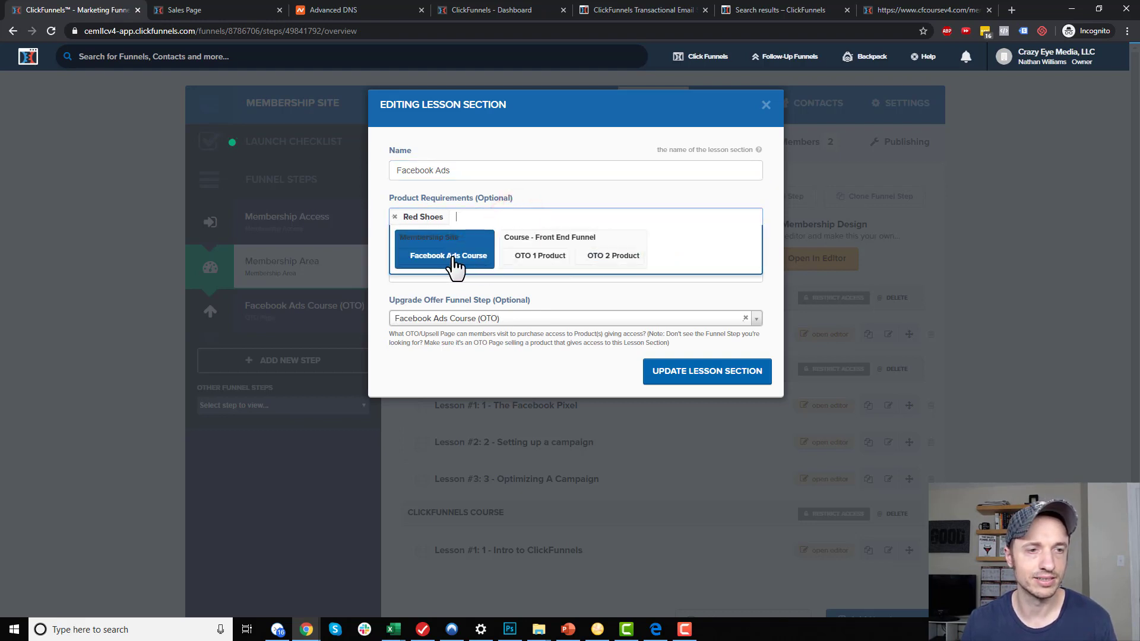
Add Facebook Ads Course as a product requirement for the Facebook Ads section
left_click(447, 256)
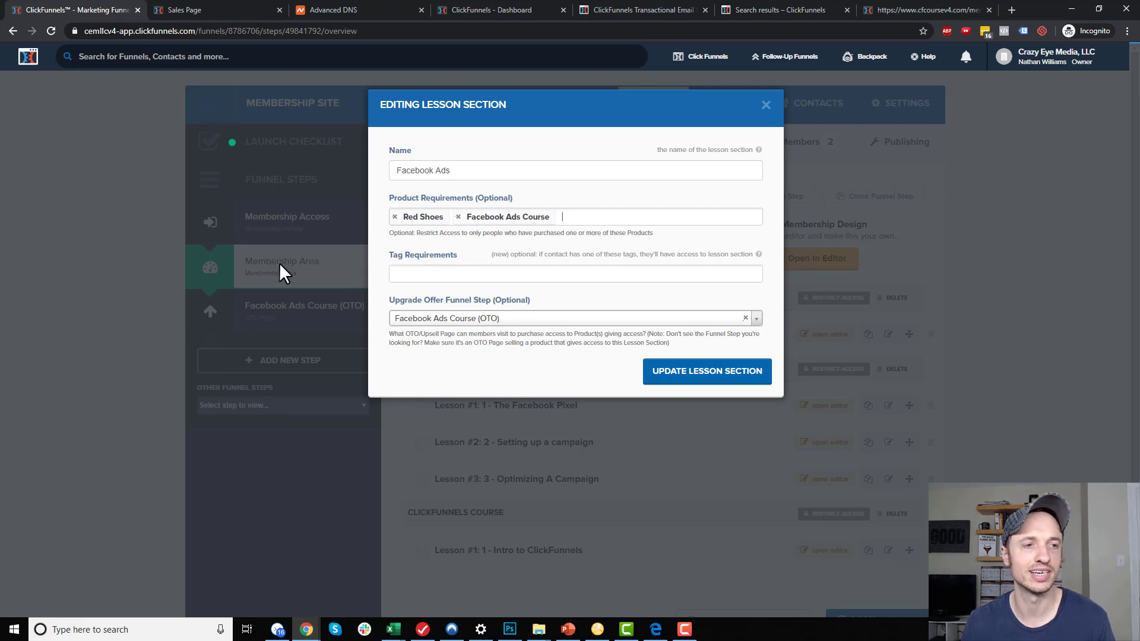
mouse_move(518, 230)
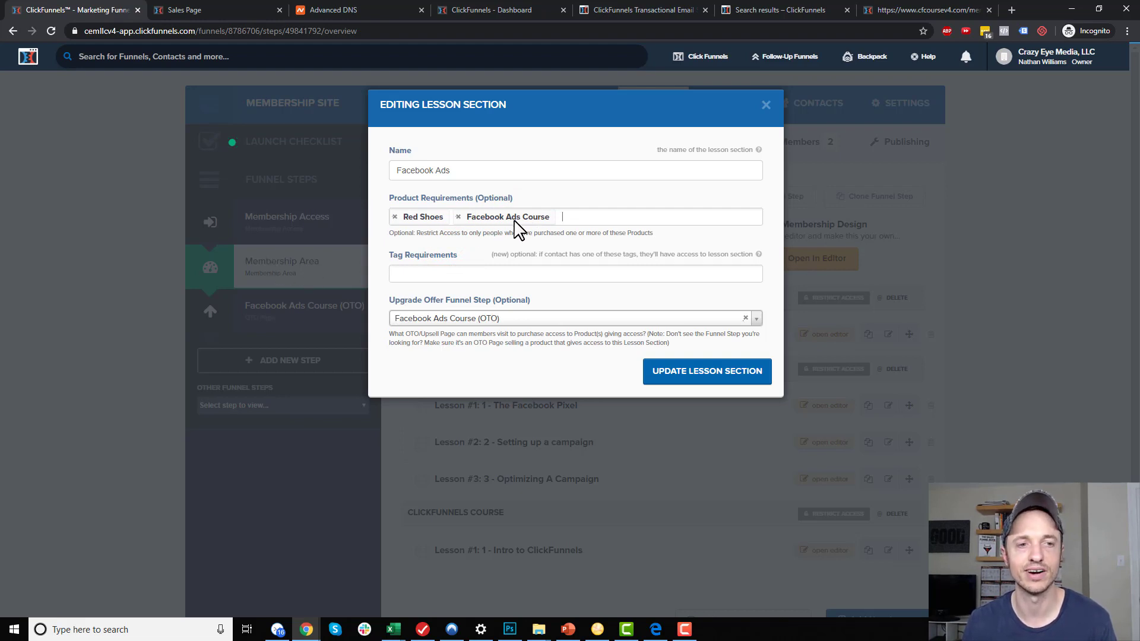
mouse_move(535, 228)
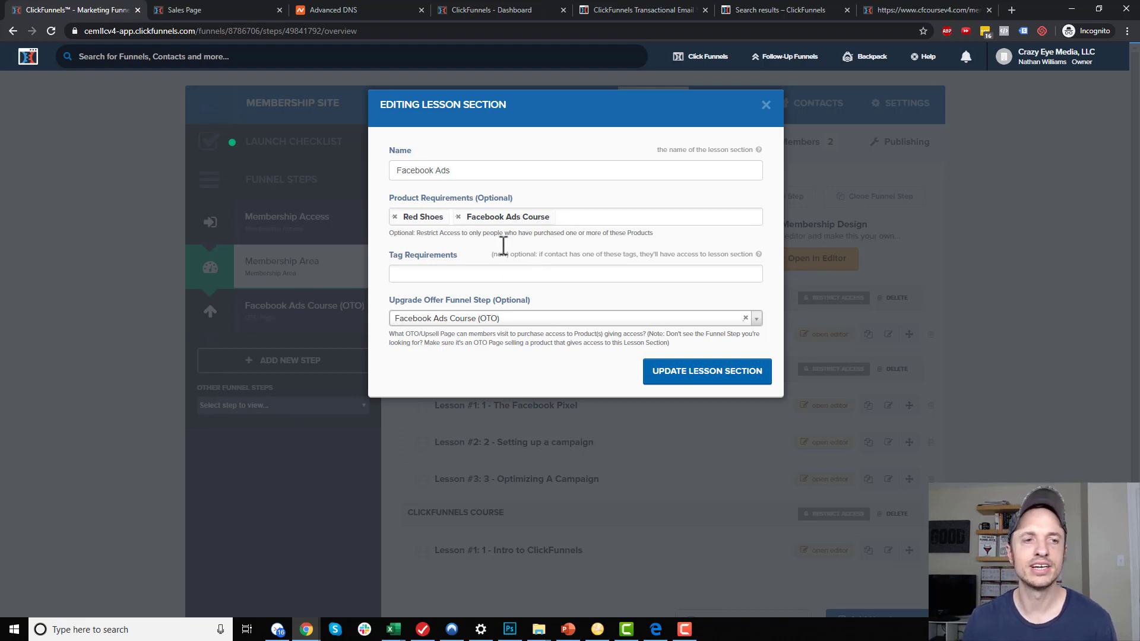
mouse_move(529, 233)
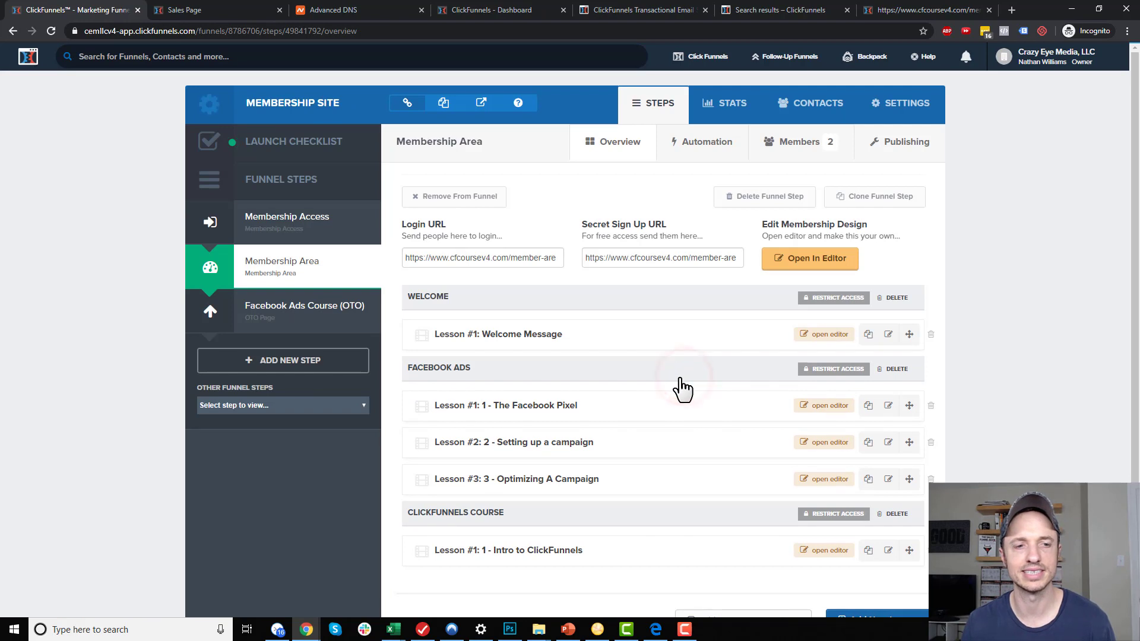
mouse_move(966, 304)
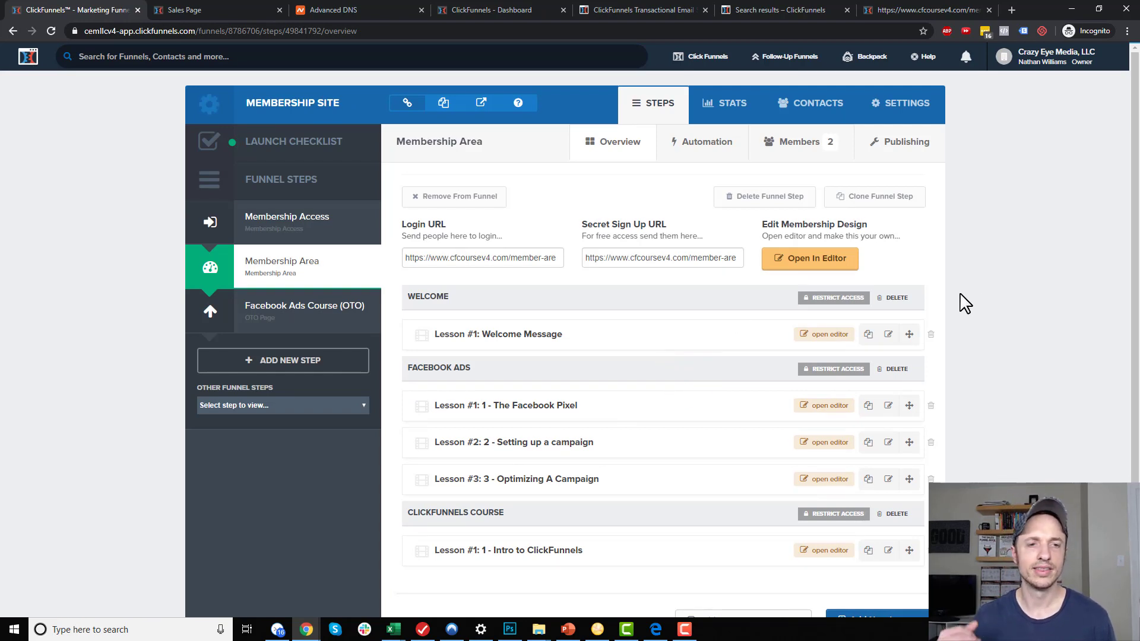